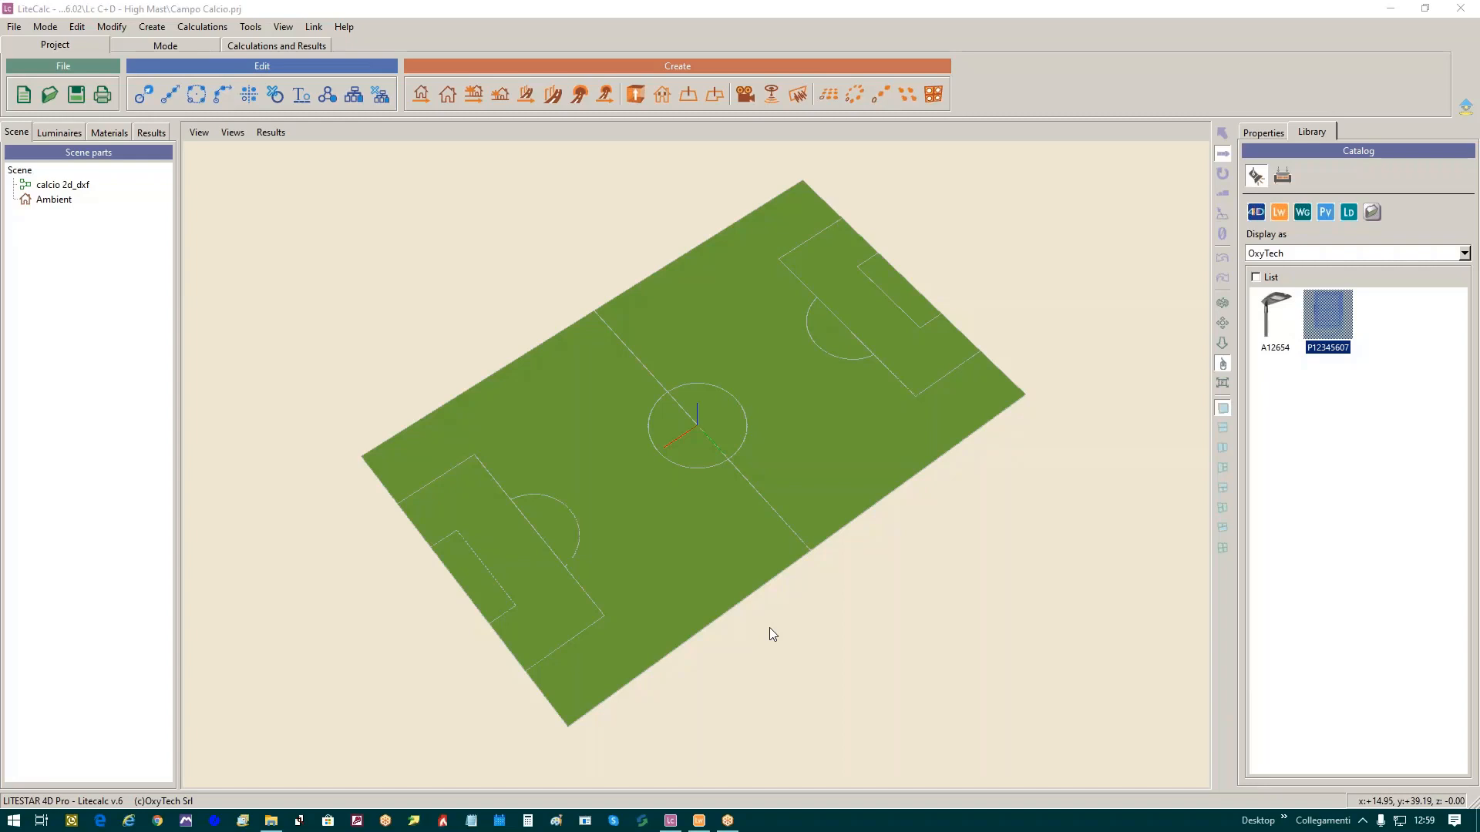
{"action": "mouse_move", "coordinate": [875, 214]}
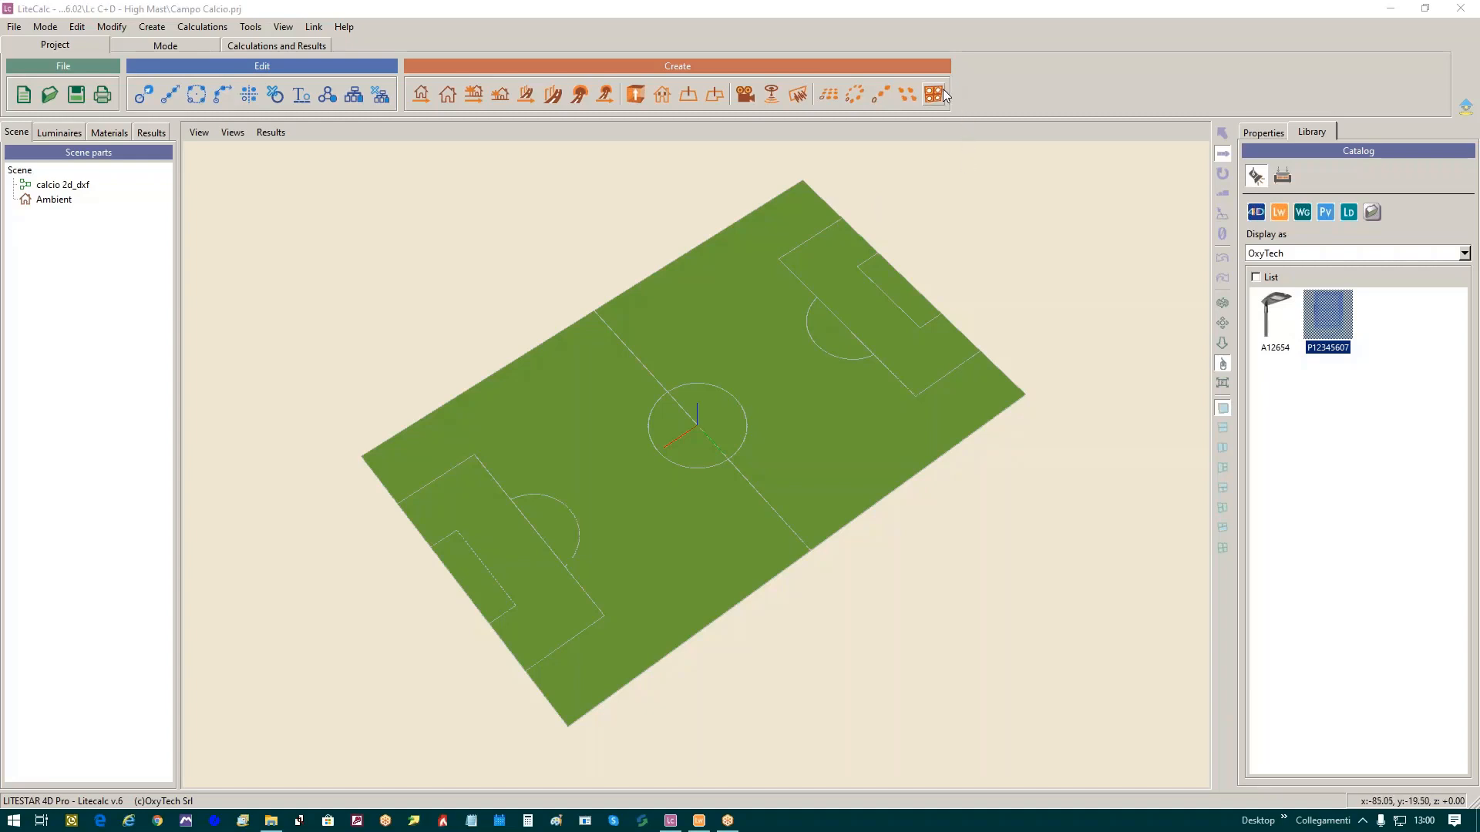
{"action": "mouse_move", "coordinate": [935, 94]}
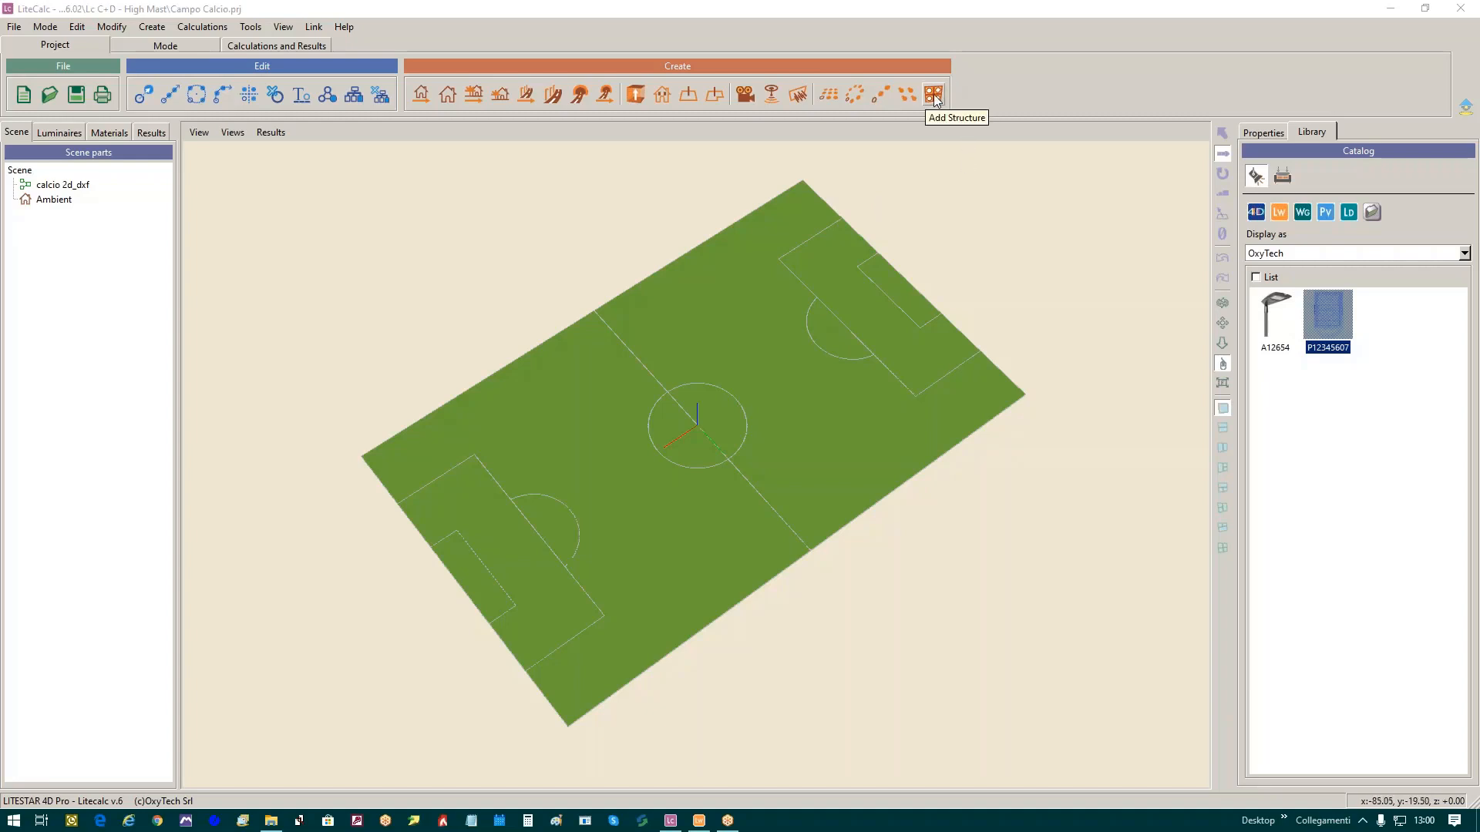
Add a structure positioned at X -55 m, Y -35 m with a height of 20 m.
{"action": "left_click", "coordinate": [934, 94]}
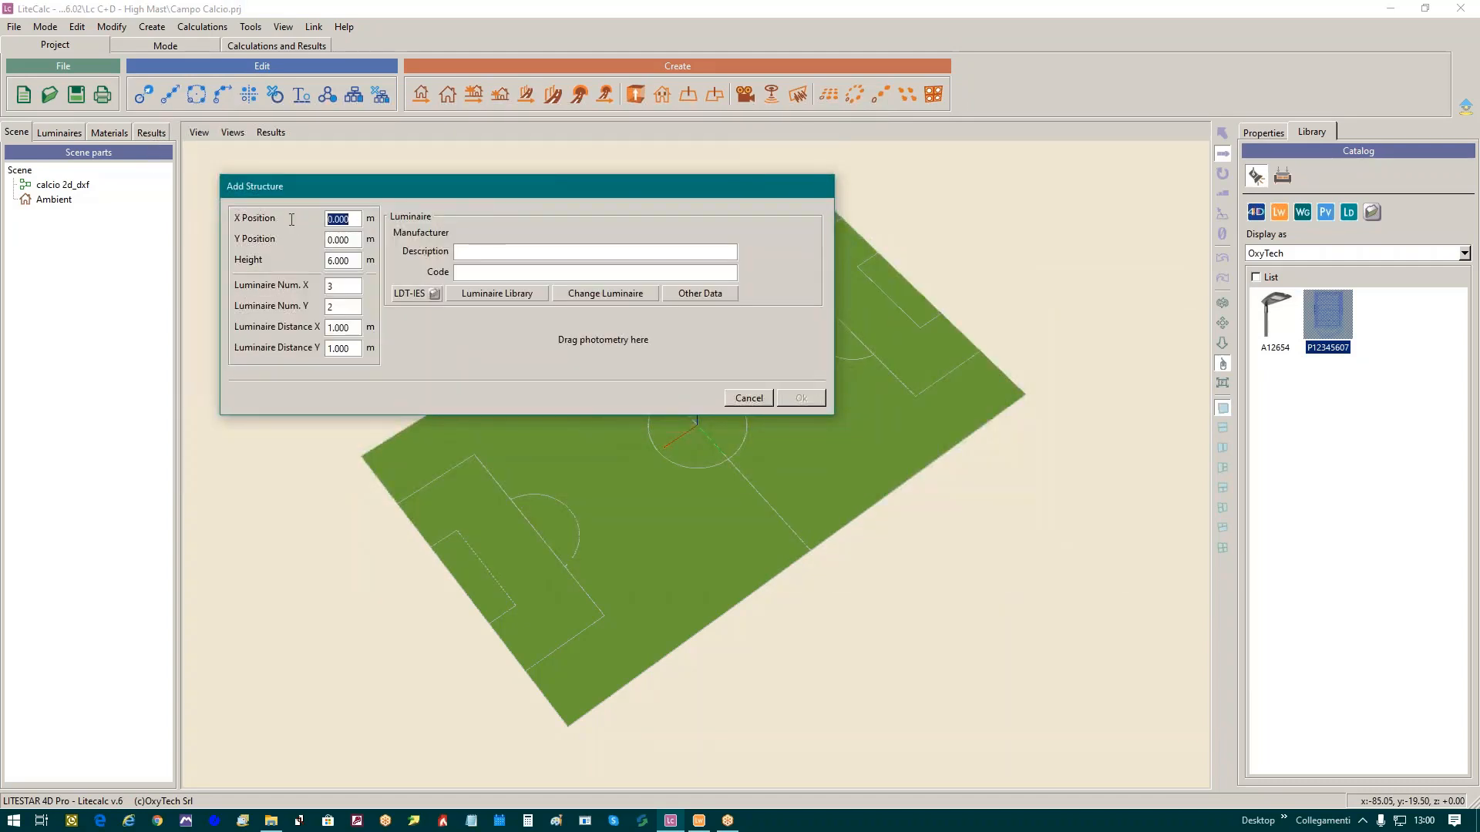
{"action": "mouse_move", "coordinate": [296, 230]}
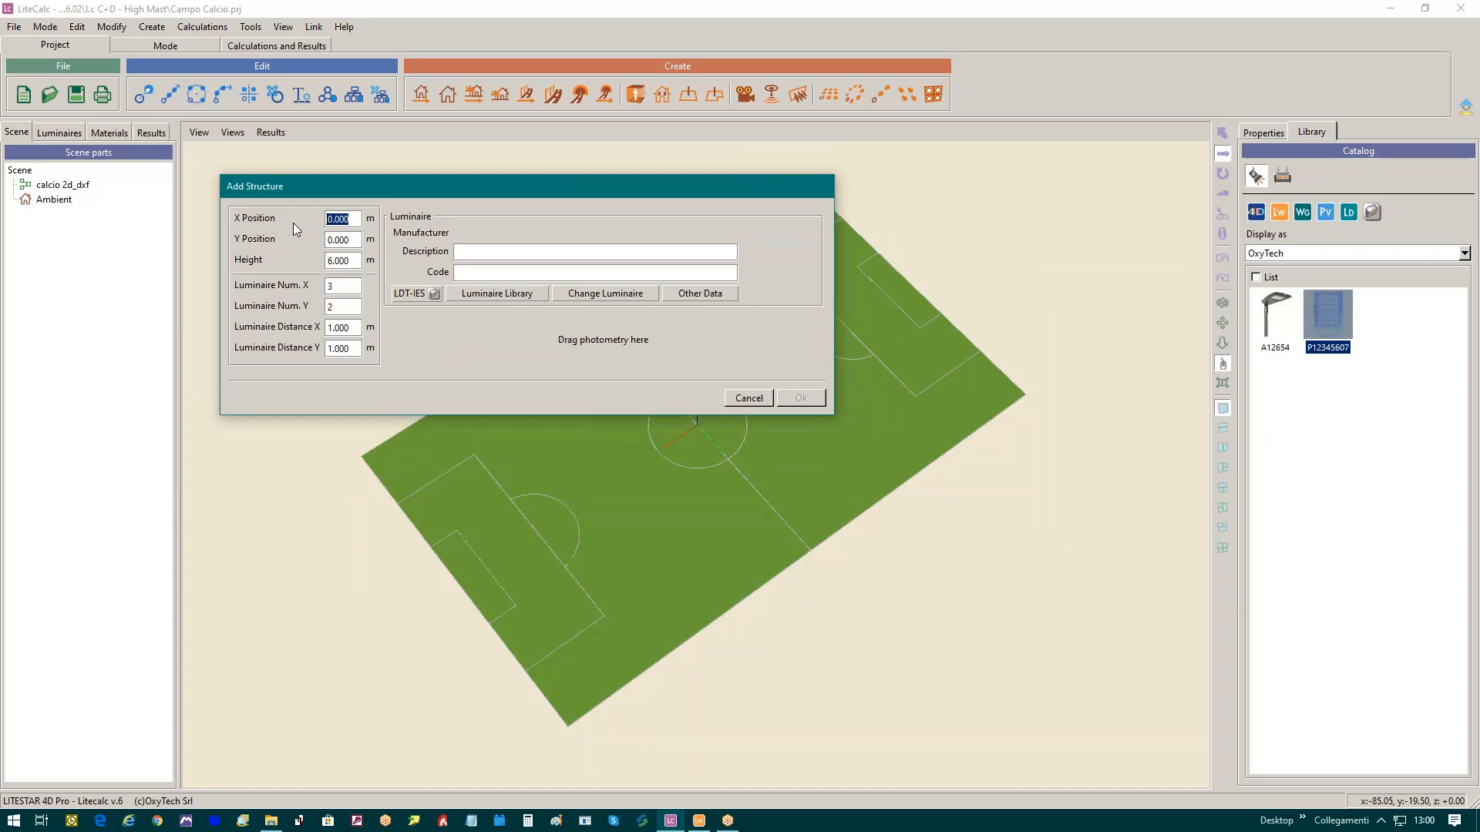
{"action": "type", "text": "-55"}
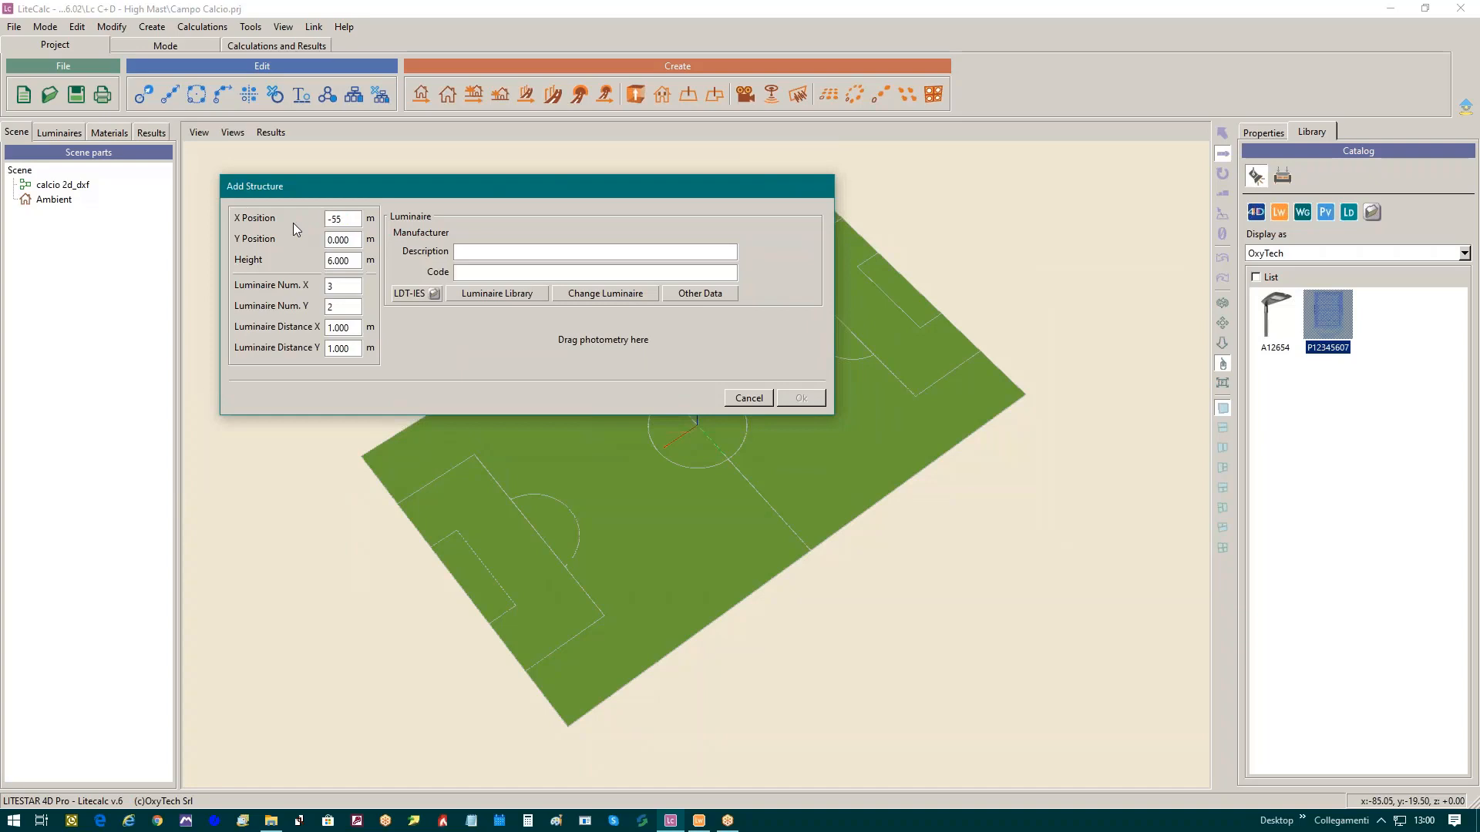
{"action": "mouse_move", "coordinate": [664, 633]}
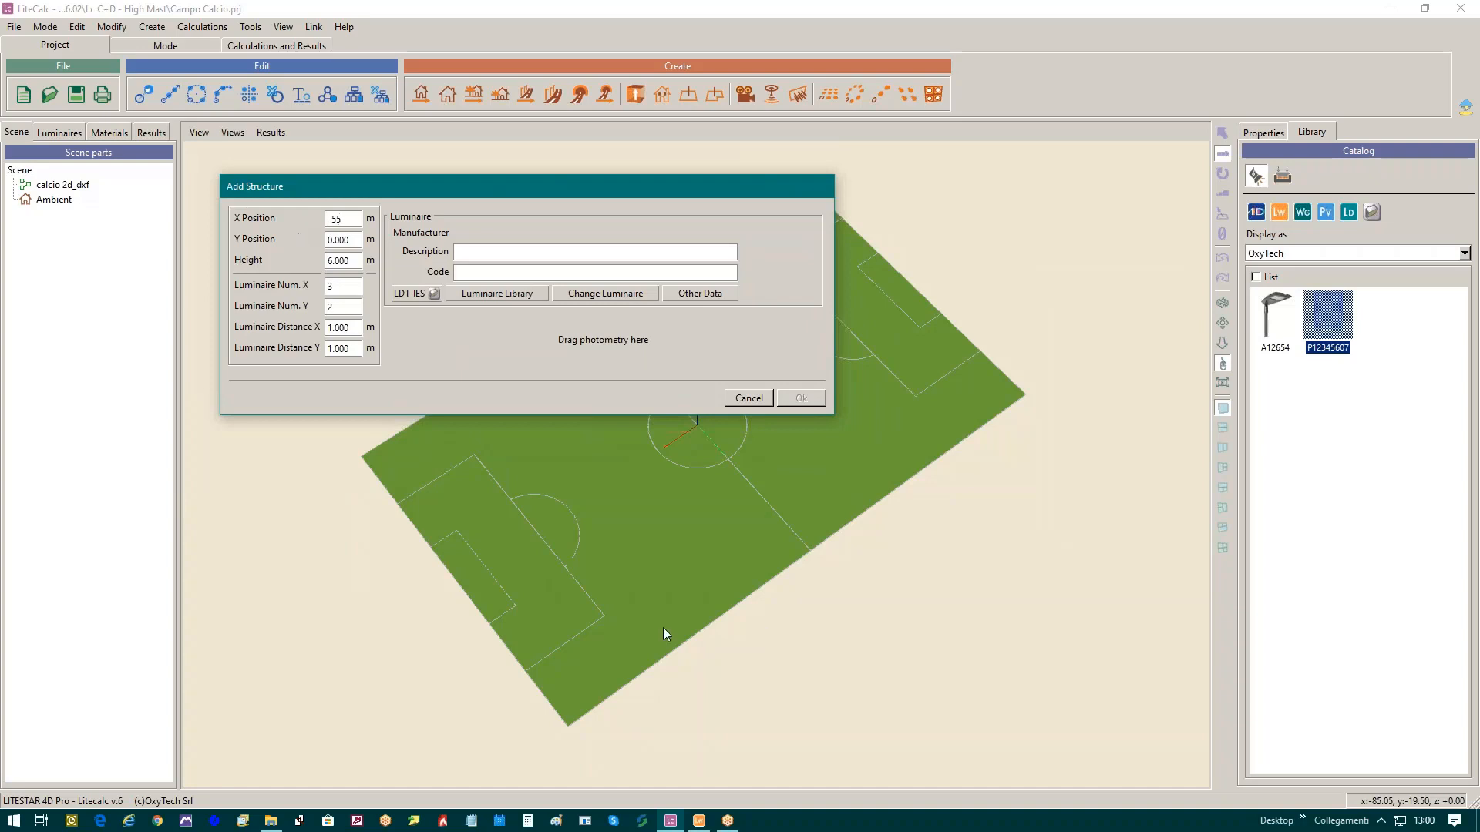
{"action": "mouse_move", "coordinate": [573, 737]}
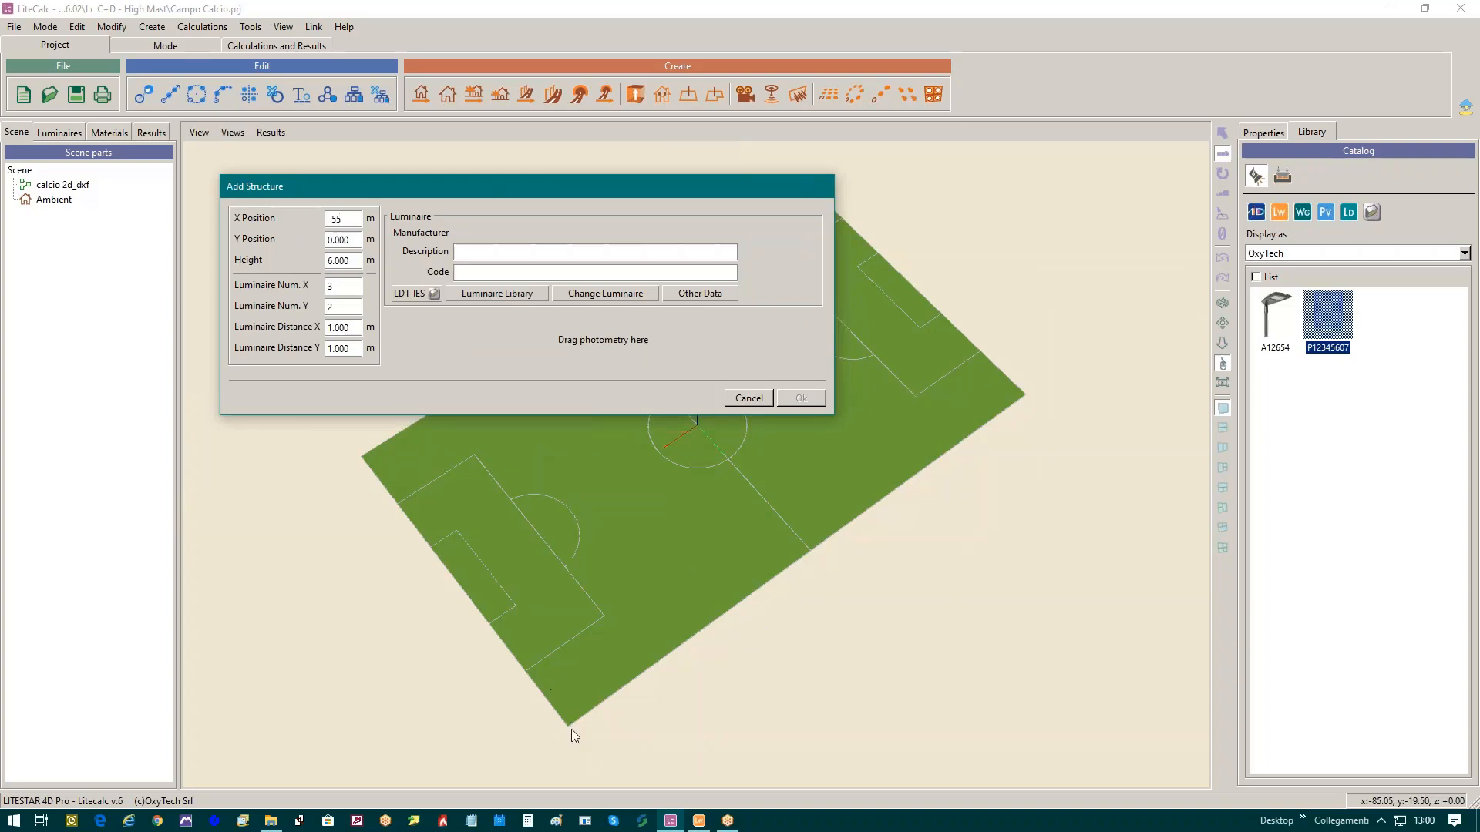
{"action": "mouse_move", "coordinate": [1053, 404]}
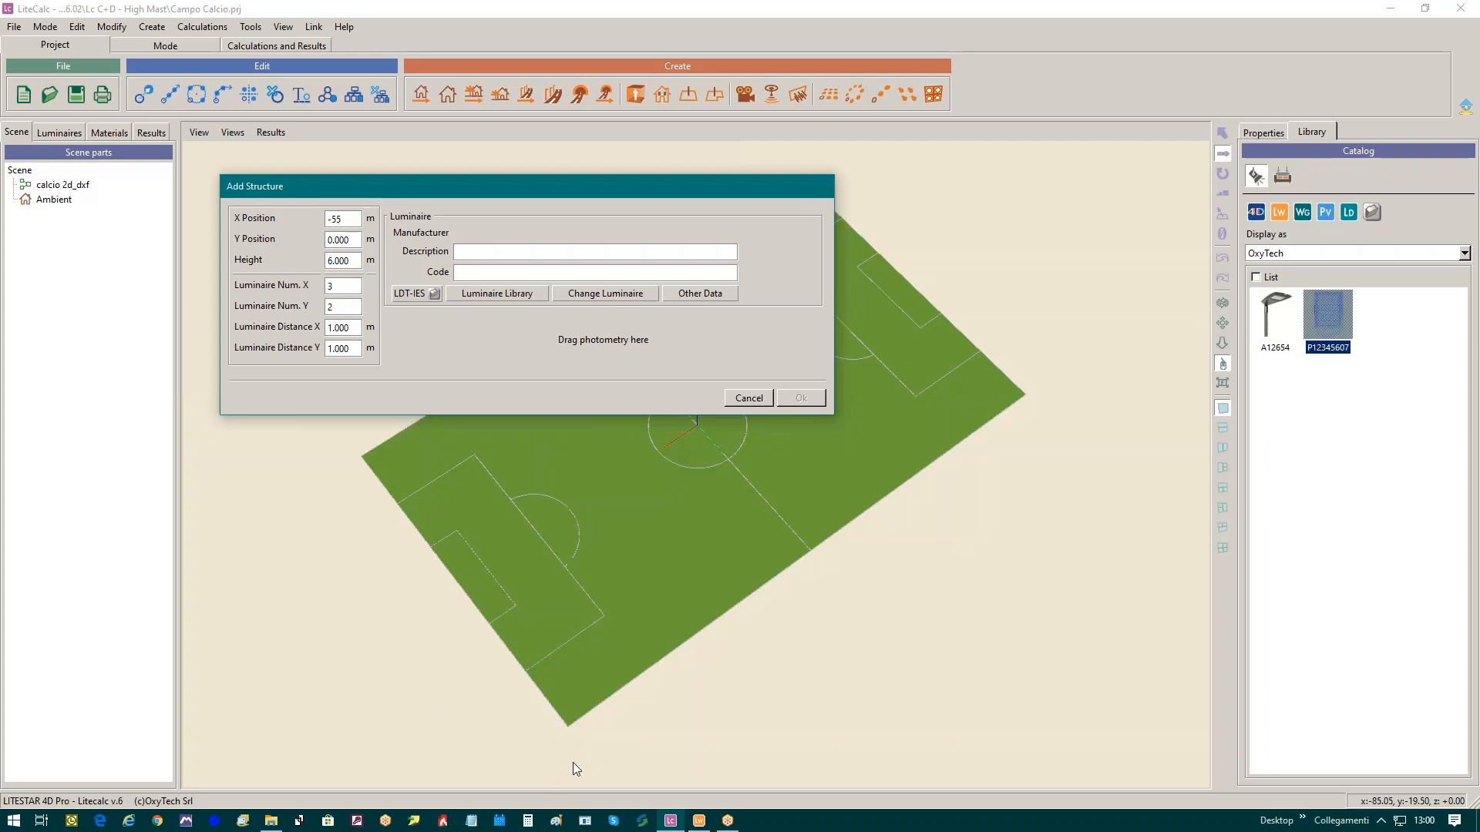
{"action": "left_click", "coordinate": [343, 217]}
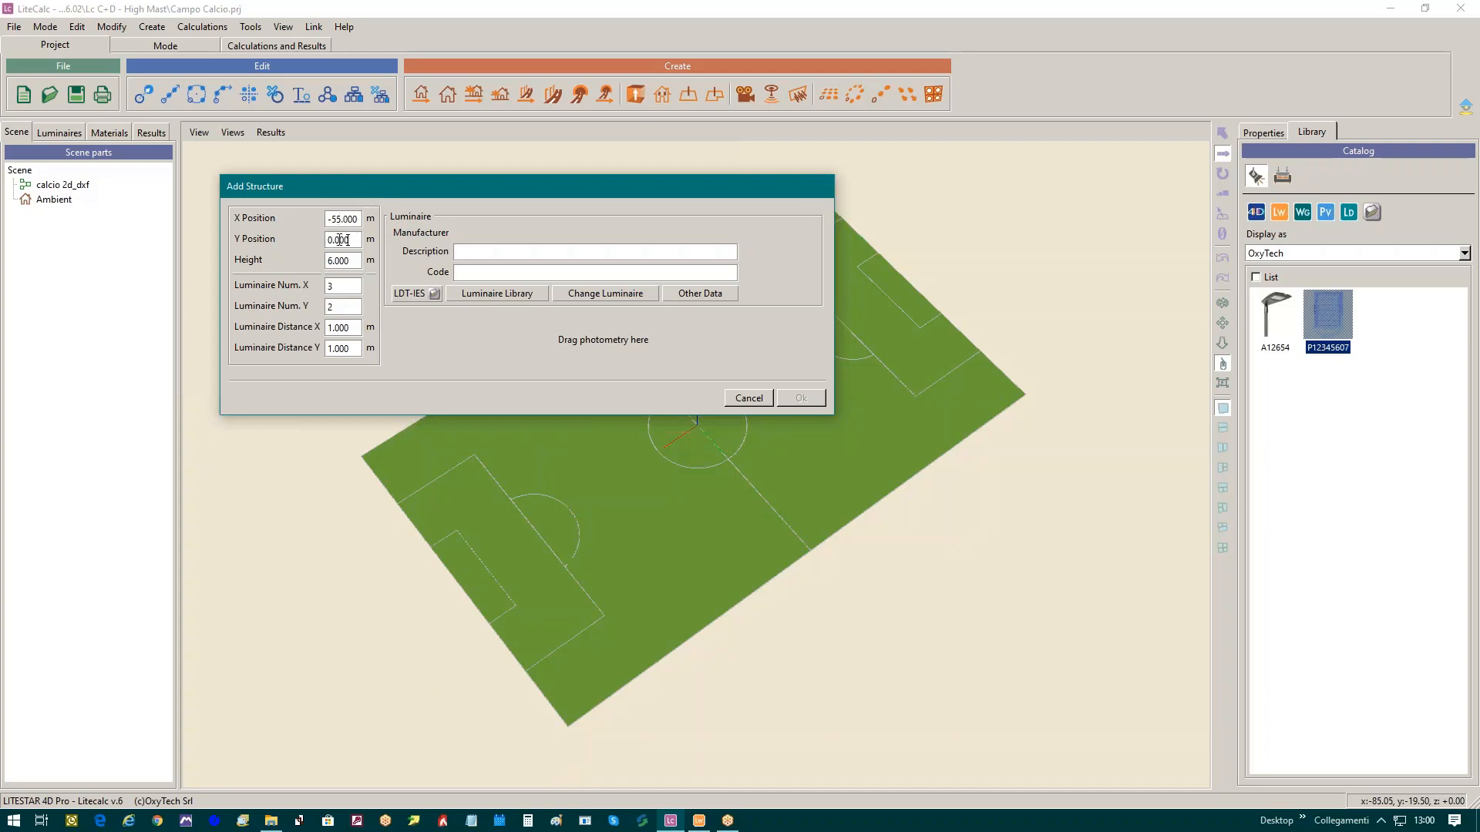
{"action": "triple_click", "coordinate": [342, 238]}
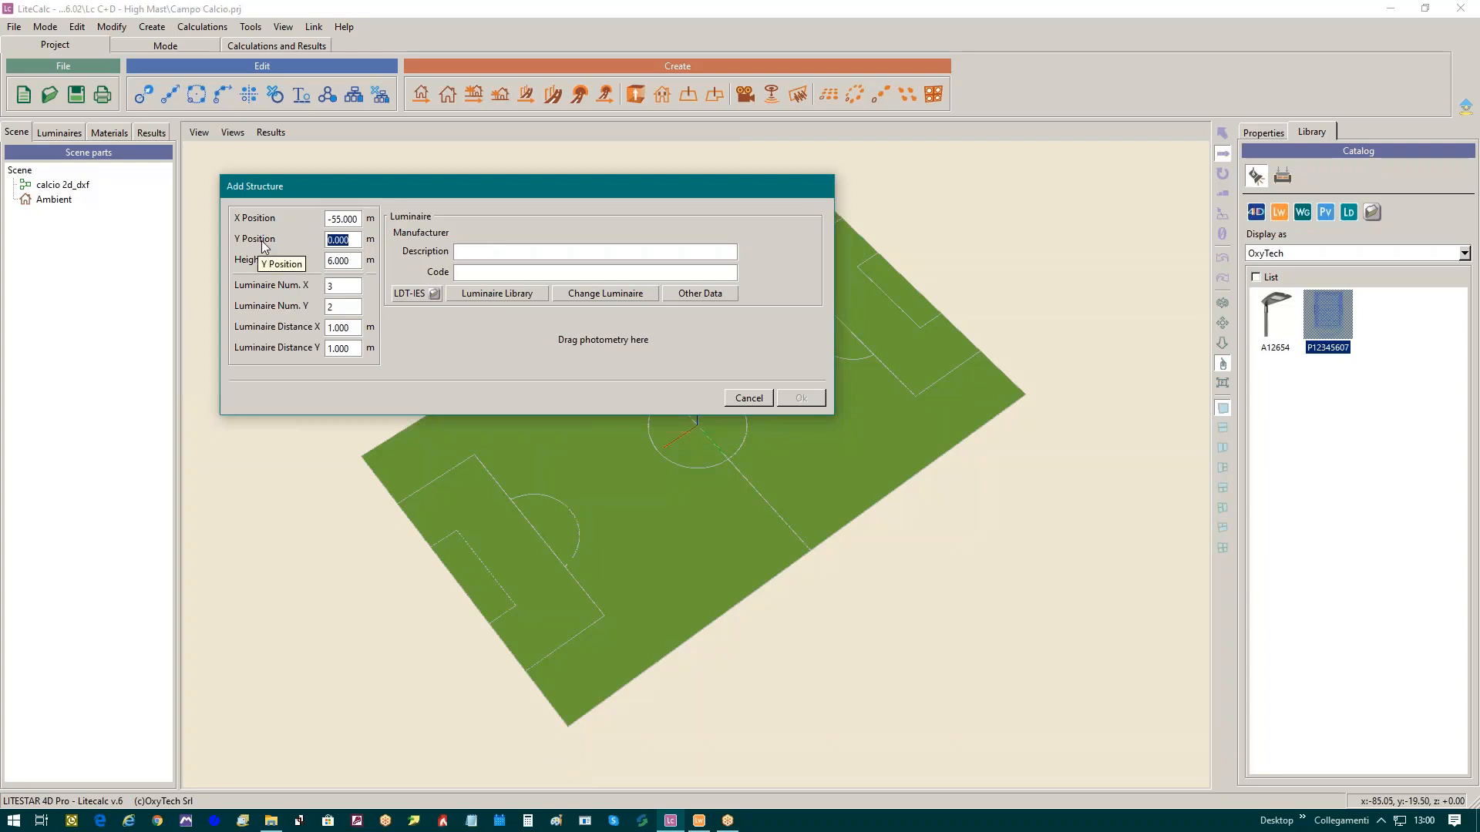
{"action": "type", "text": "-35"}
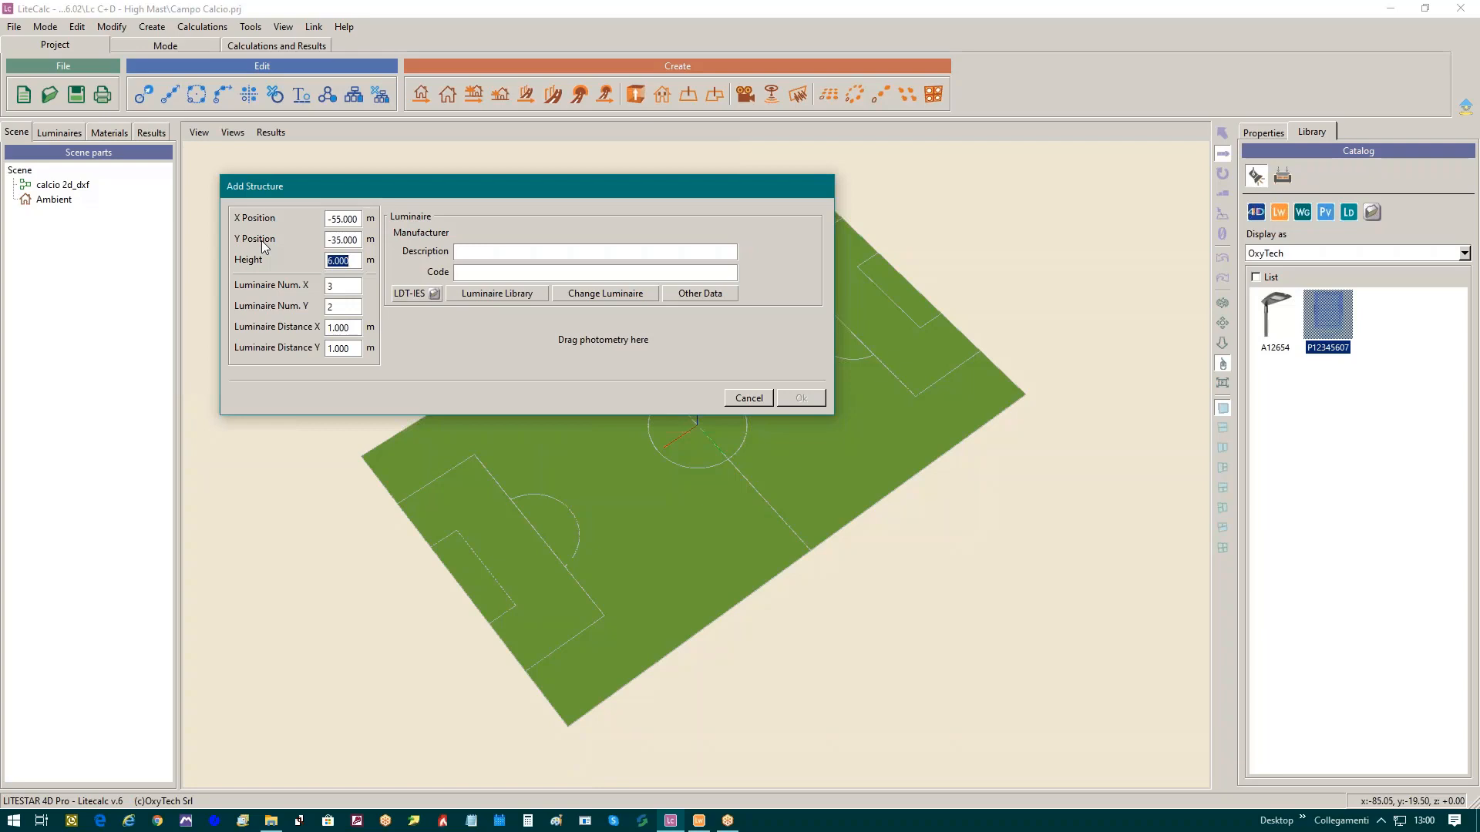
{"action": "type", "text": "20.000"}
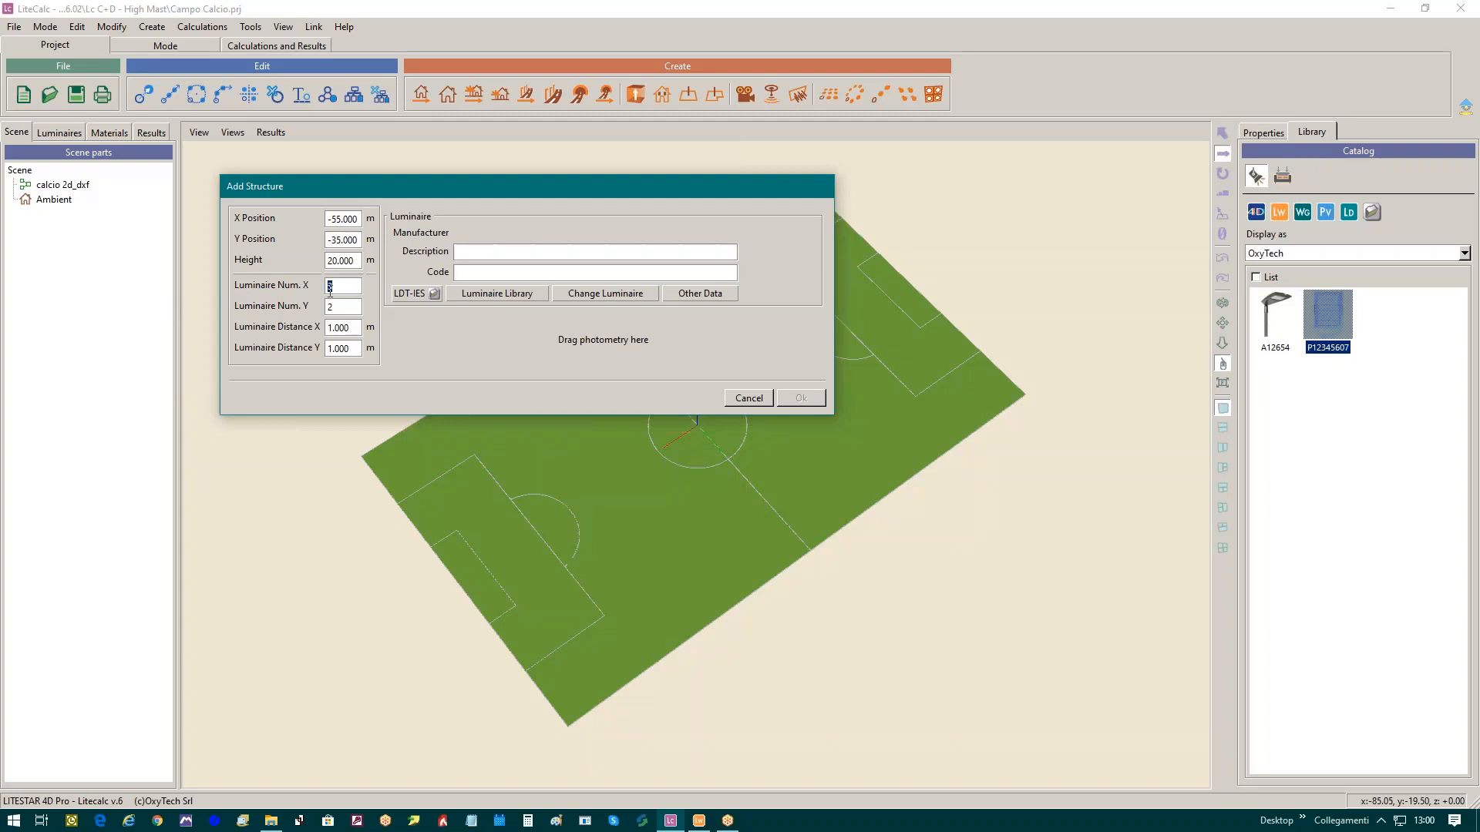
{"action": "mouse_move", "coordinate": [310, 298]}
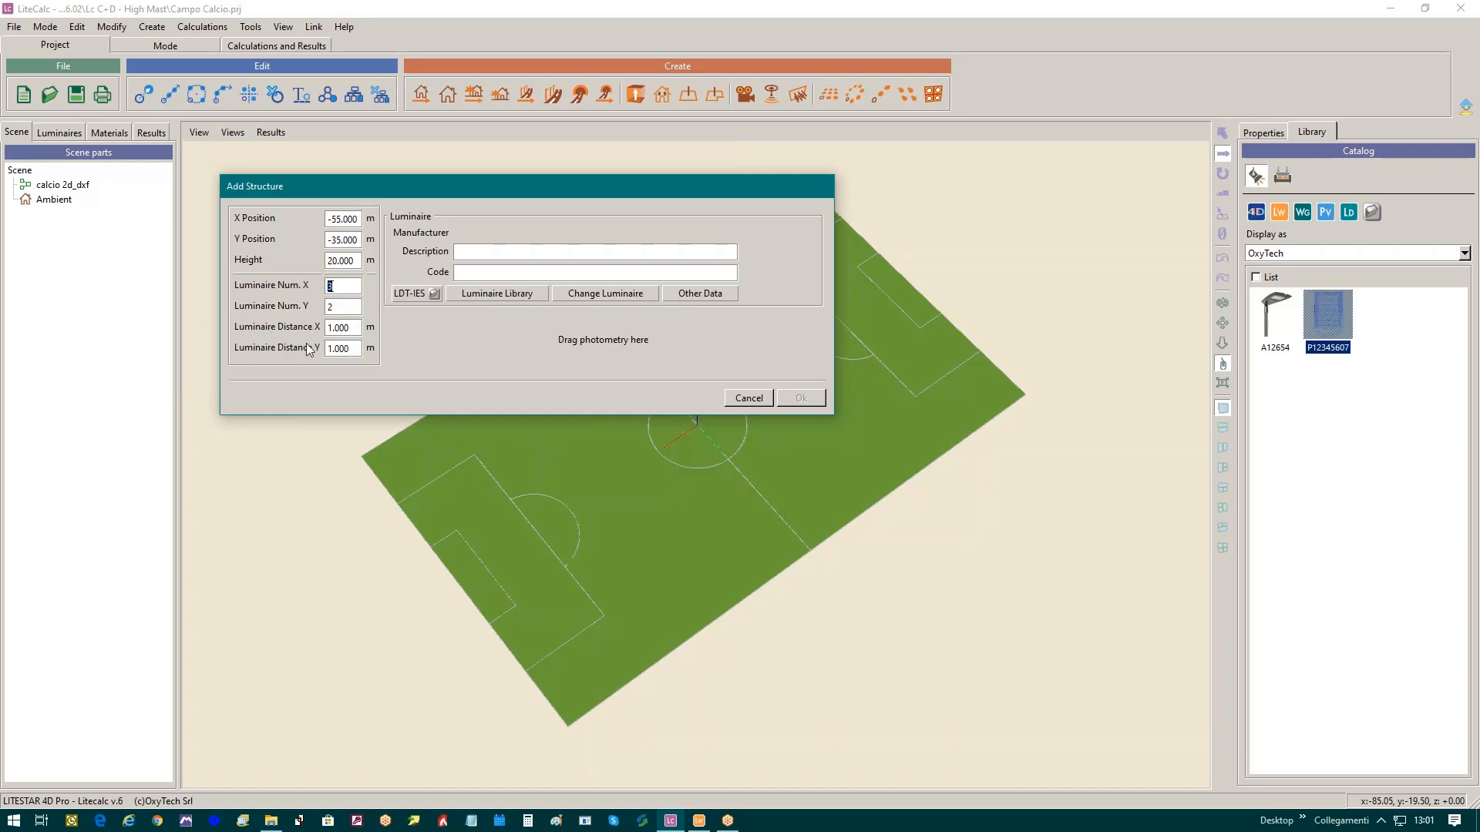
{"action": "mouse_move", "coordinate": [552, 195]}
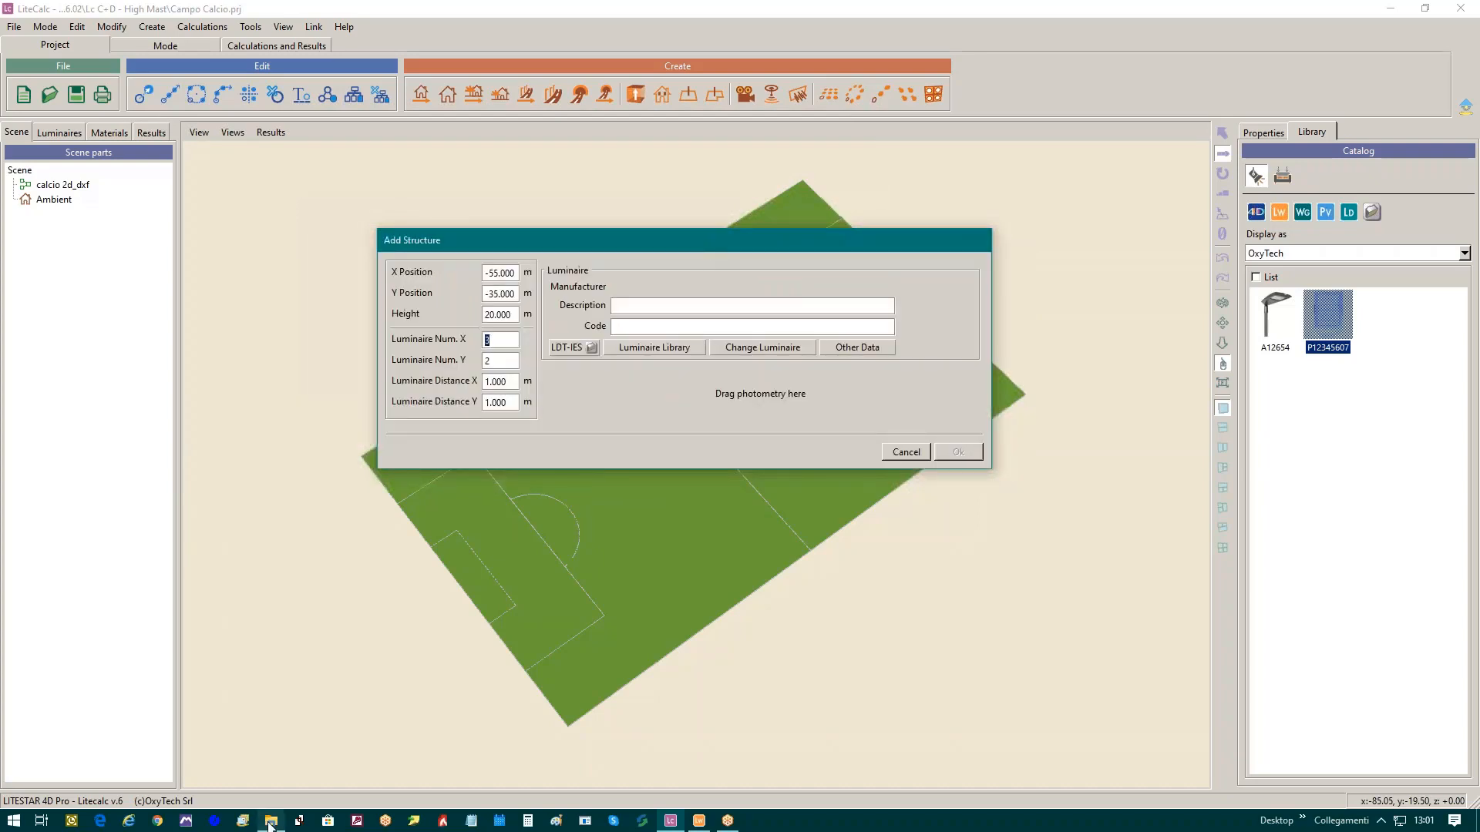
Bring up the Lc C+D - High Mast folder holding the P12345607.OXL photometry file.
{"action": "left_click", "coordinate": [269, 820]}
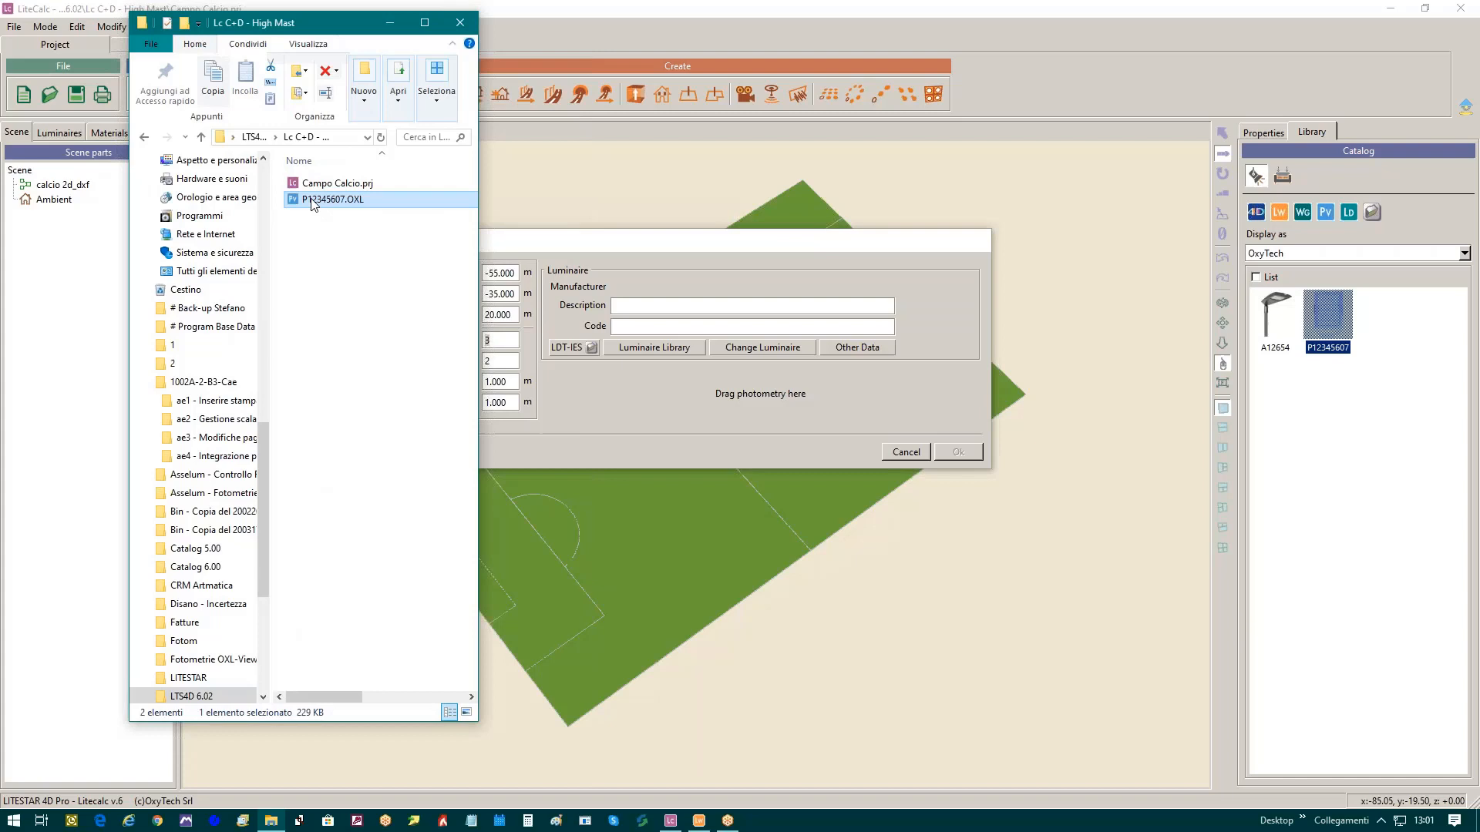
{"action": "mouse_move", "coordinate": [345, 302]}
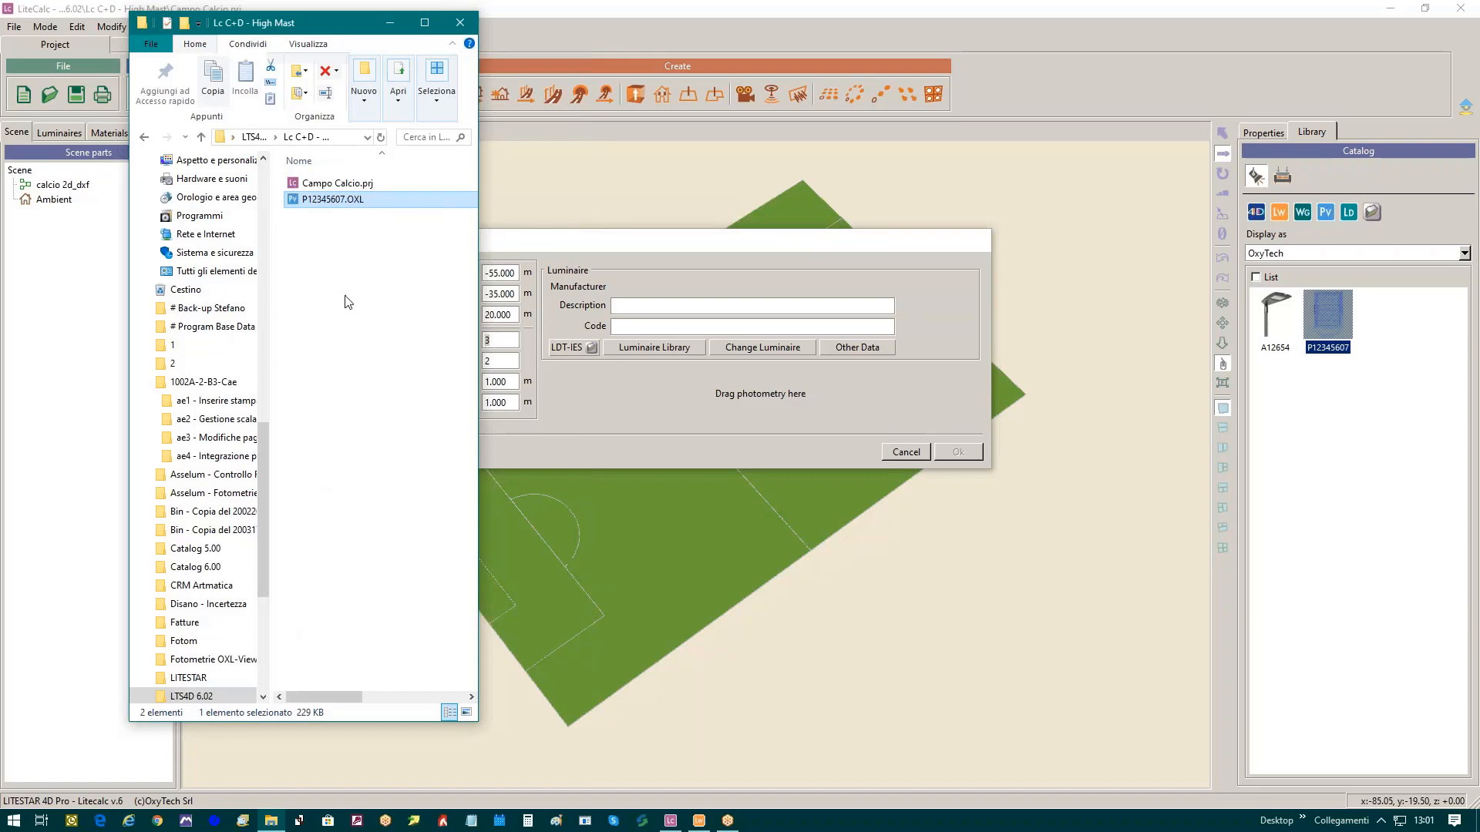
{"action": "mouse_move", "coordinate": [320, 199]}
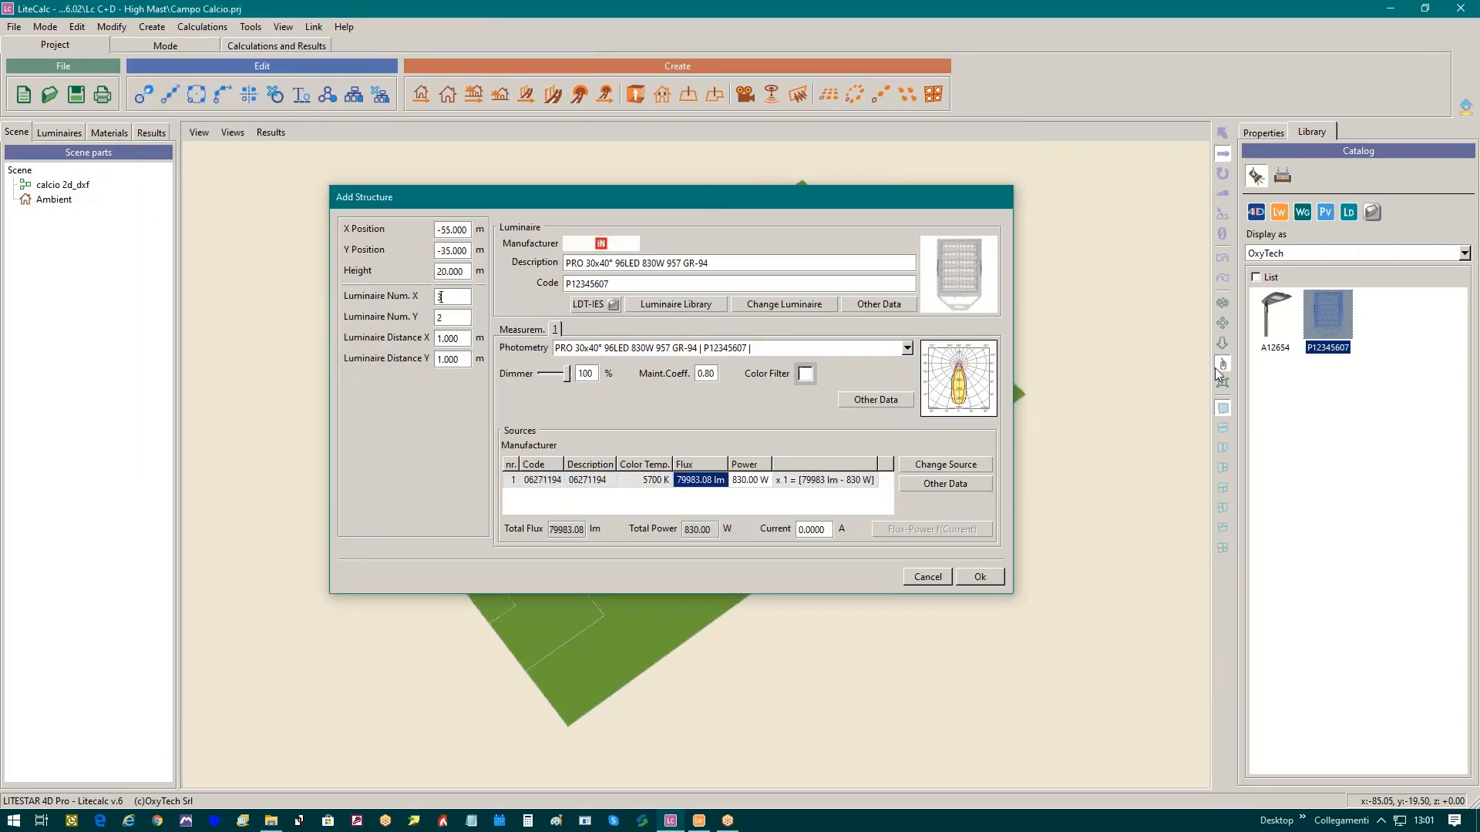
{"action": "mouse_move", "coordinate": [1256, 401]}
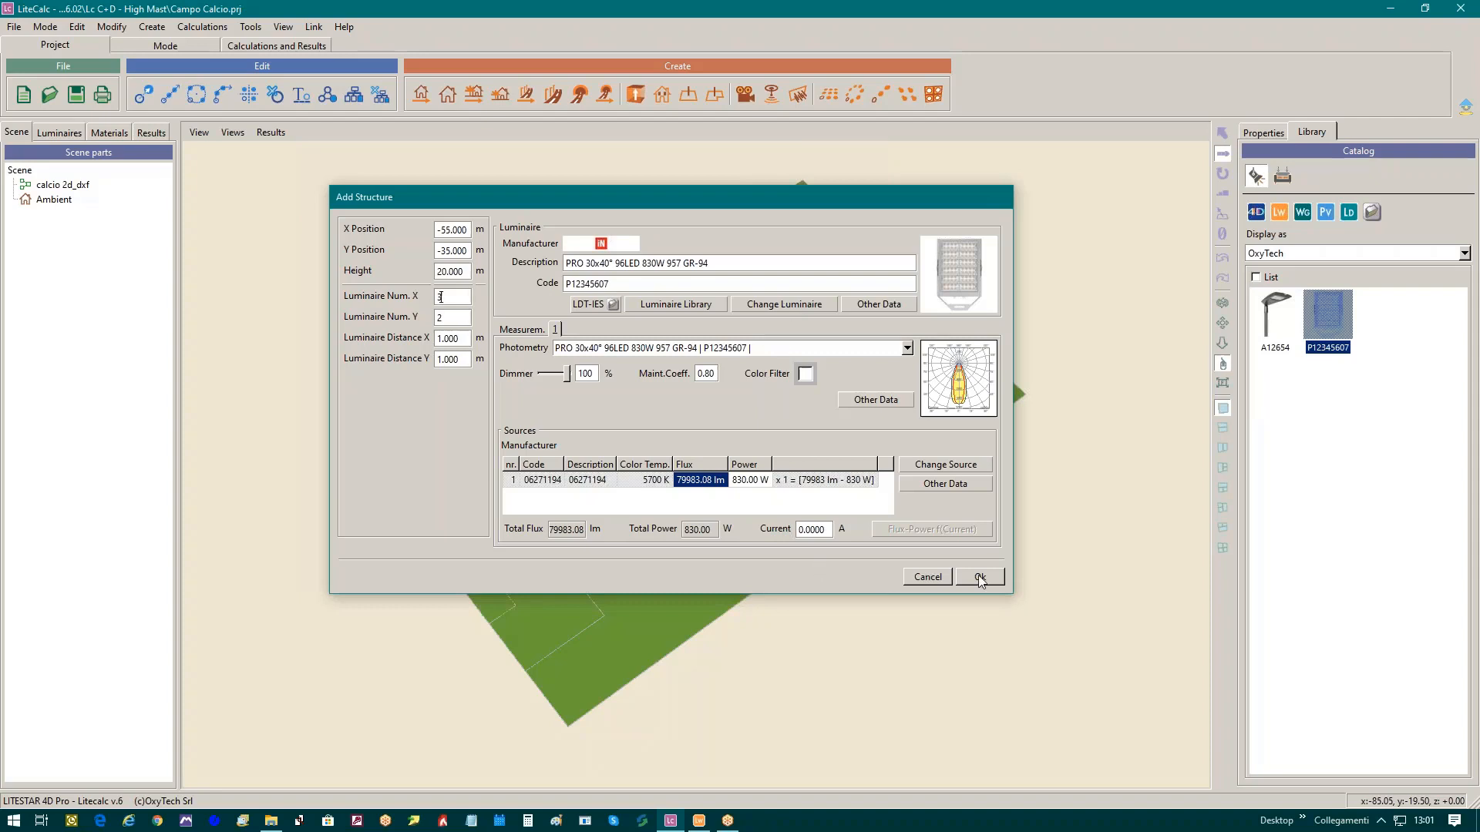
Confirm the structure to create Mast - [1] with six P12345607 luminaires at the pitch corner.
{"action": "left_click", "coordinate": [979, 576]}
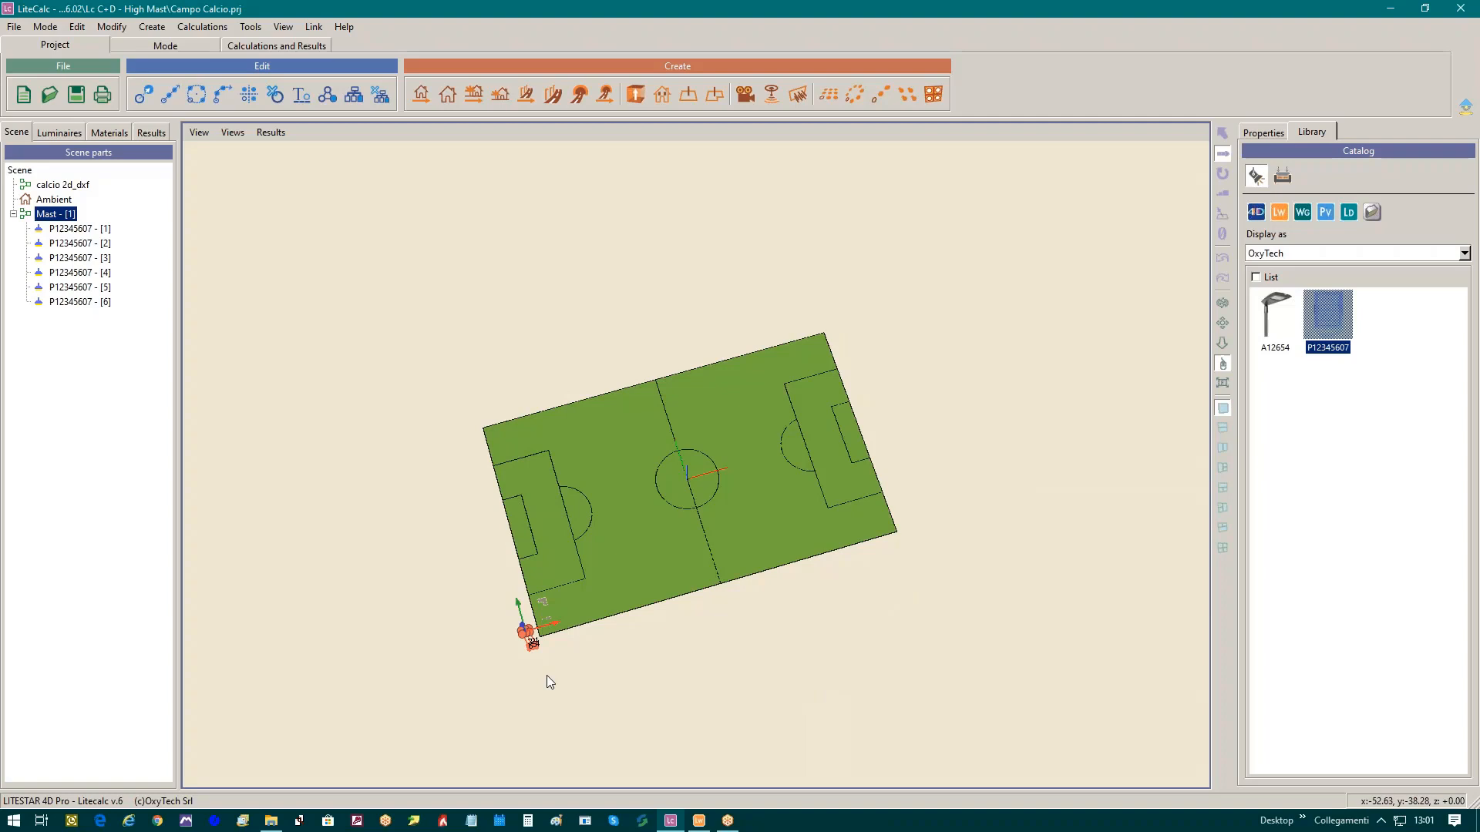
{"action": "mouse_move", "coordinate": [1151, 288]}
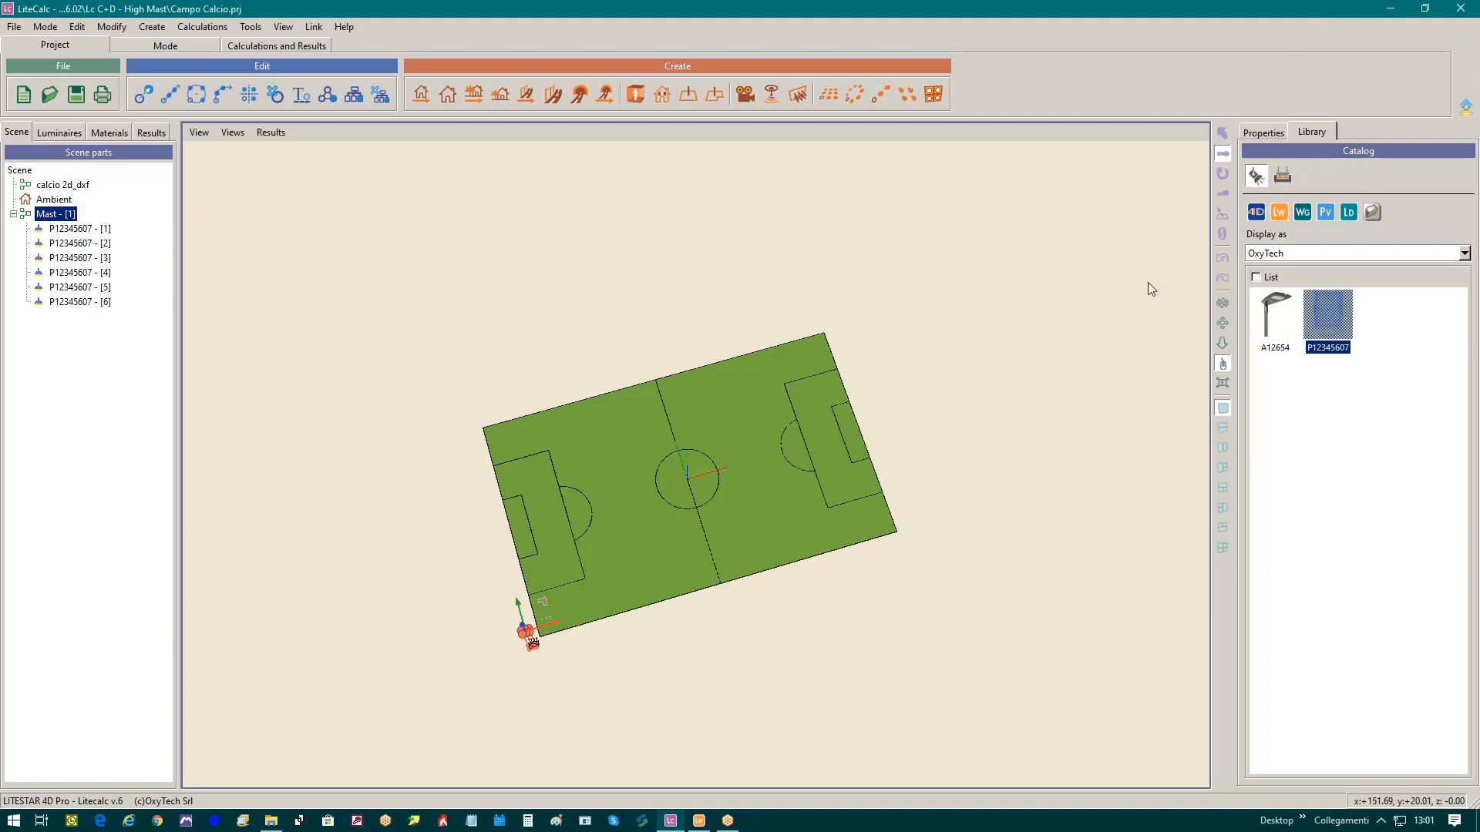
{"action": "mouse_move", "coordinate": [596, 644]}
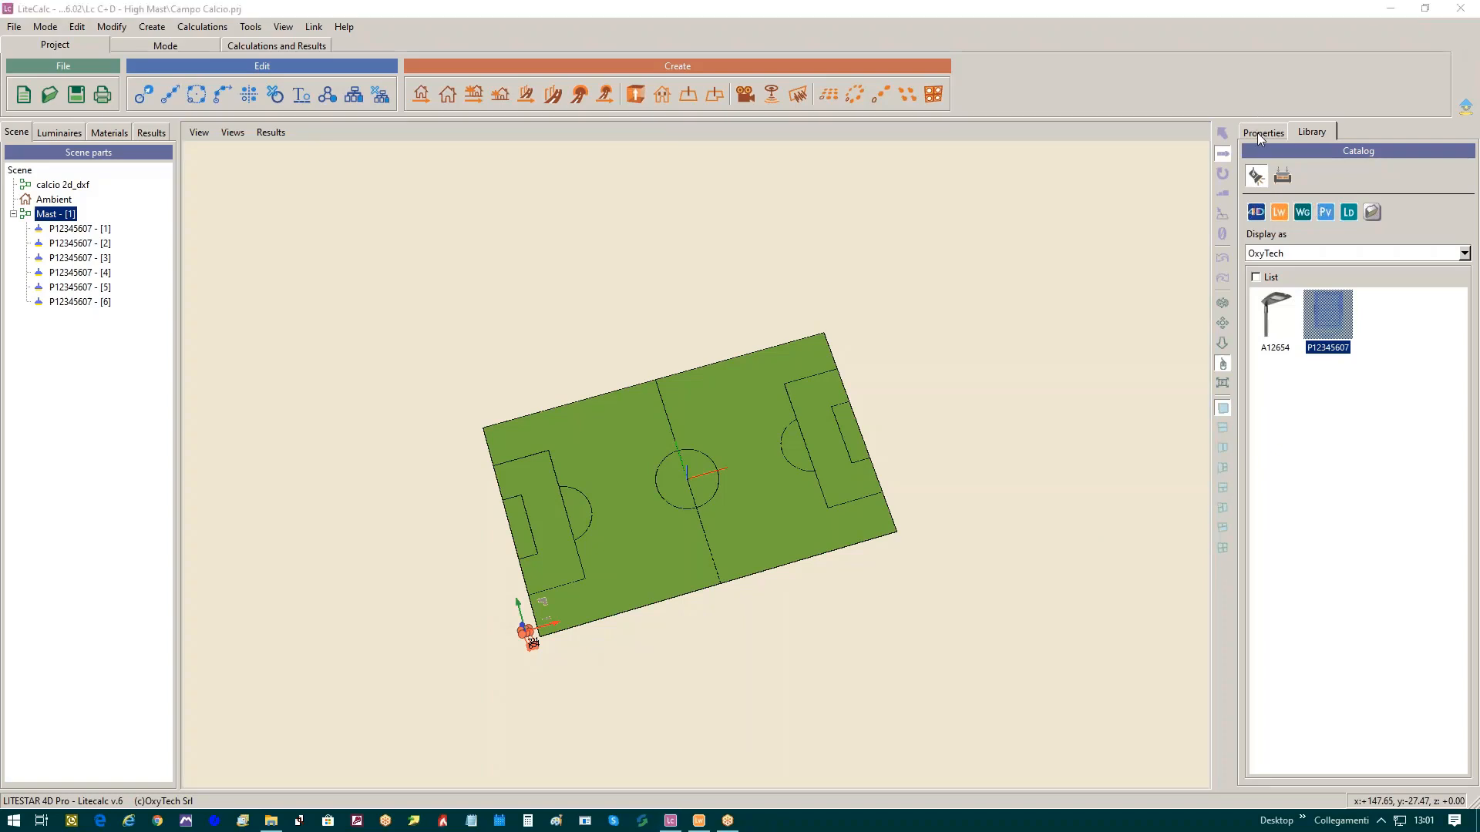
Show Mast - [1] properties and begin editing its rotation about x.
{"action": "left_click", "coordinate": [1262, 132]}
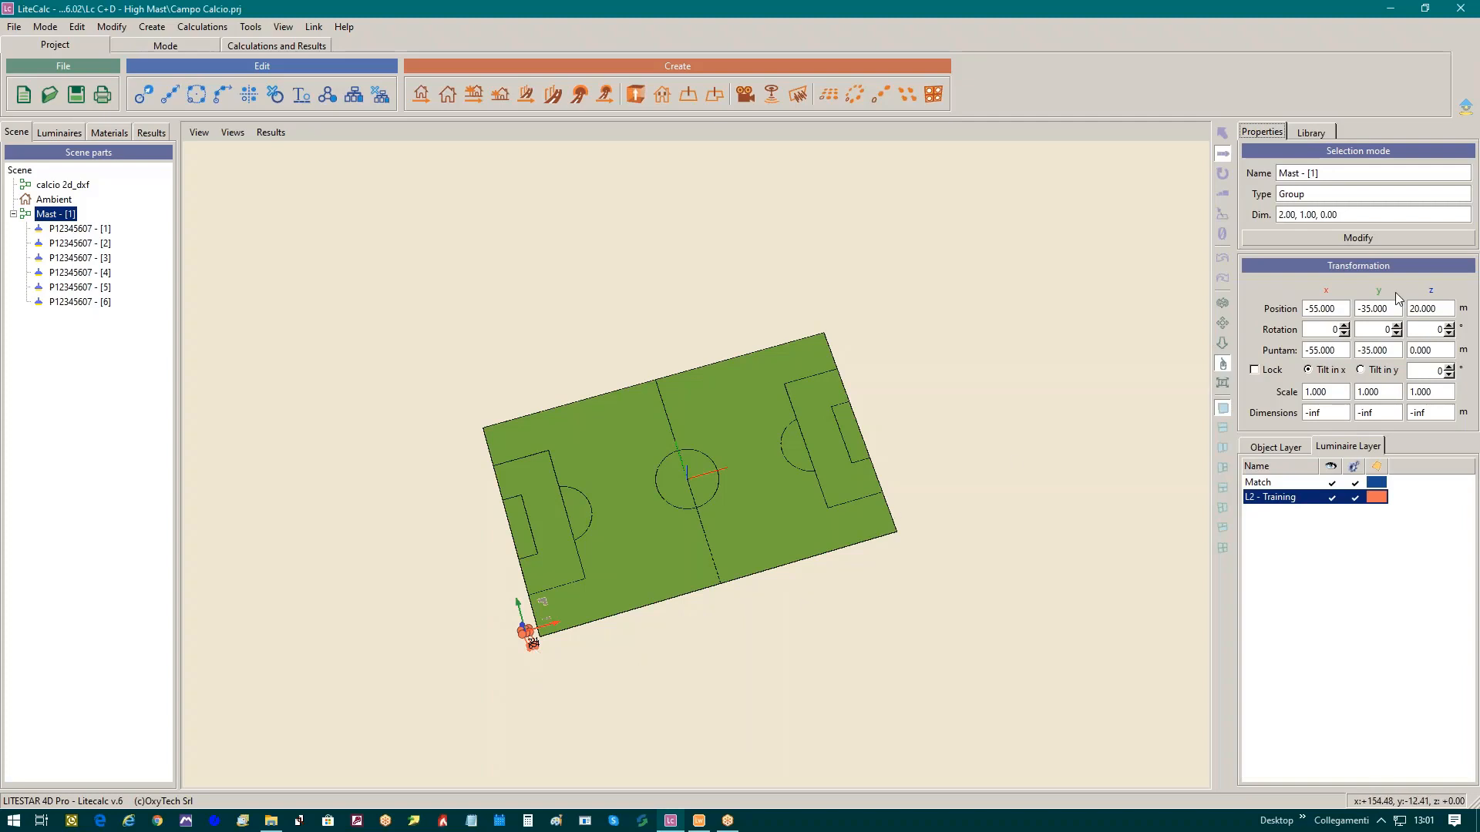
{"action": "left_click", "coordinate": [1321, 330]}
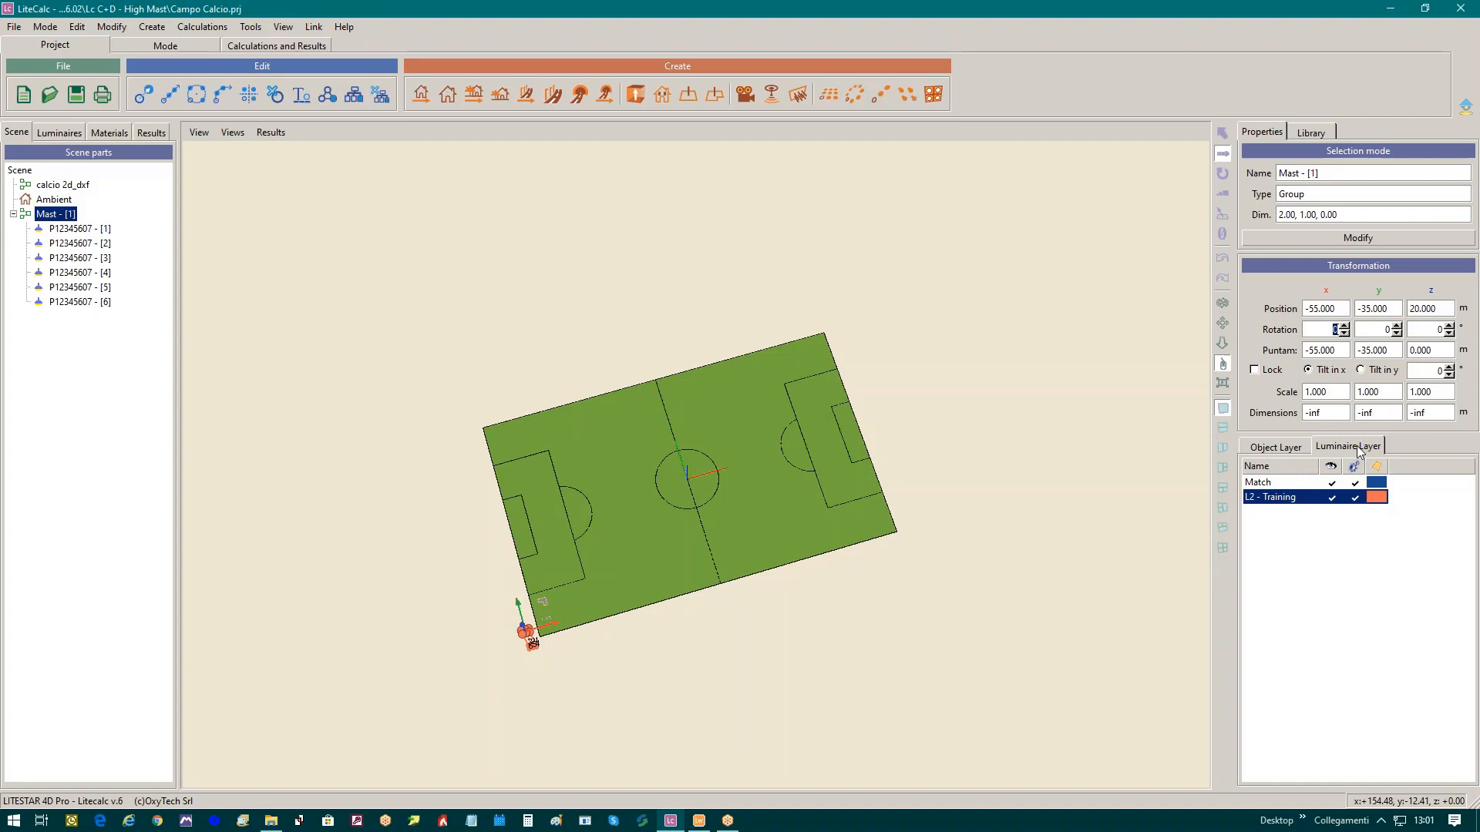
{"action": "mouse_move", "coordinate": [1356, 447]}
{"action": "type", "text": "65"}
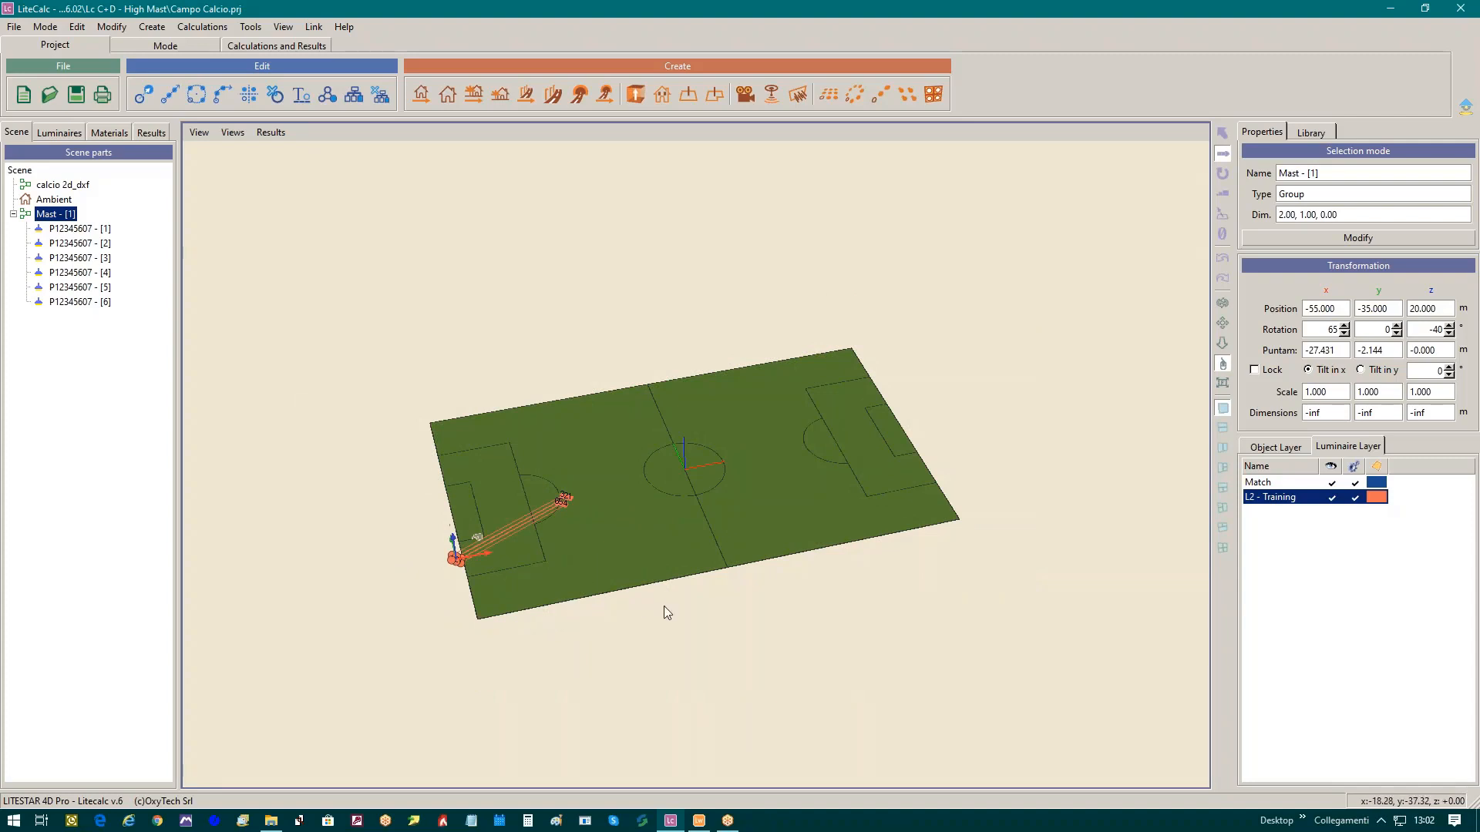
{"action": "mouse_move", "coordinate": [565, 520]}
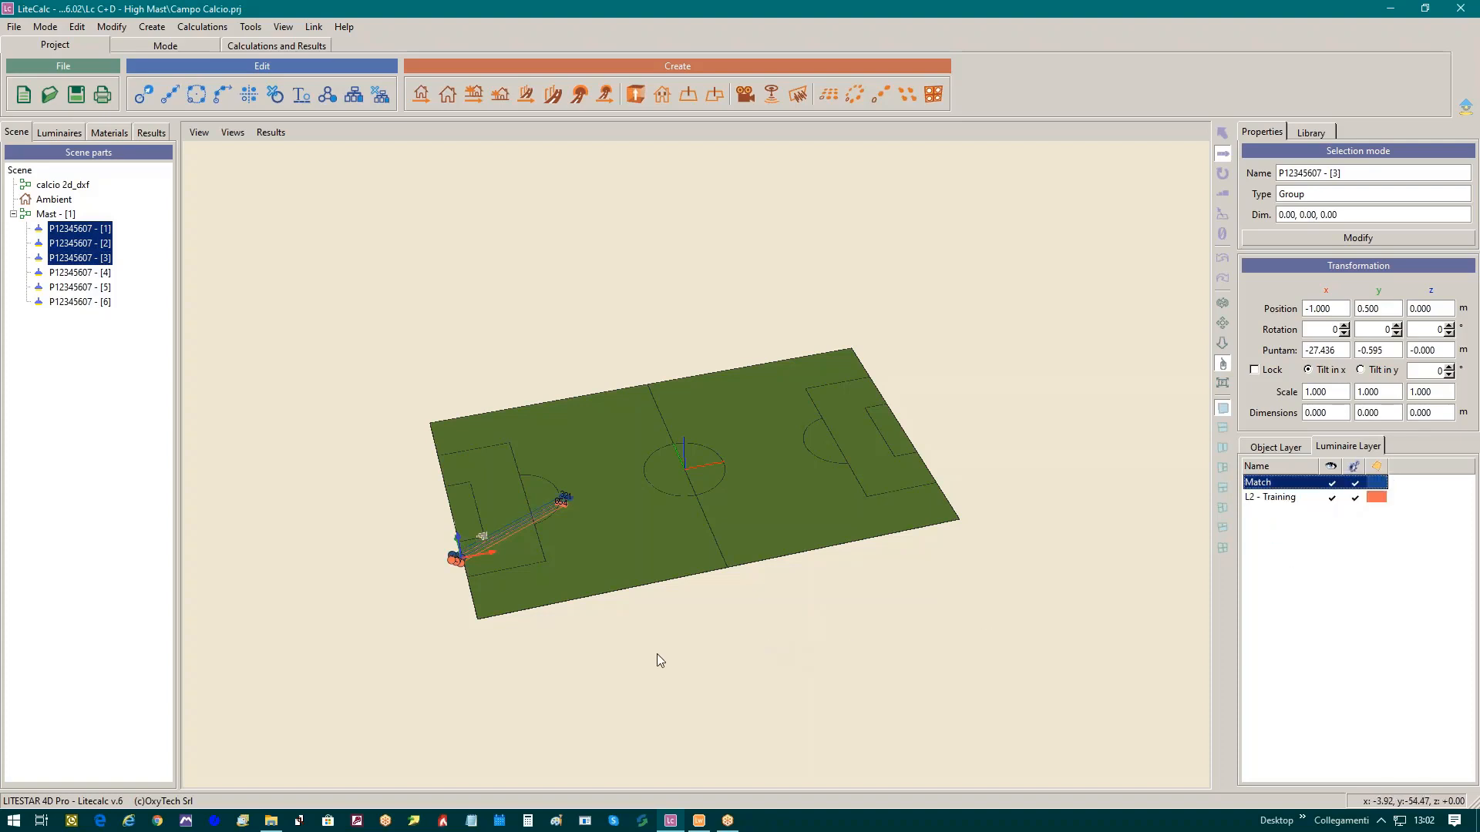
{"action": "mouse_move", "coordinate": [423, 566]}
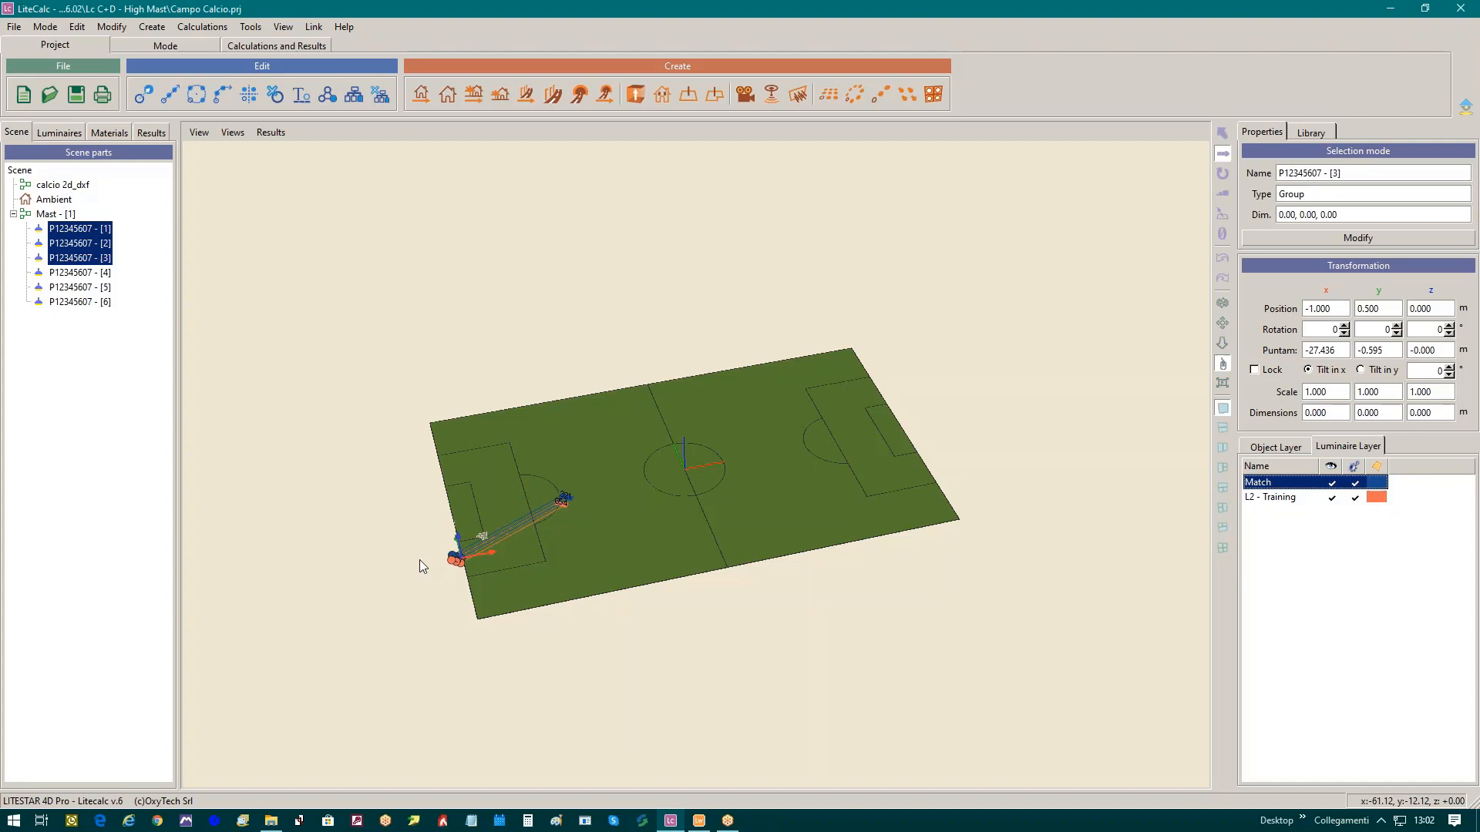
{"action": "mouse_move", "coordinate": [1295, 533]}
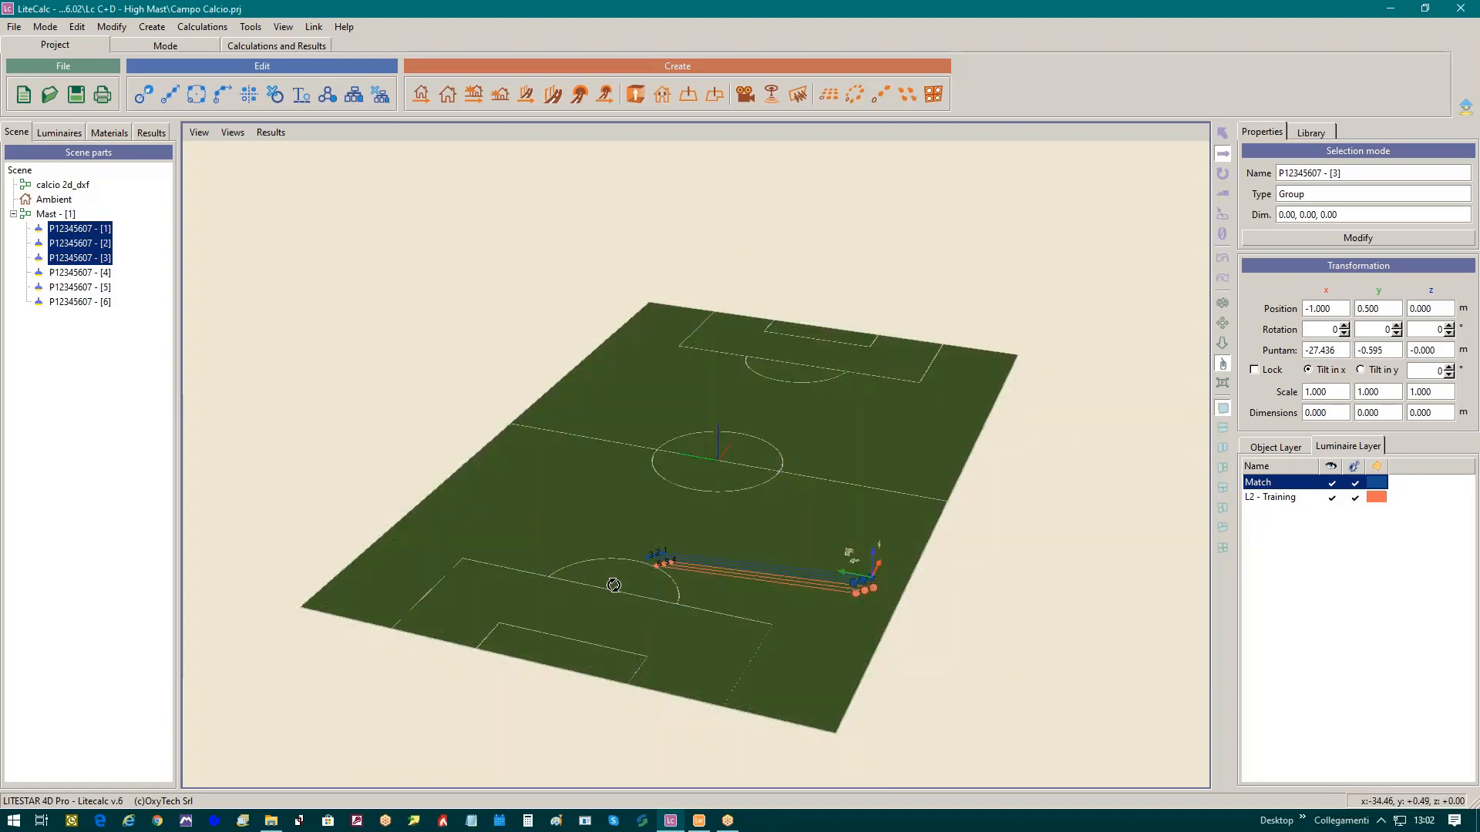
{"action": "mouse_move", "coordinate": [777, 569]}
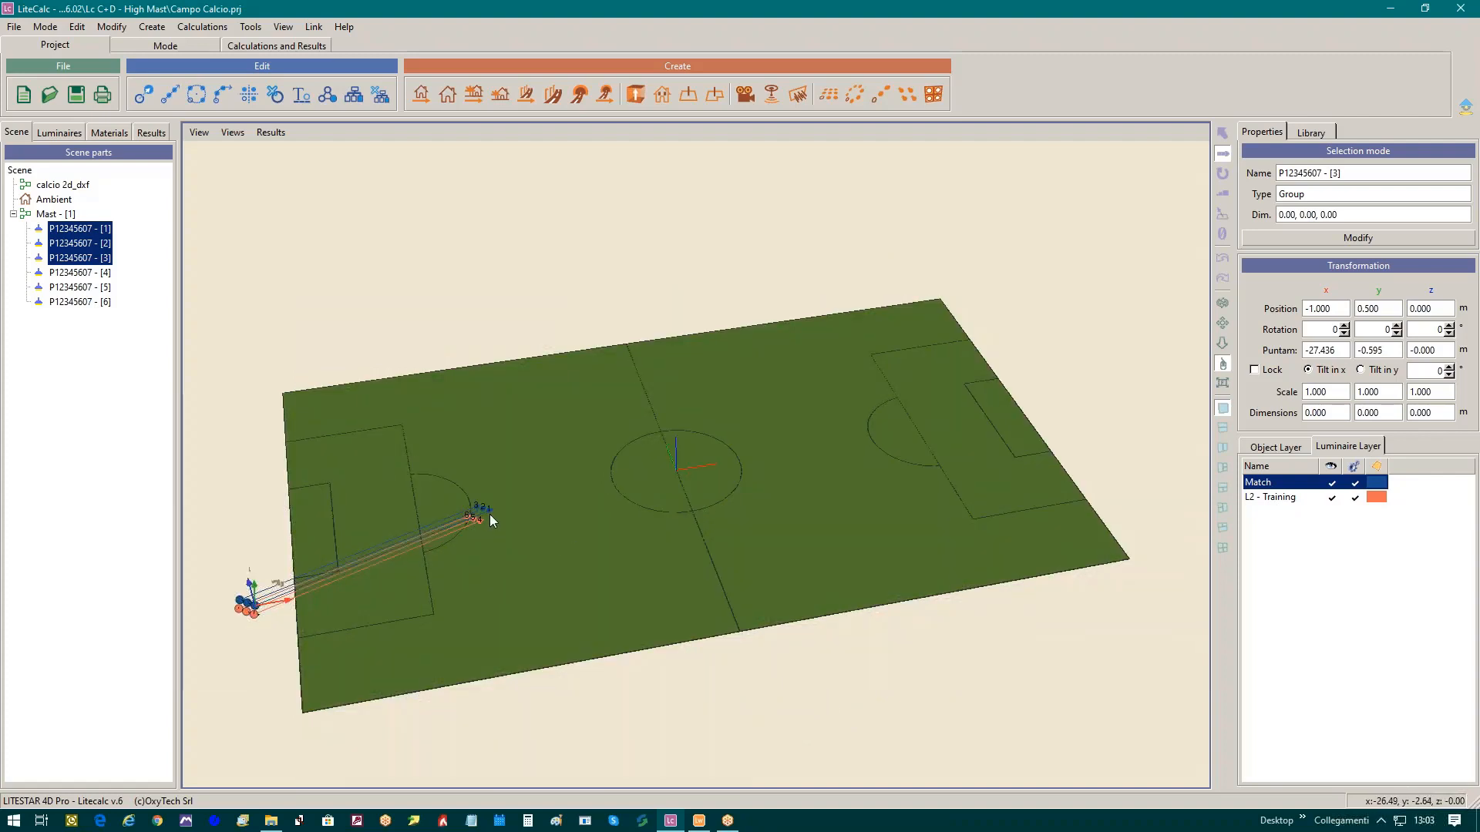
{"action": "left_click", "coordinate": [79, 228]}
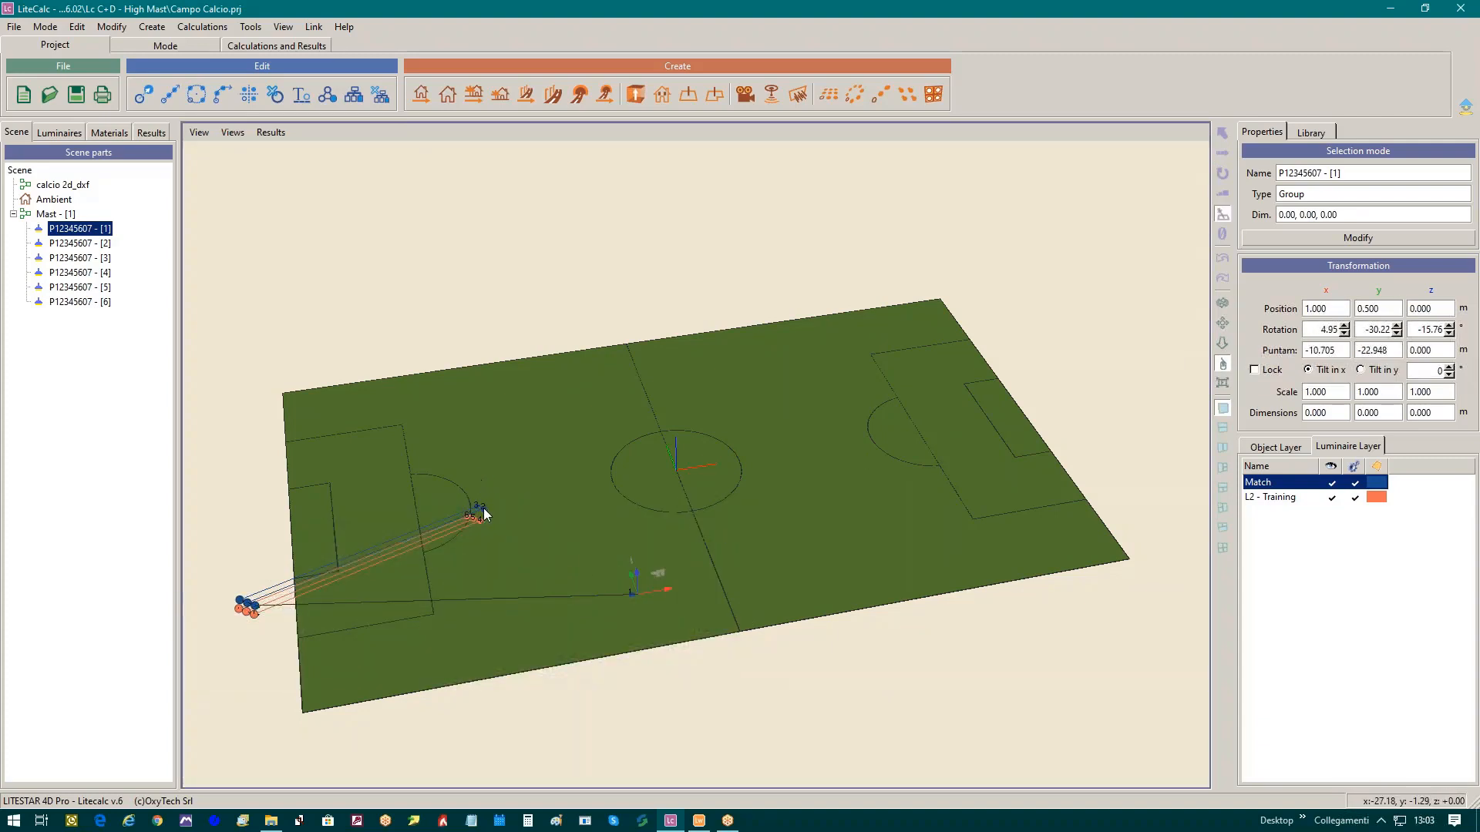
{"action": "left_click", "coordinate": [79, 242]}
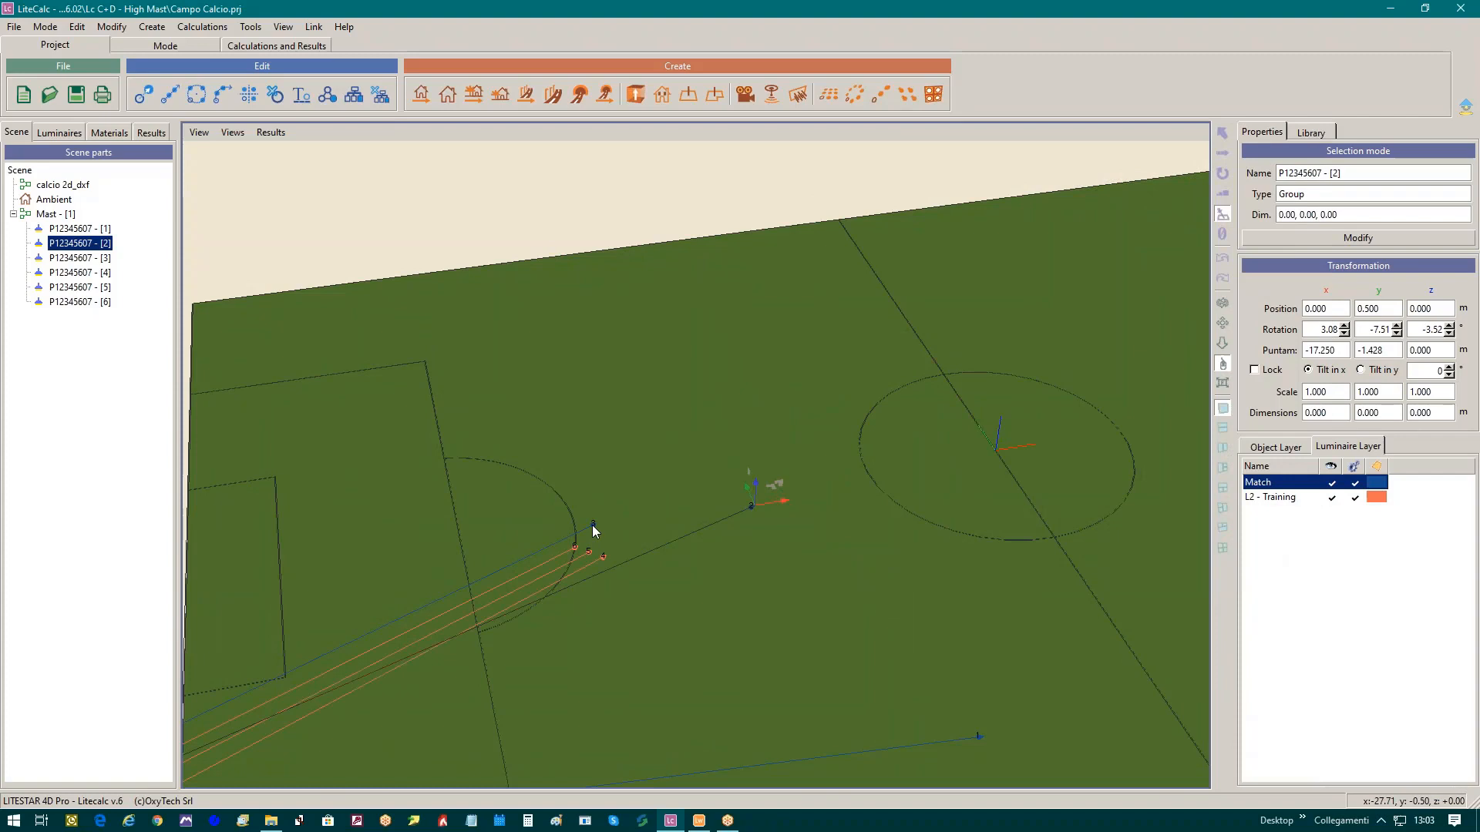
{"action": "left_click", "coordinate": [78, 258]}
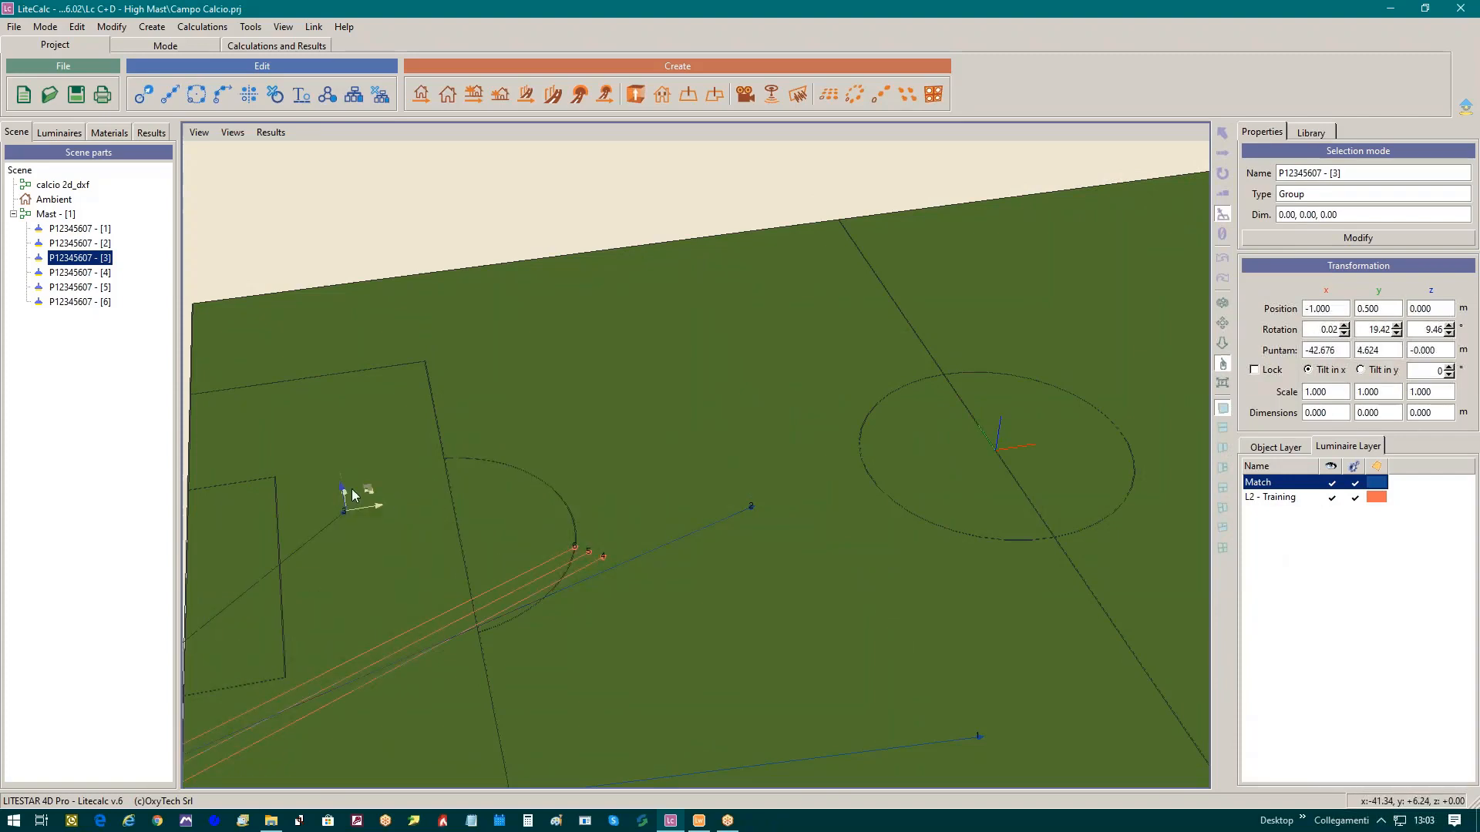
{"action": "left_click", "coordinate": [79, 273]}
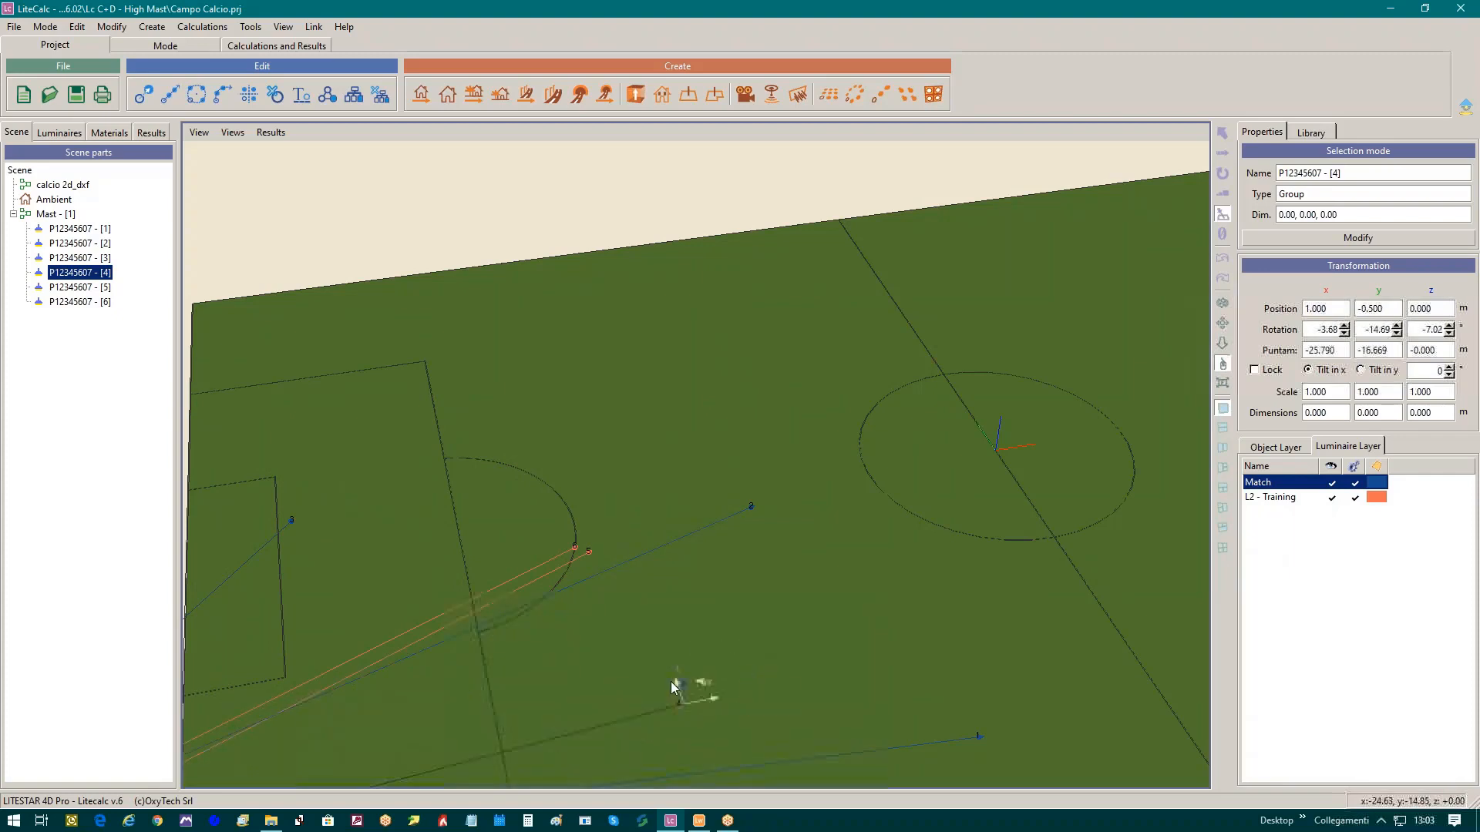
{"action": "left_click", "coordinate": [78, 286]}
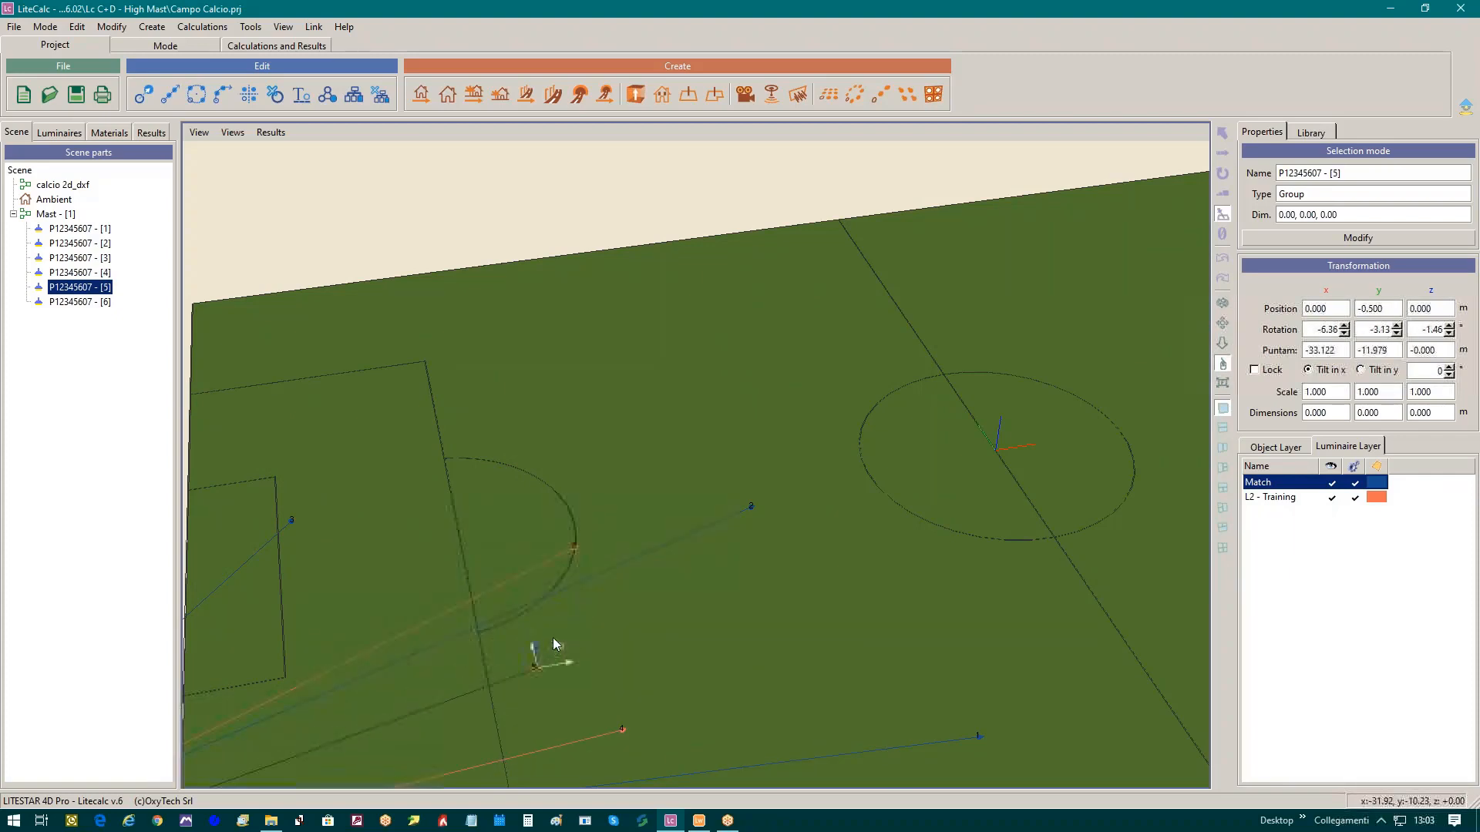
{"action": "left_click", "coordinate": [80, 300]}
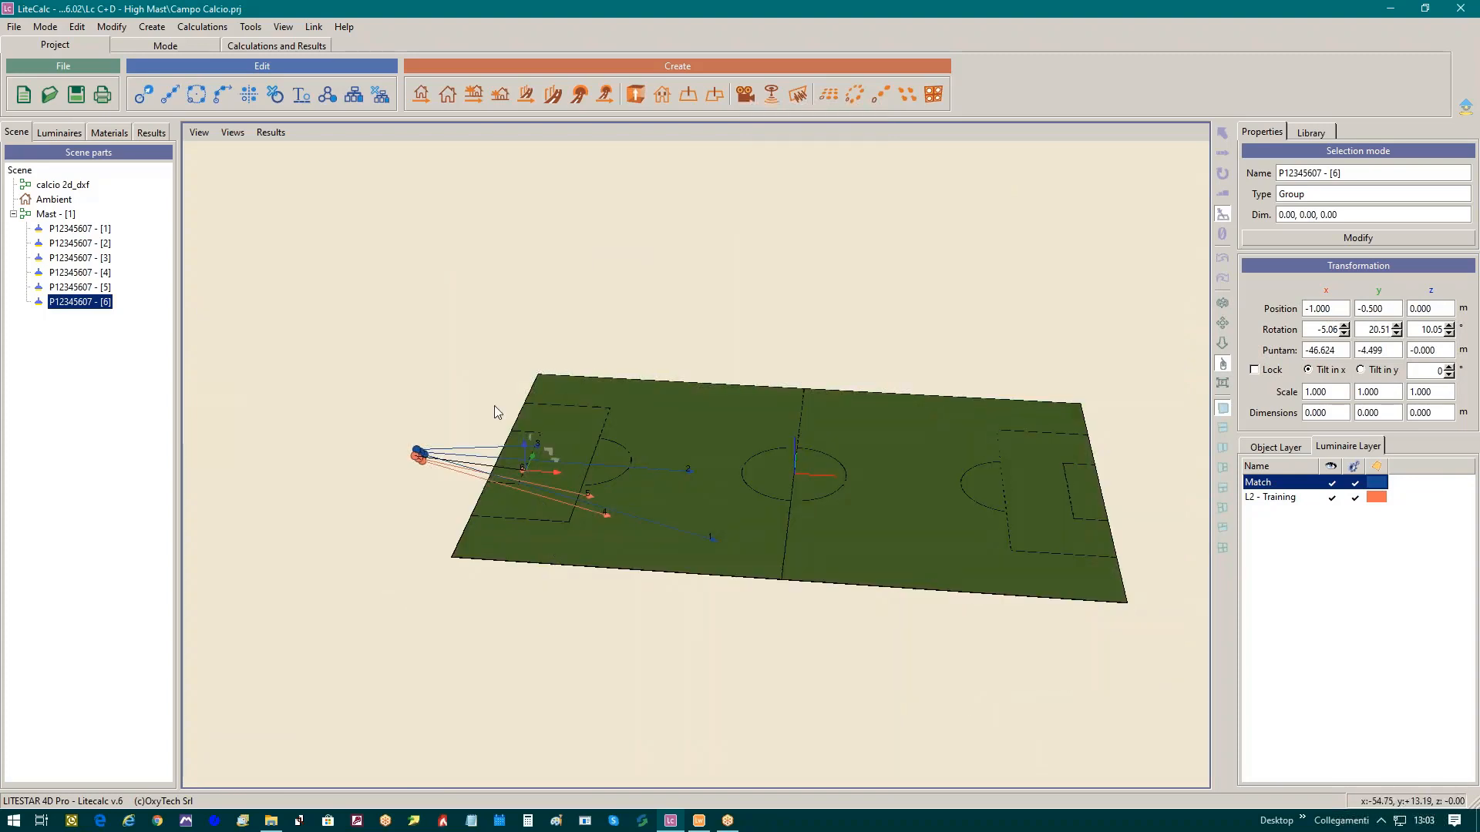
{"action": "mouse_move", "coordinate": [994, 547]}
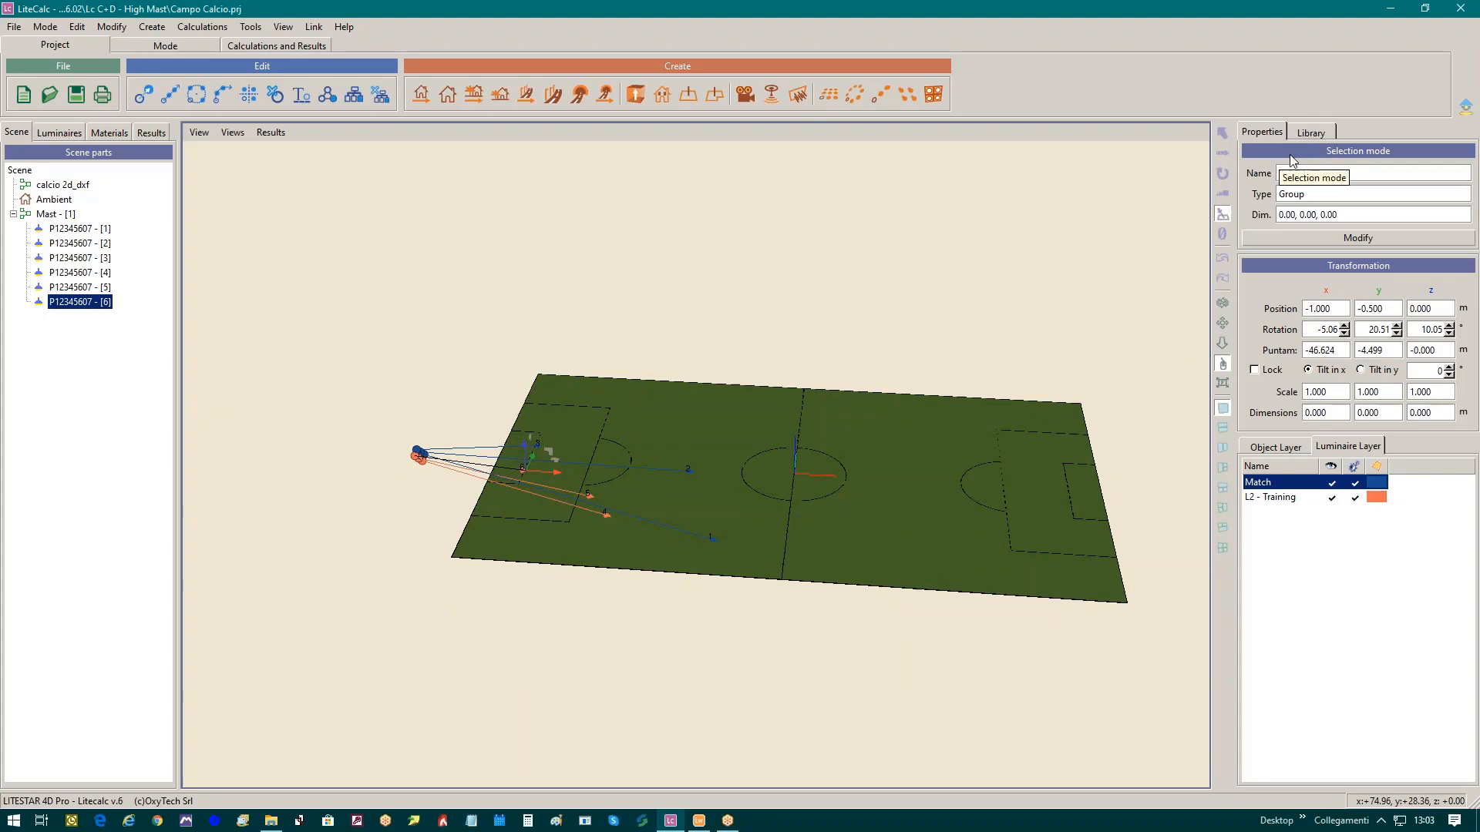
Place a cylinder from Geometric solids sized 0.700 × 0.700 × 20 m as the pole.
{"action": "left_click", "coordinate": [1310, 131]}
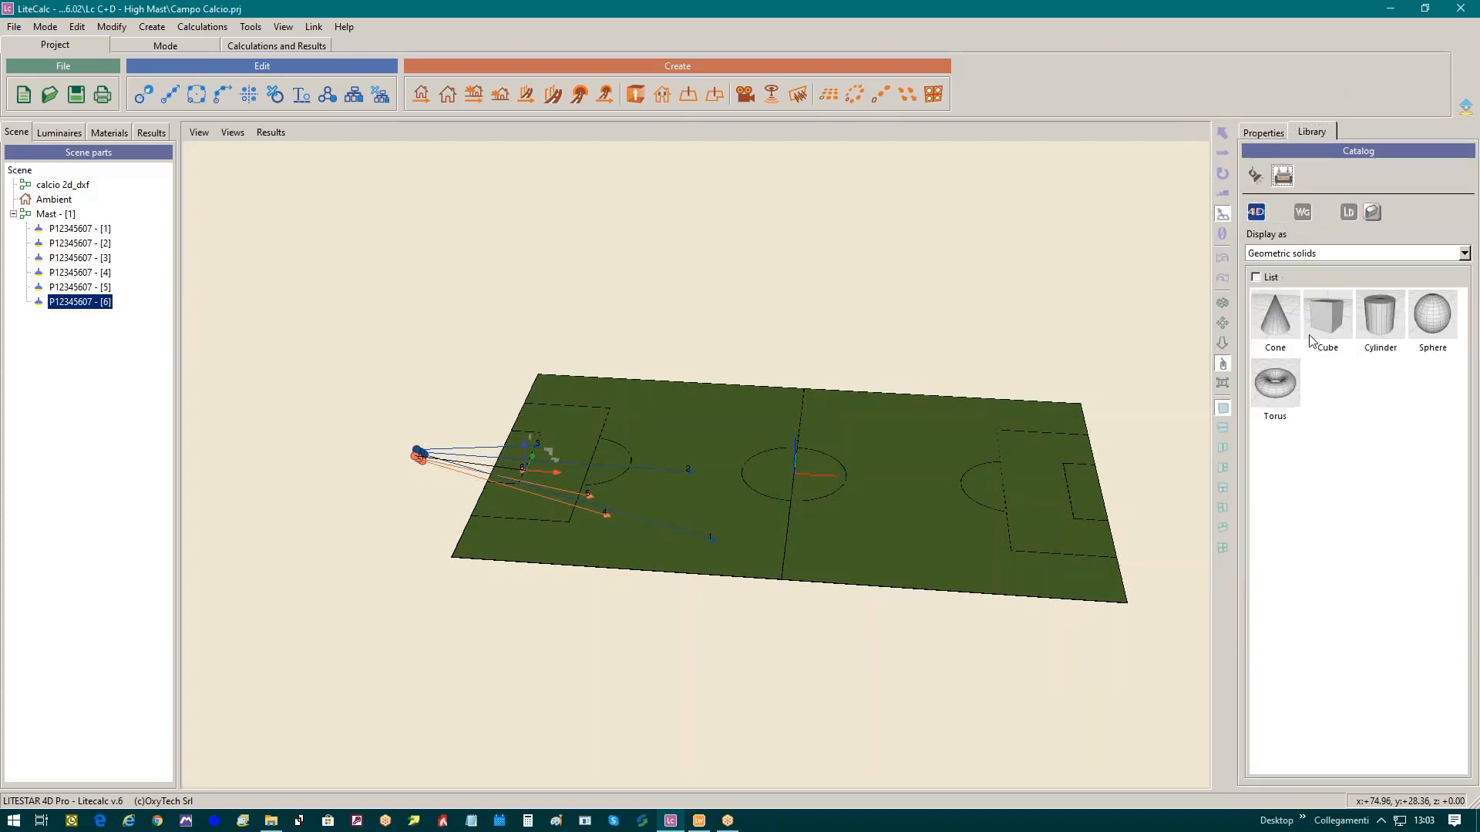
{"action": "left_click", "coordinate": [1378, 316]}
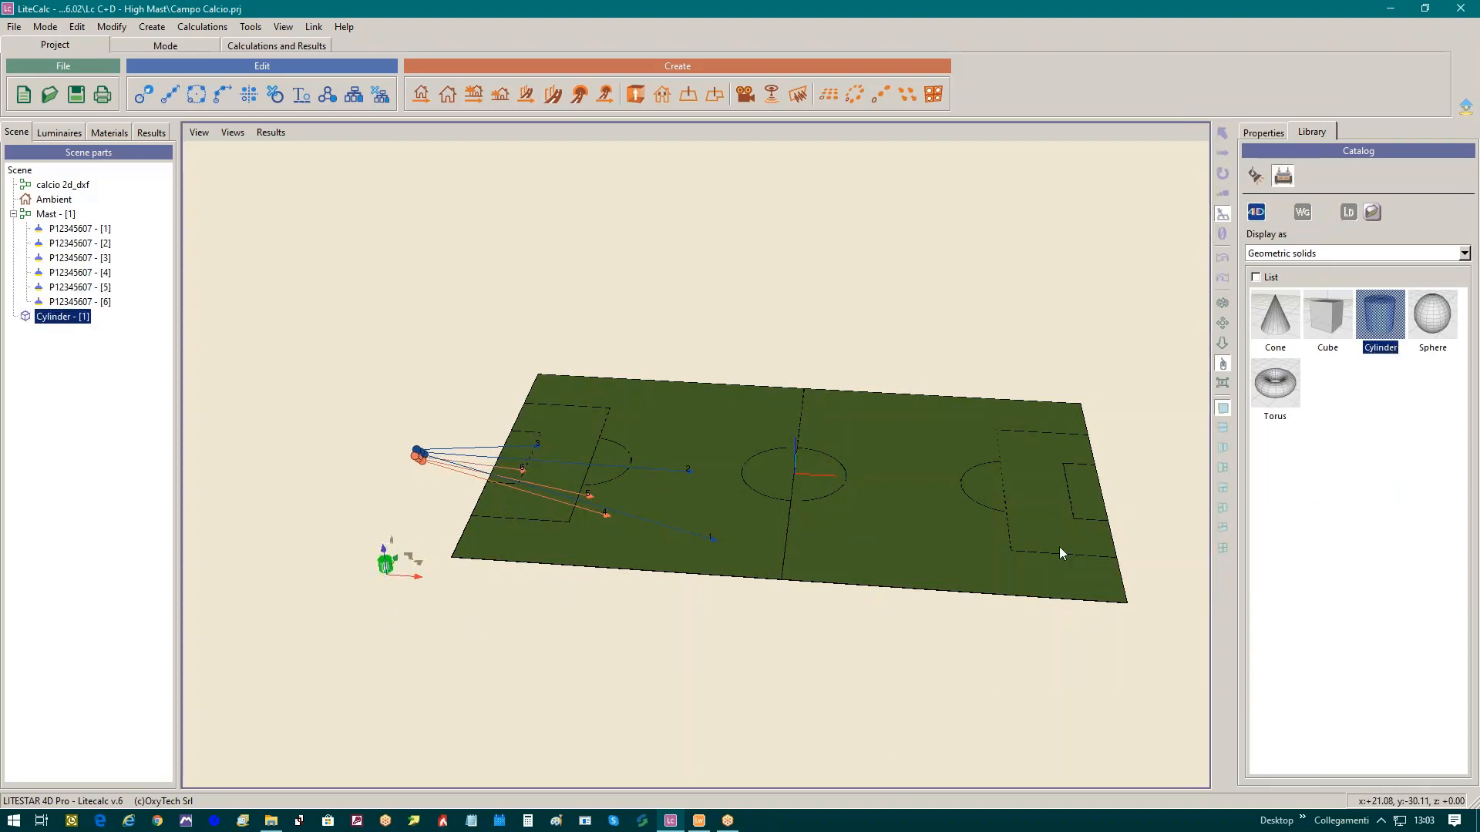
{"action": "left_click", "coordinate": [1260, 131]}
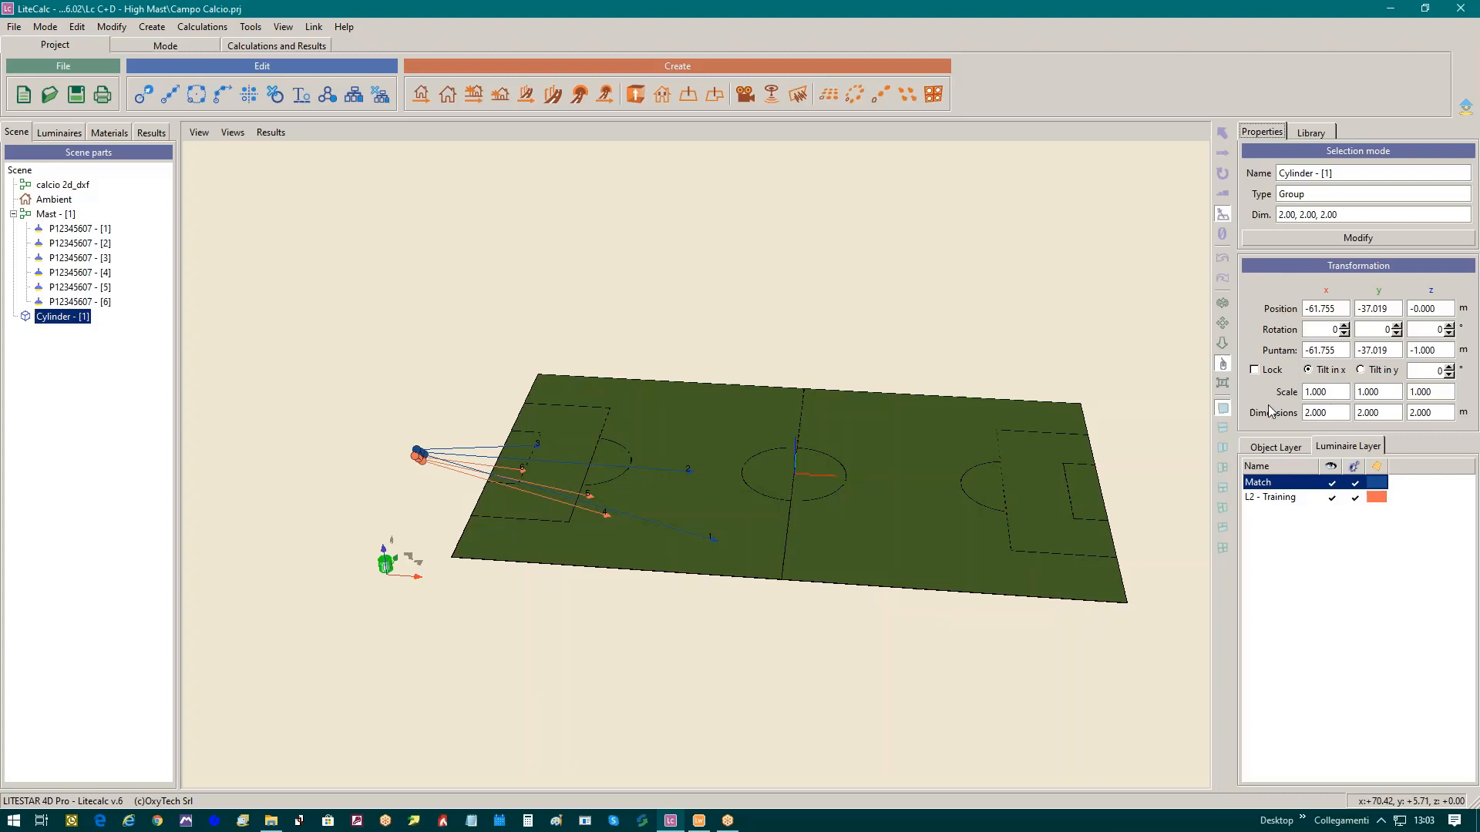
{"action": "triple_click", "coordinate": [1322, 413]}
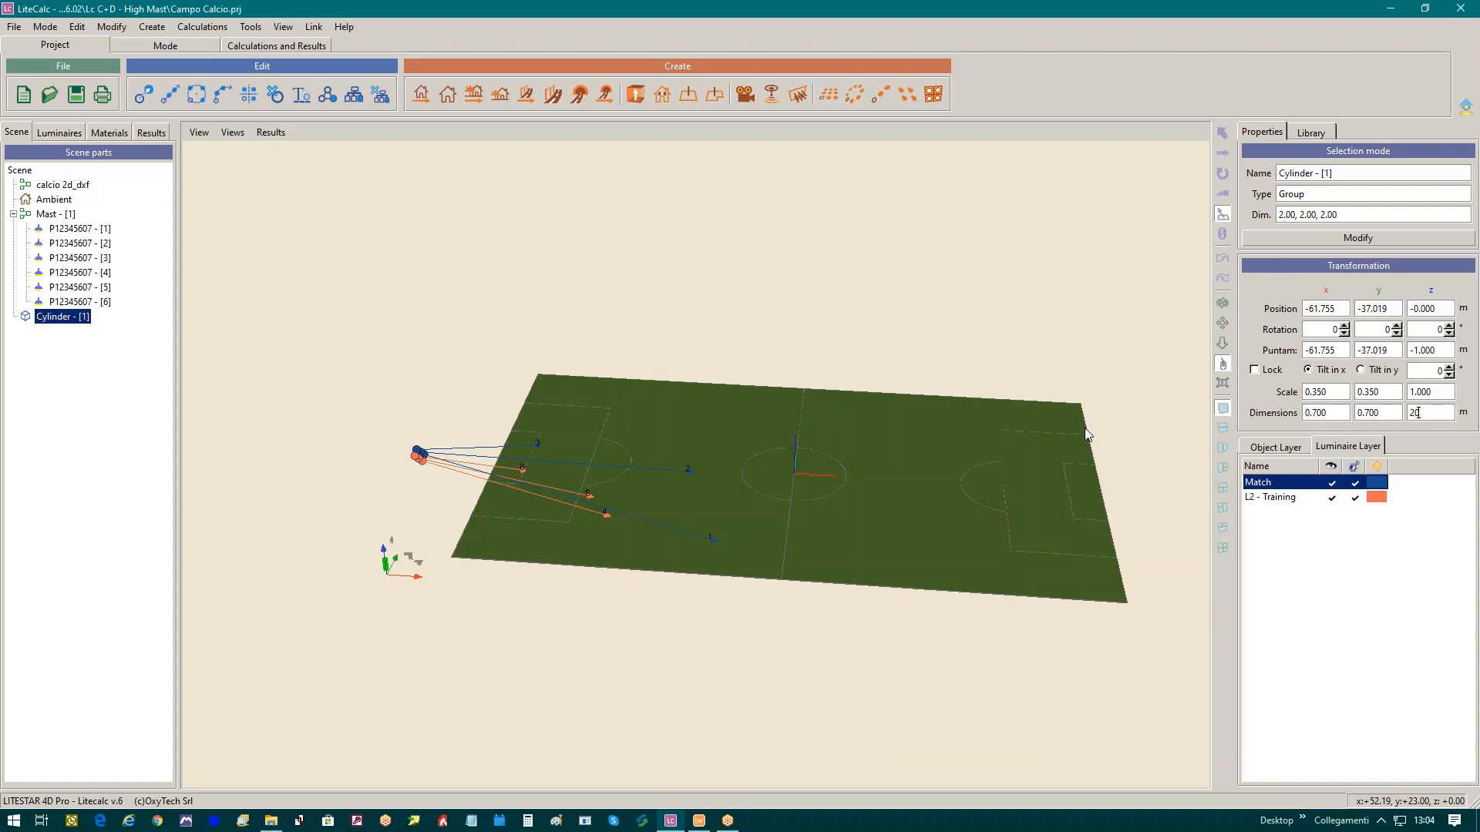
{"action": "left_click", "coordinate": [1310, 131]}
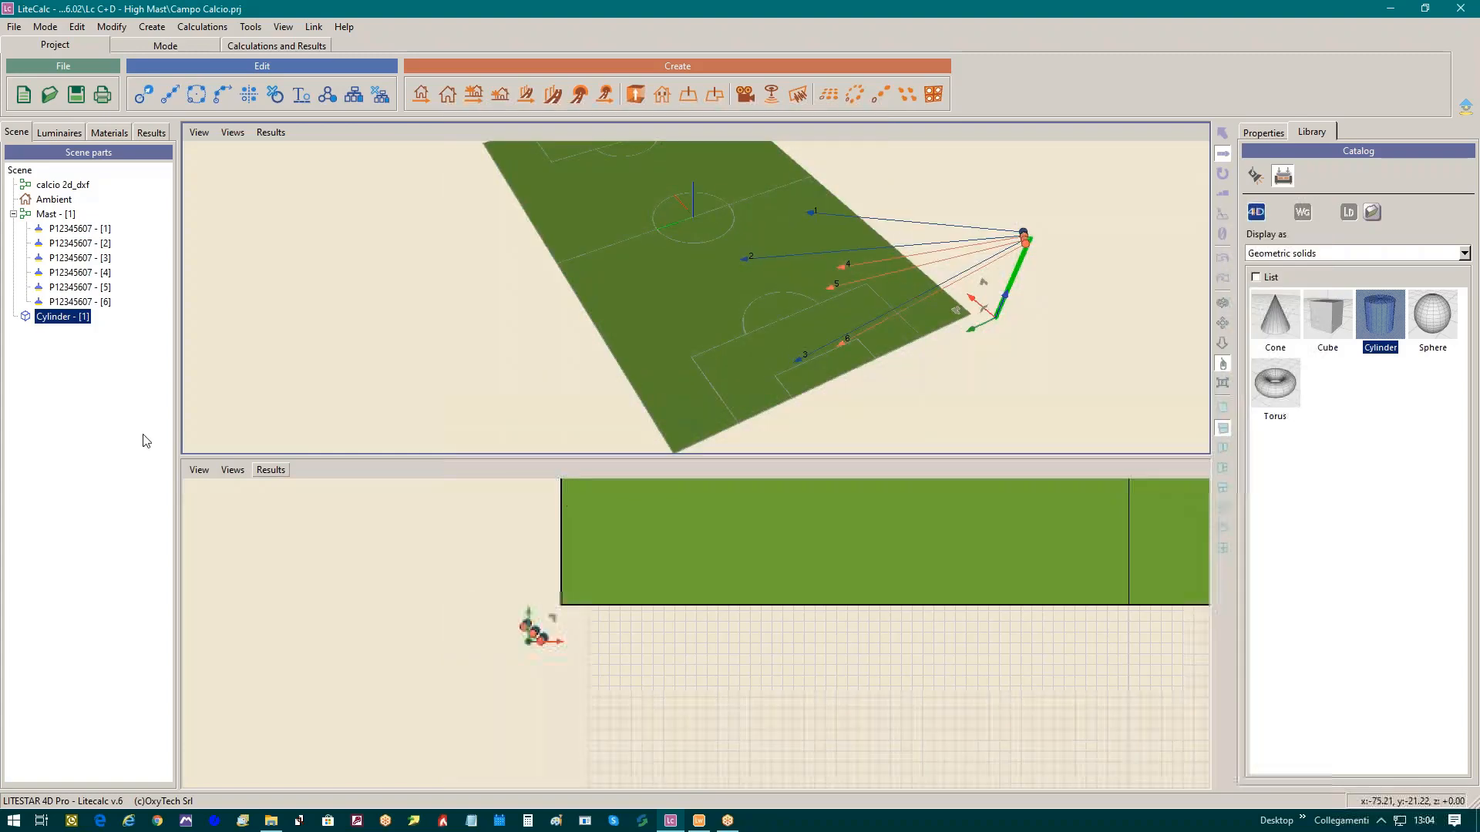
Group Mast - [1] with Cylinder - [1] into Group - [1] and select it.
{"action": "left_click", "coordinate": [52, 212]}
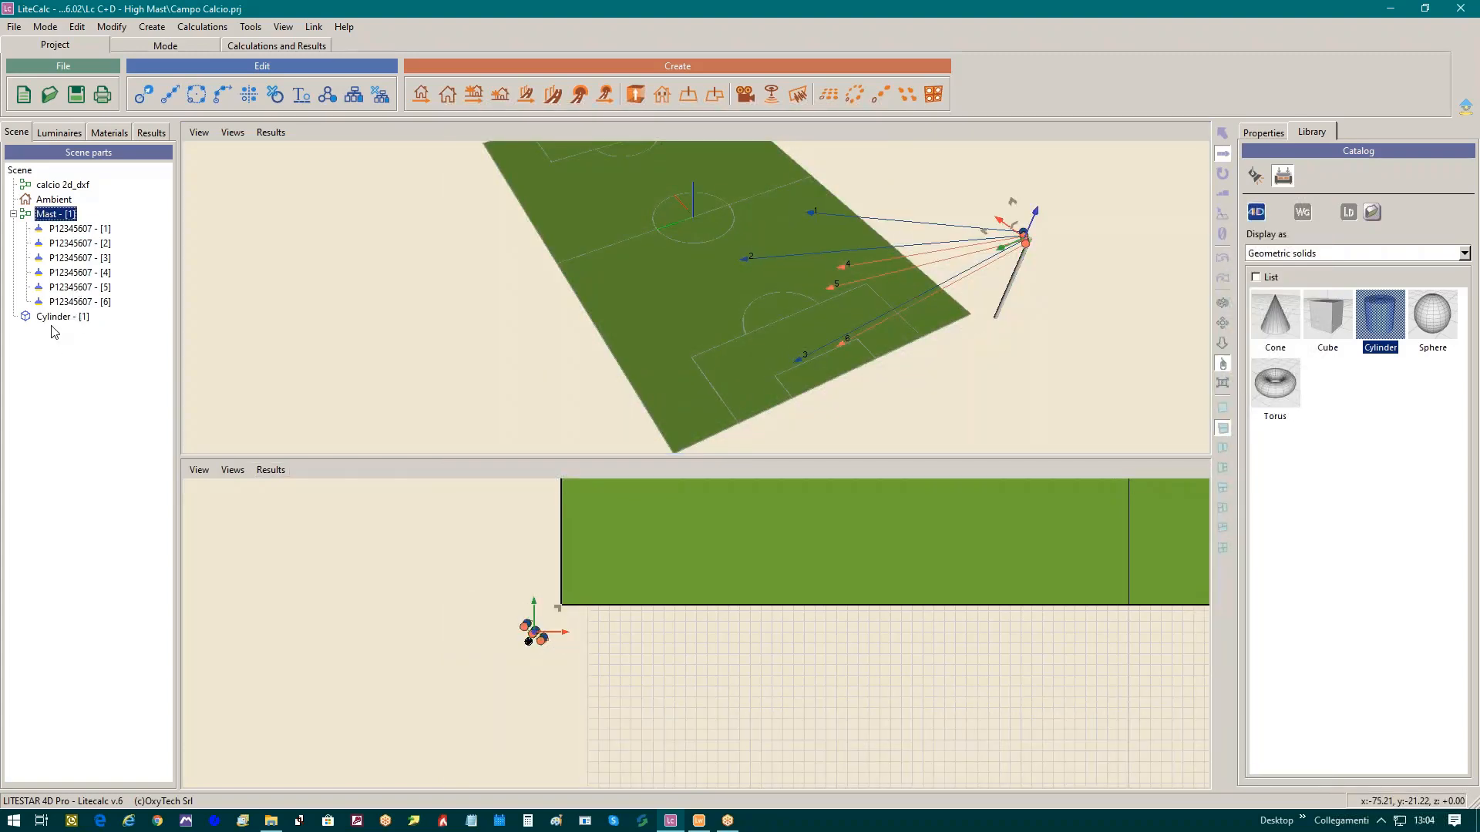
{"action": "left_click", "coordinate": [325, 94]}
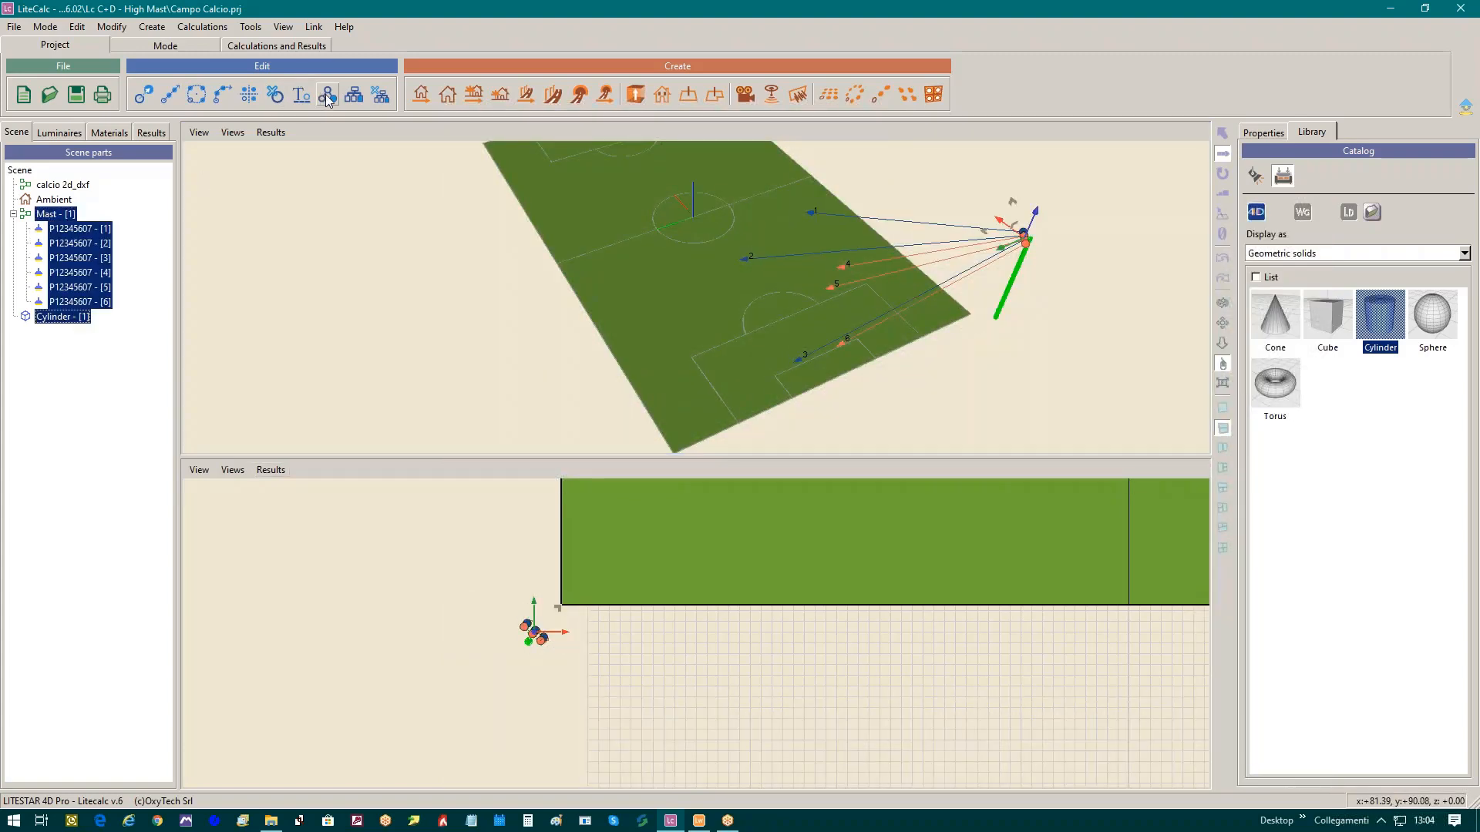
{"action": "mouse_move", "coordinate": [325, 94]}
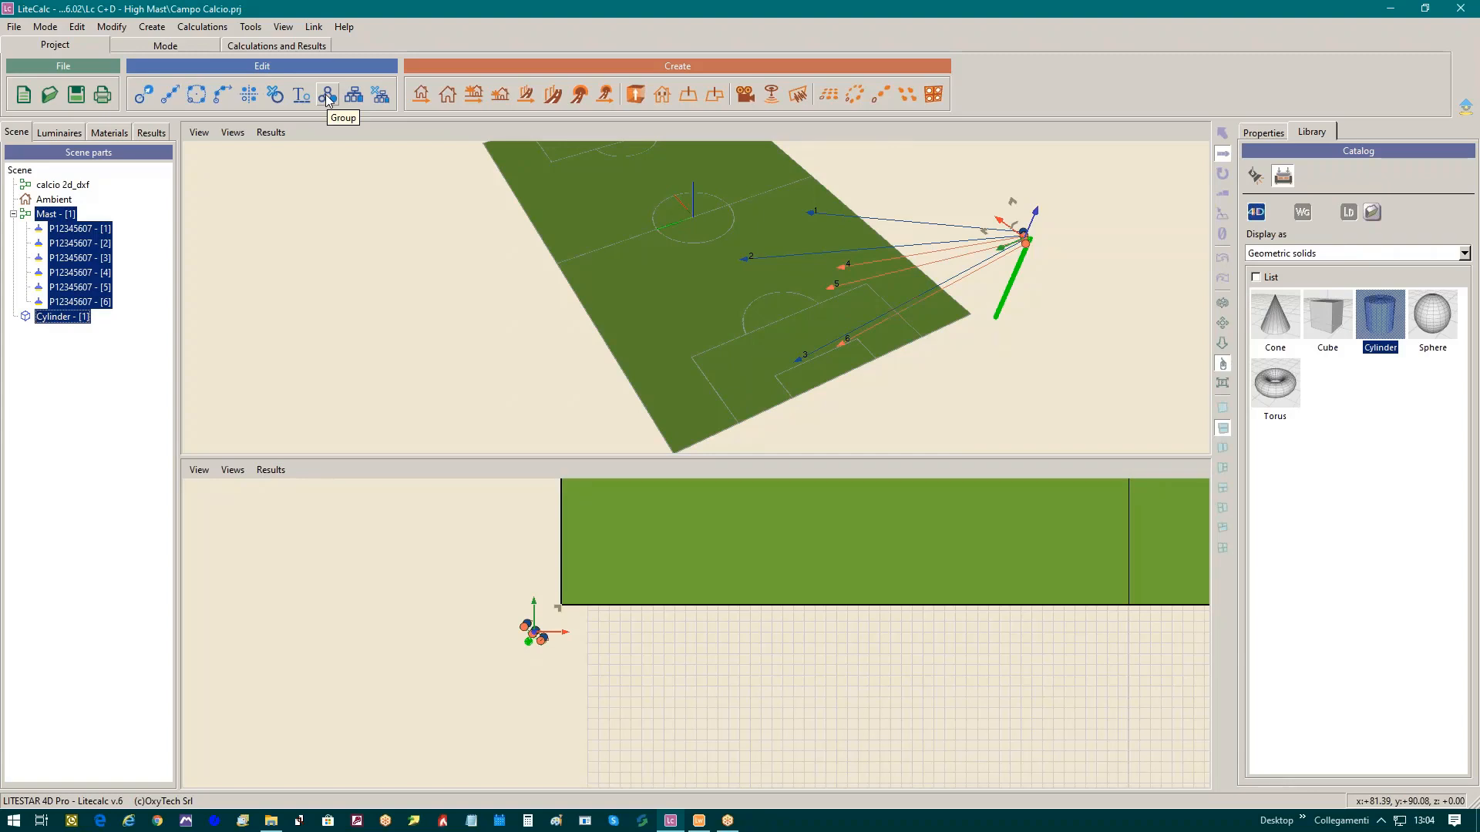
{"action": "left_click", "coordinate": [326, 94]}
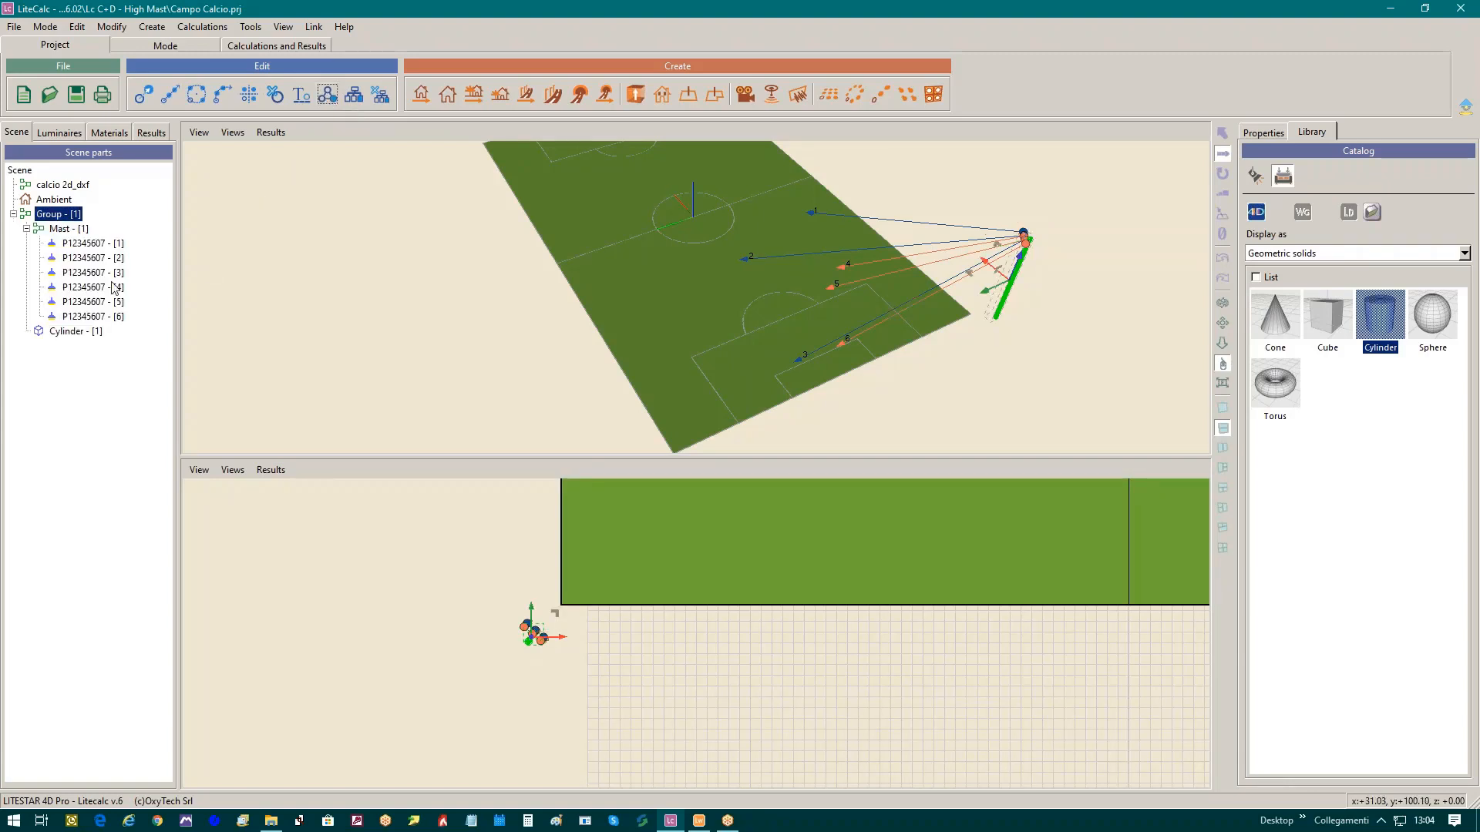
{"action": "left_click", "coordinate": [57, 214]}
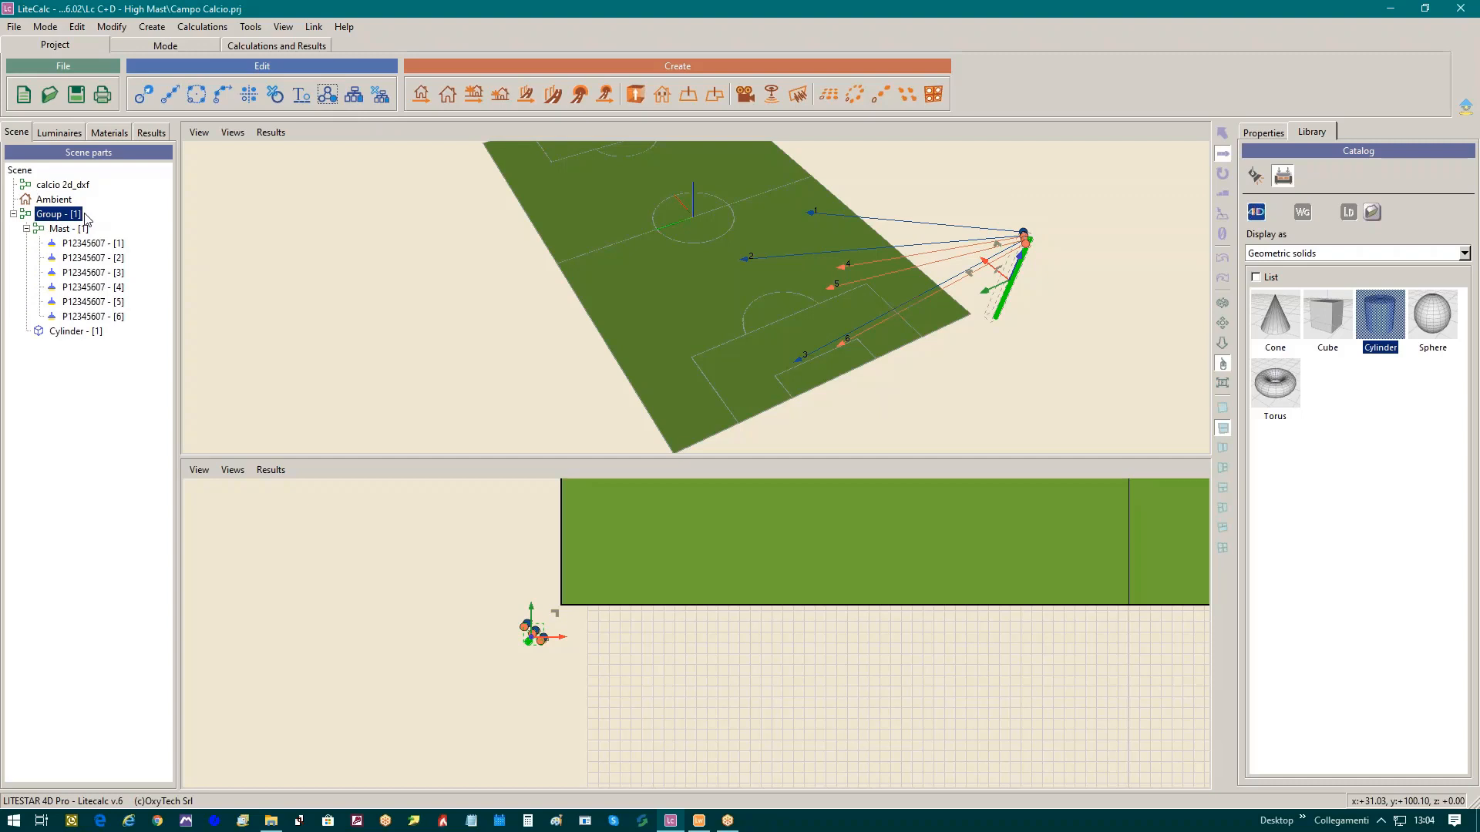
{"action": "mouse_move", "coordinate": [558, 619]}
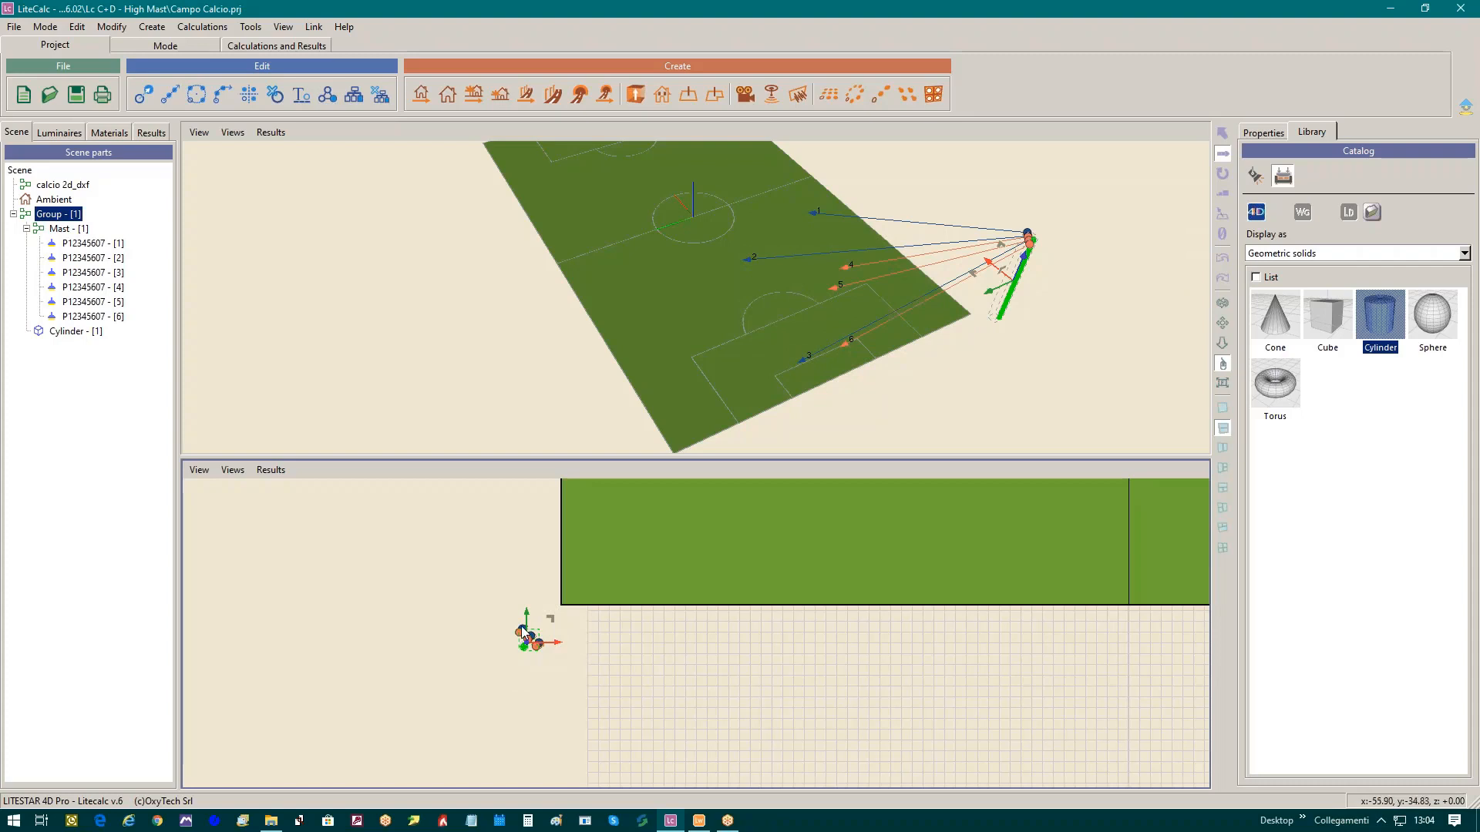
{"action": "mouse_move", "coordinate": [527, 658]}
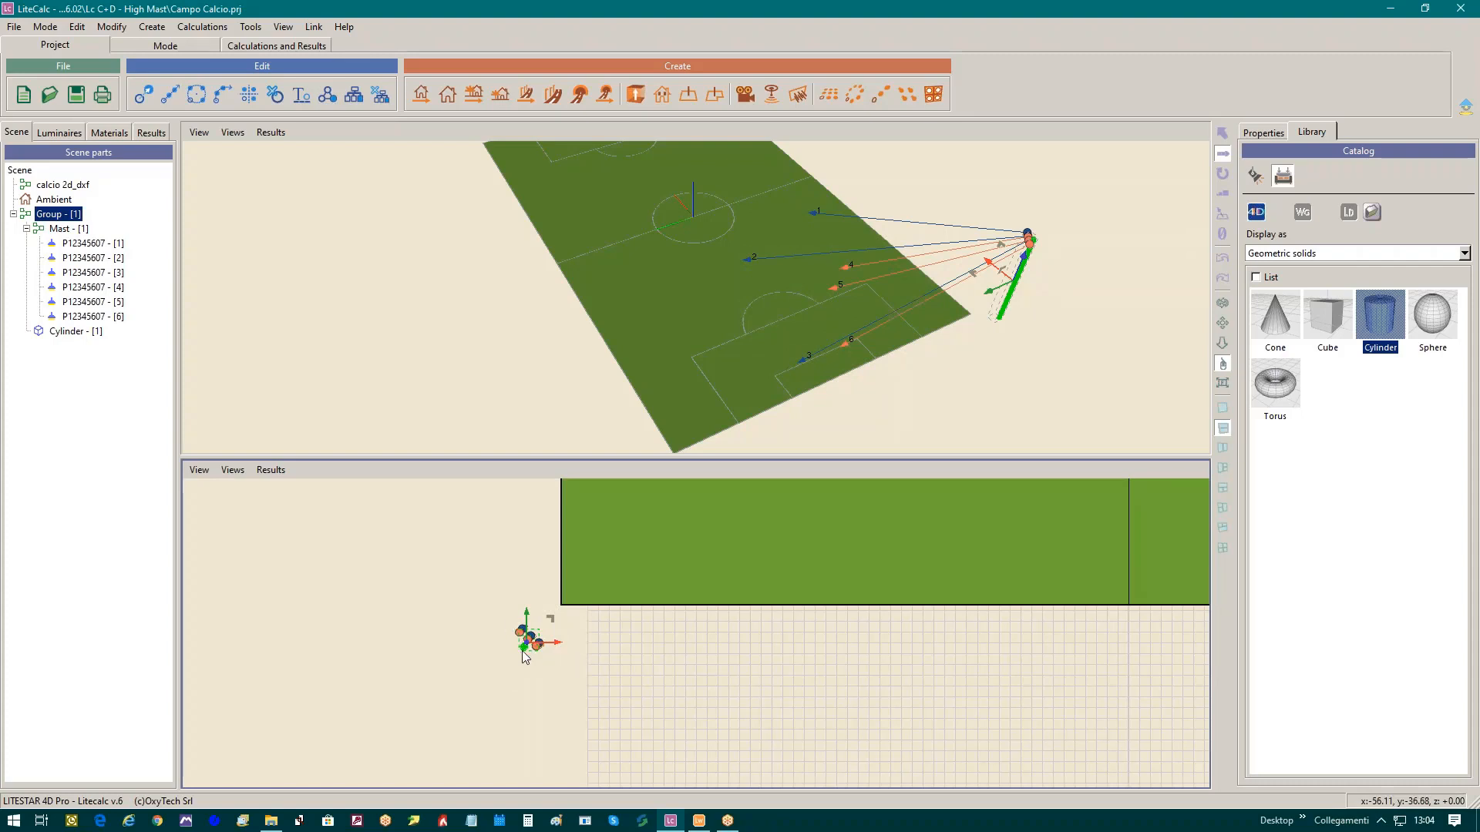
{"action": "mouse_move", "coordinate": [668, 653]}
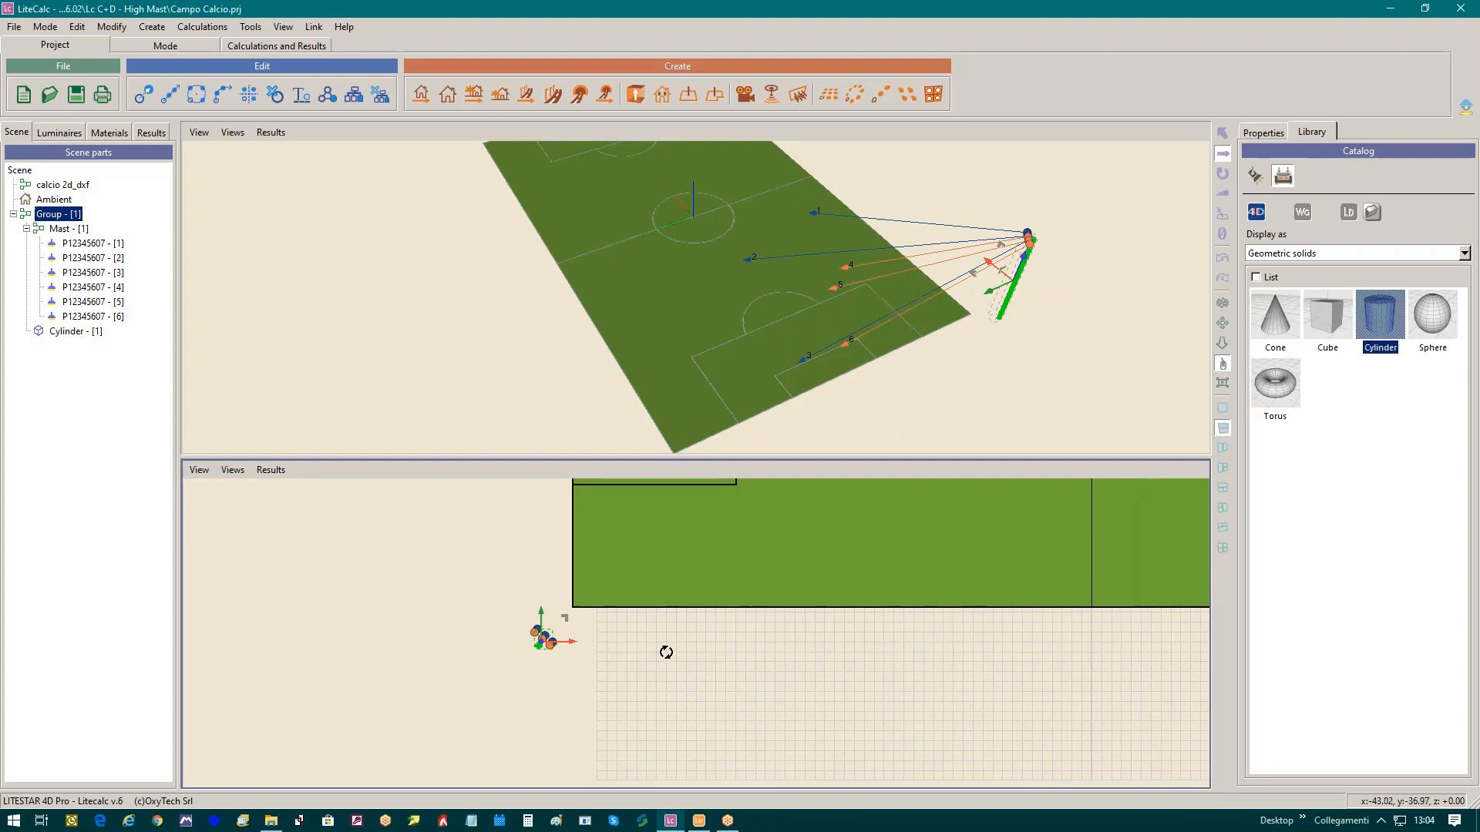
{"action": "mouse_move", "coordinate": [1078, 338]}
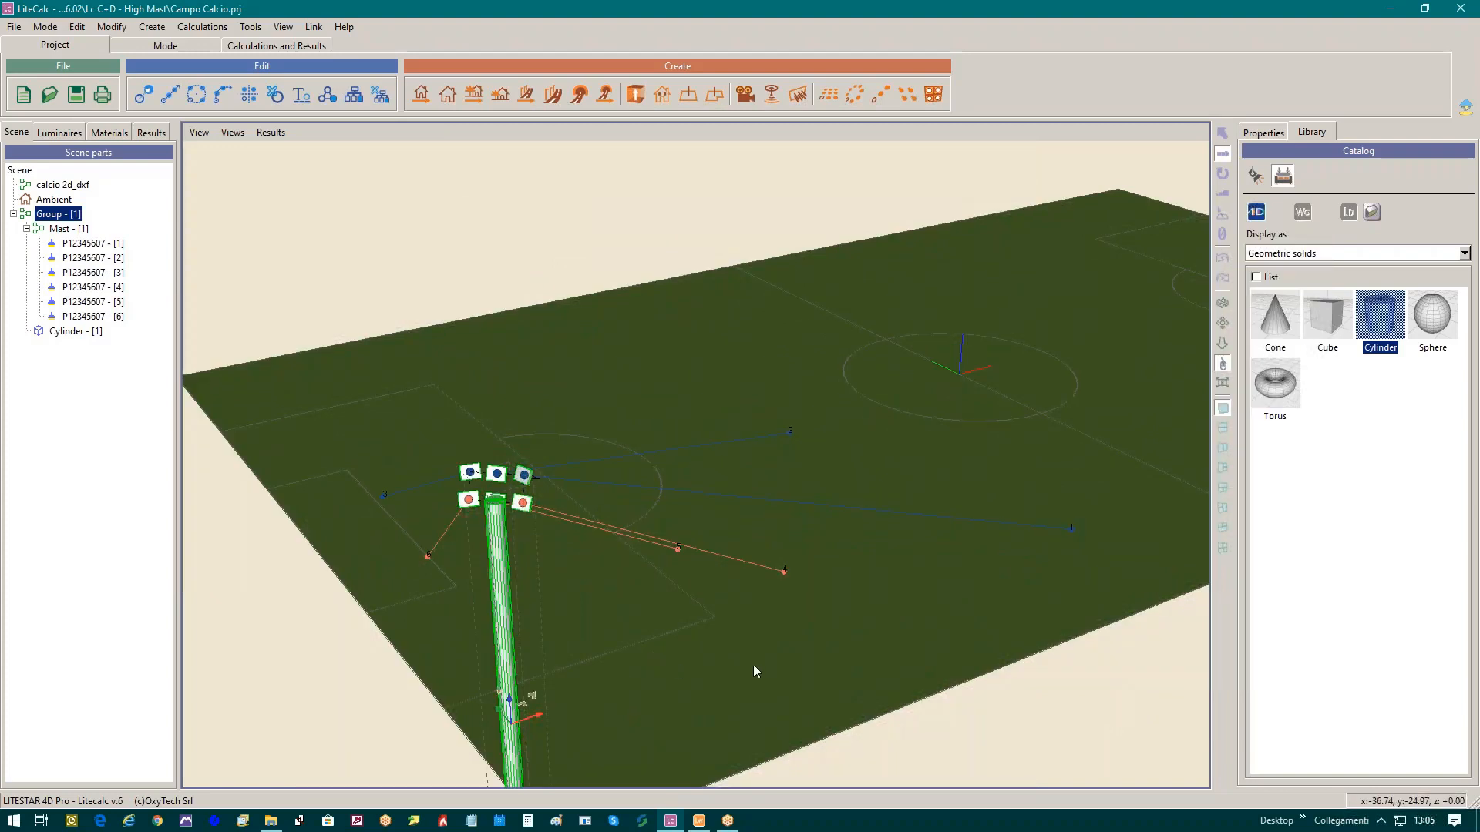
{"action": "mouse_move", "coordinate": [510, 470]}
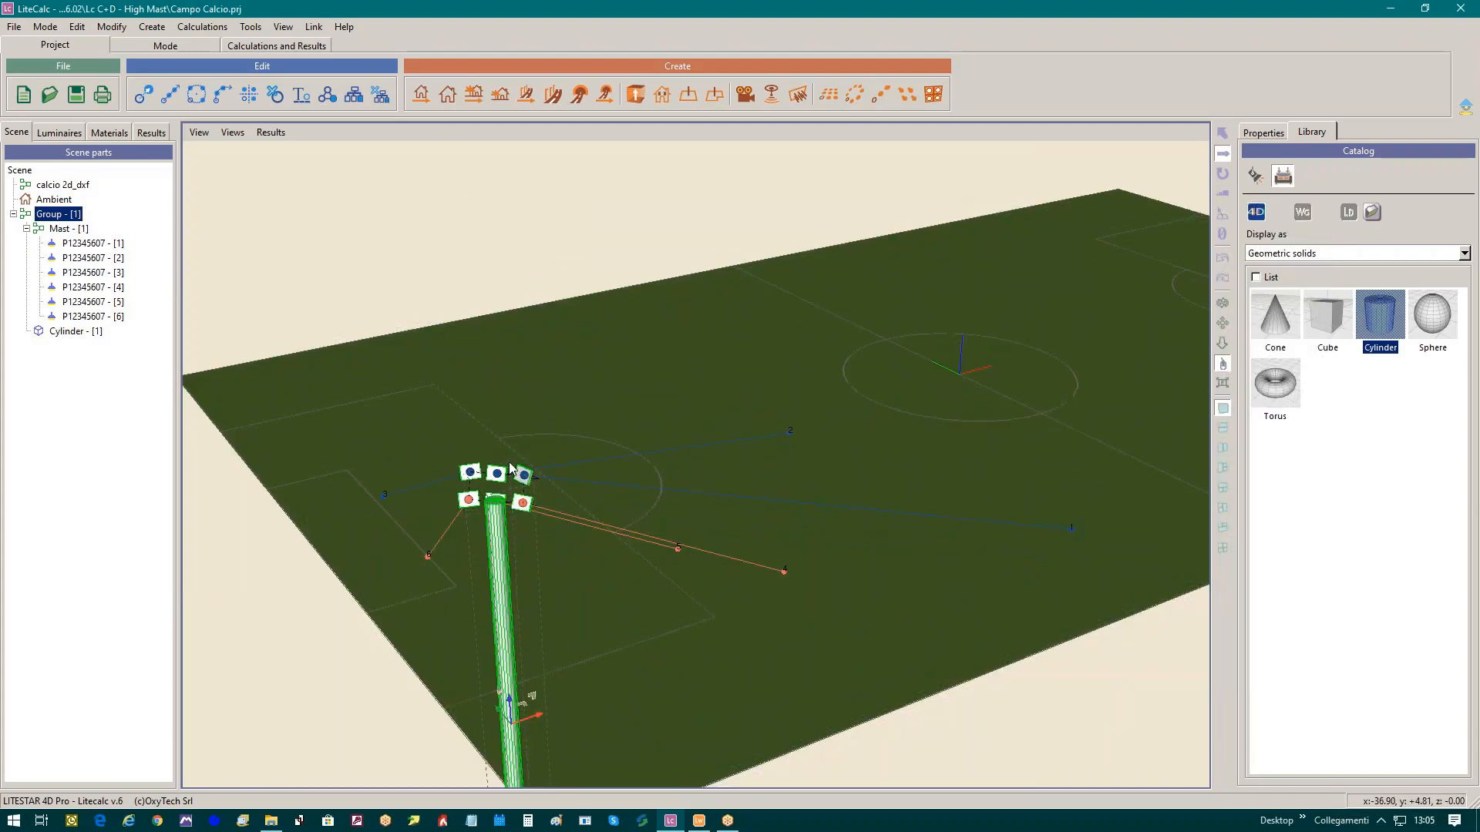
{"action": "left_click", "coordinate": [60, 228]}
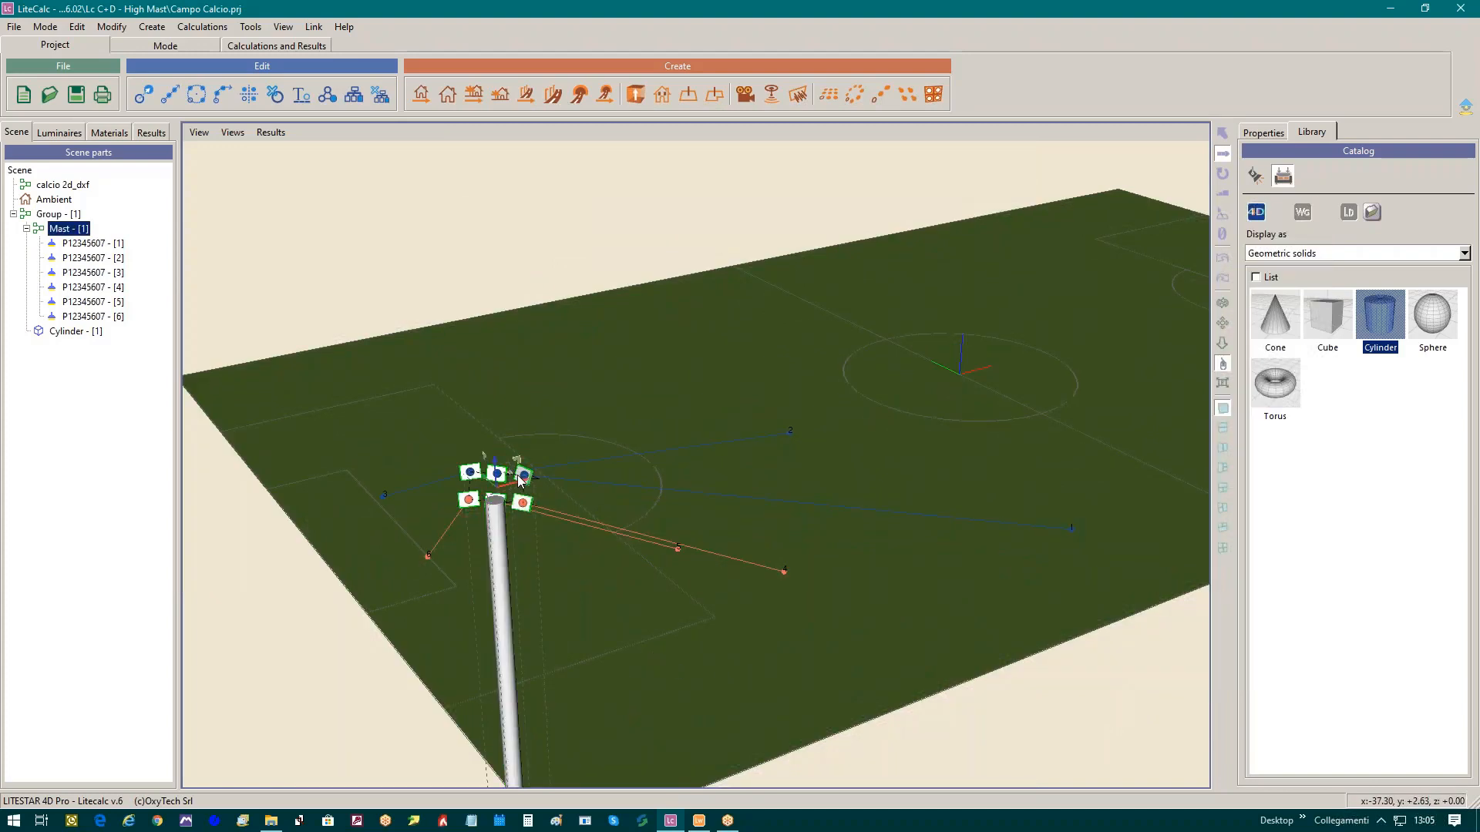
{"action": "mouse_move", "coordinate": [601, 524]}
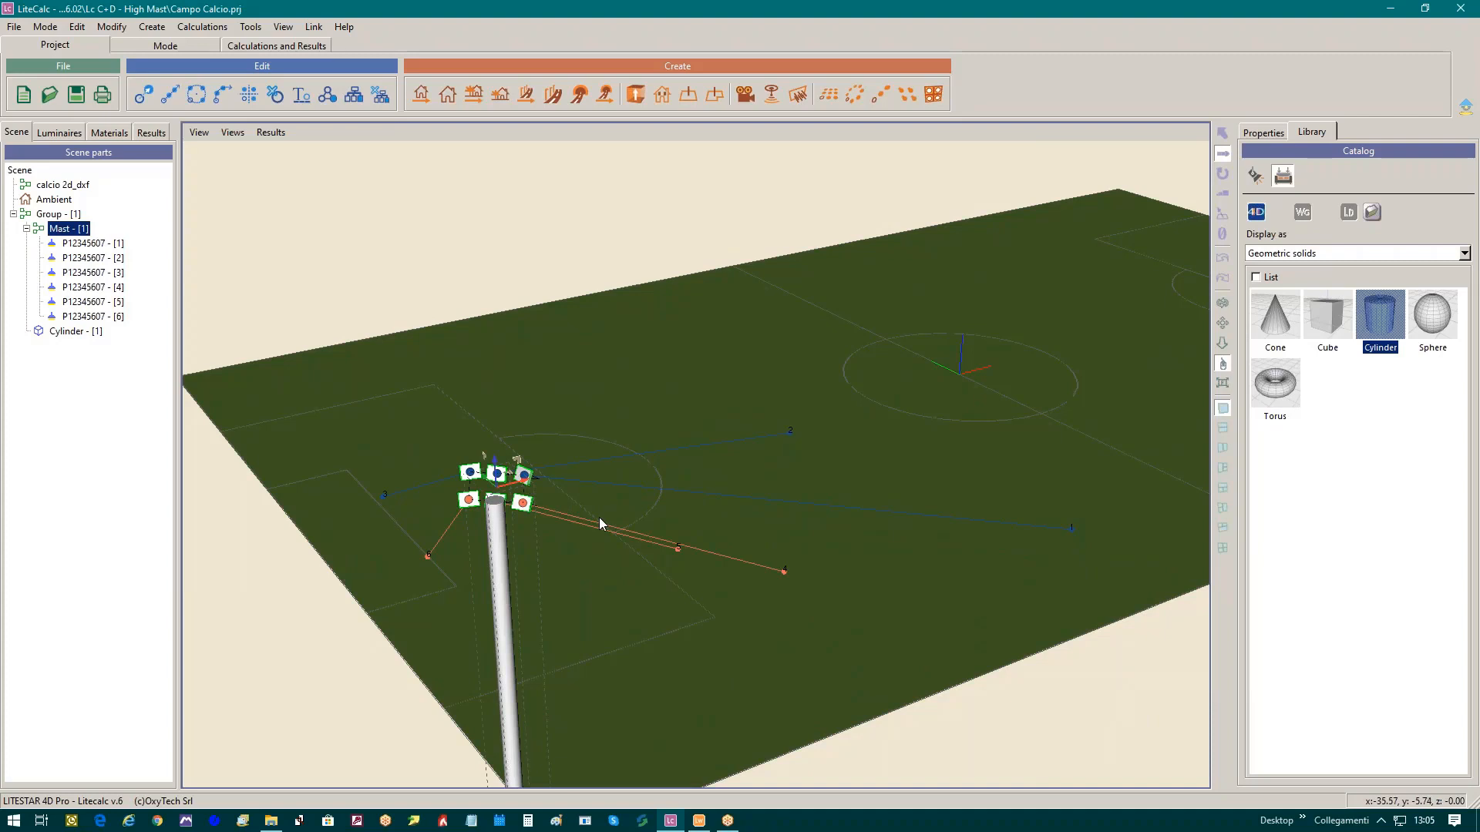
{"action": "left_click", "coordinate": [91, 242]}
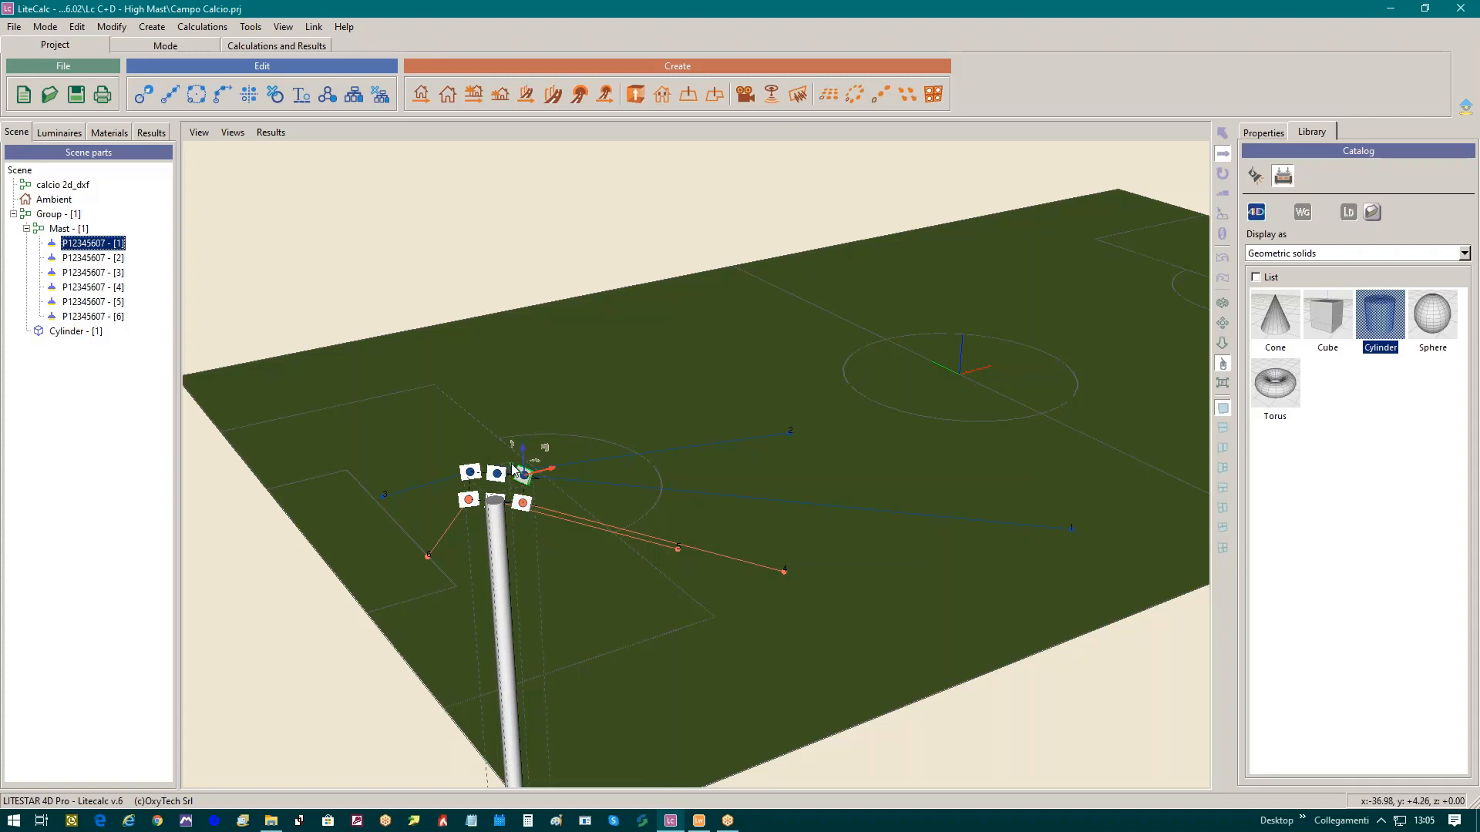
{"action": "mouse_move", "coordinate": [536, 489]}
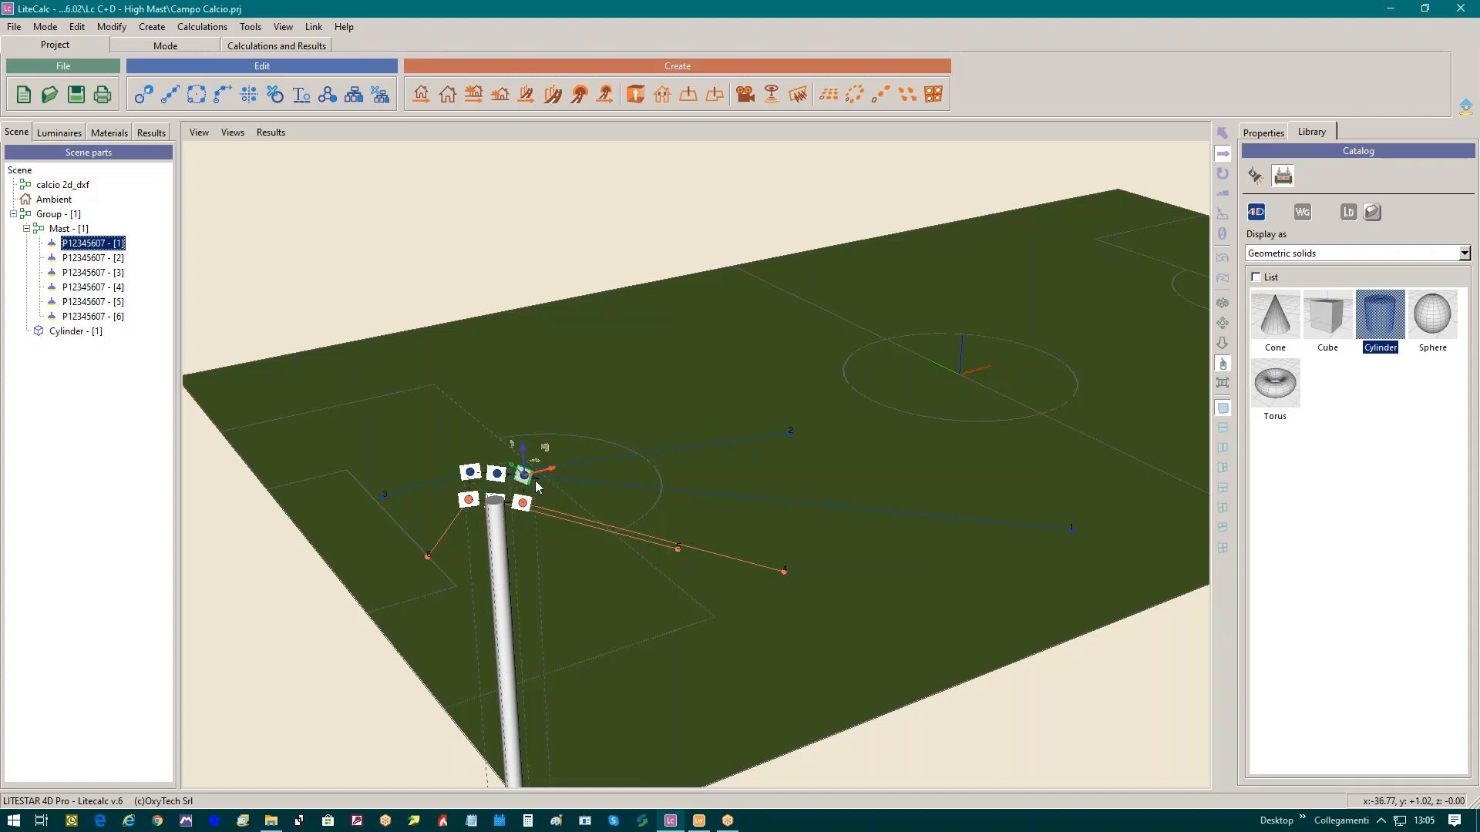
{"action": "mouse_move", "coordinate": [960, 390]}
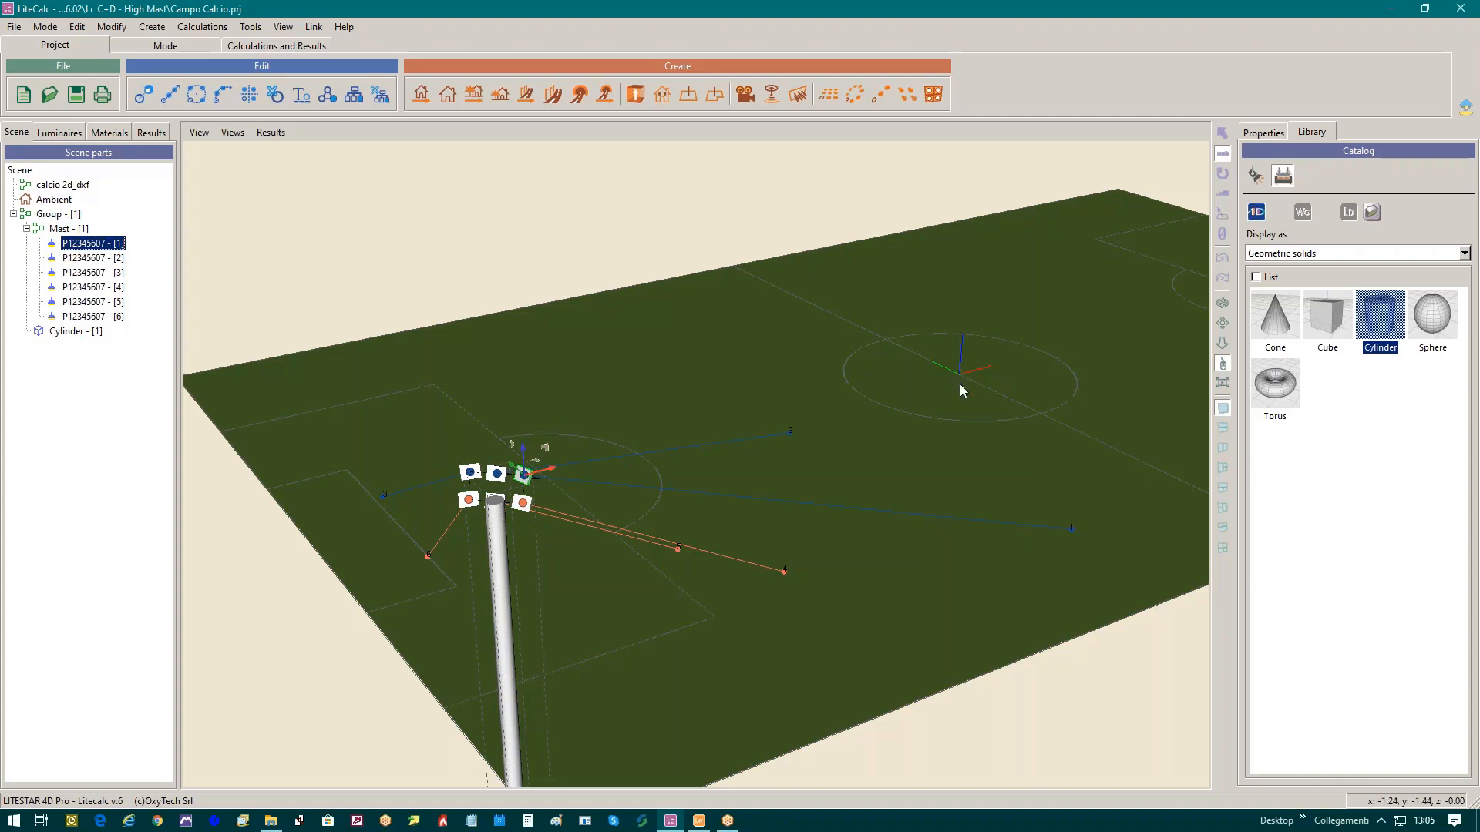
{"action": "mouse_move", "coordinate": [561, 479]}
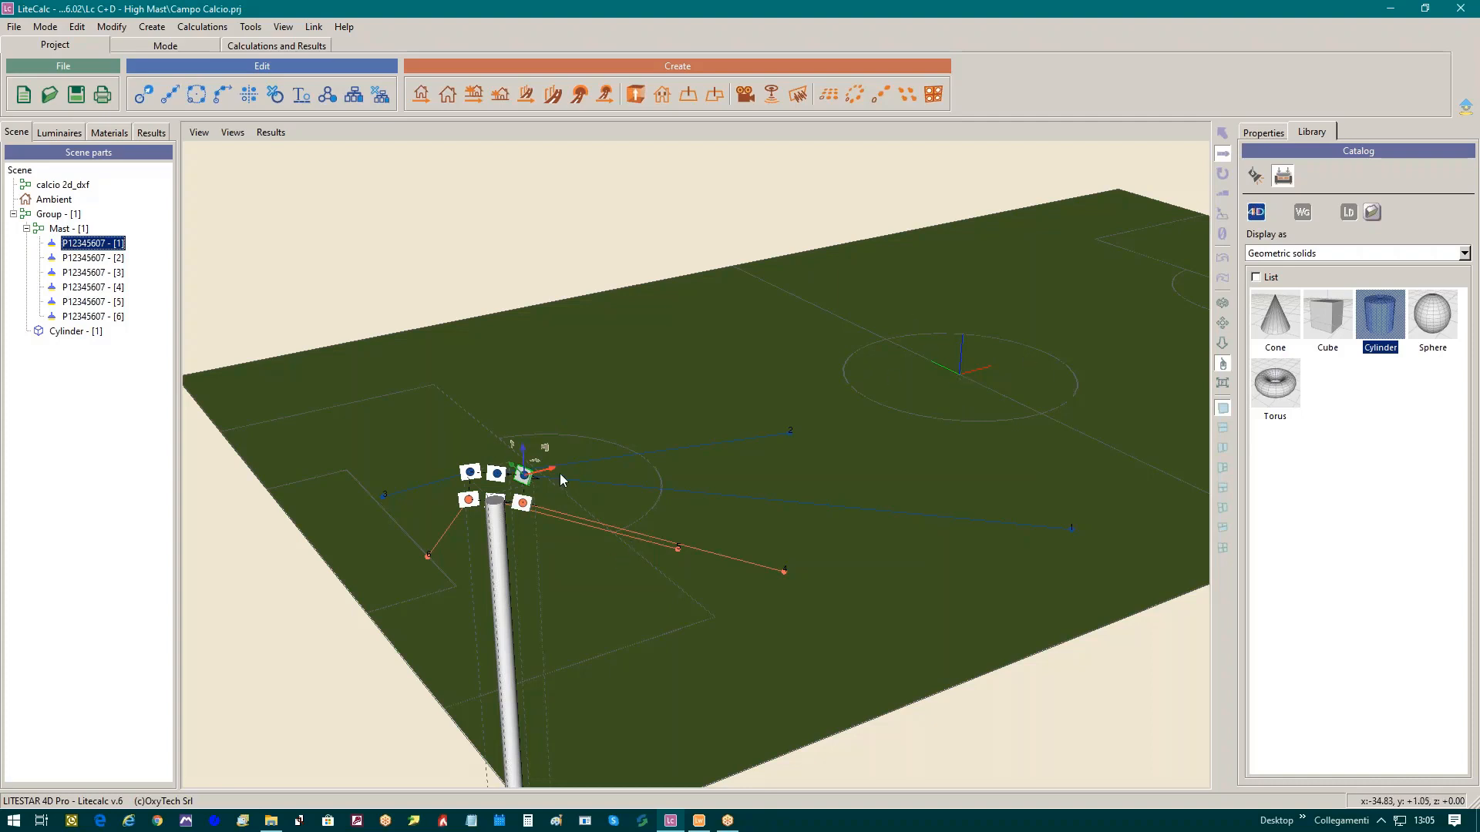
Switch the Modify transformation mode to Local axes.
{"action": "left_click", "coordinate": [111, 26]}
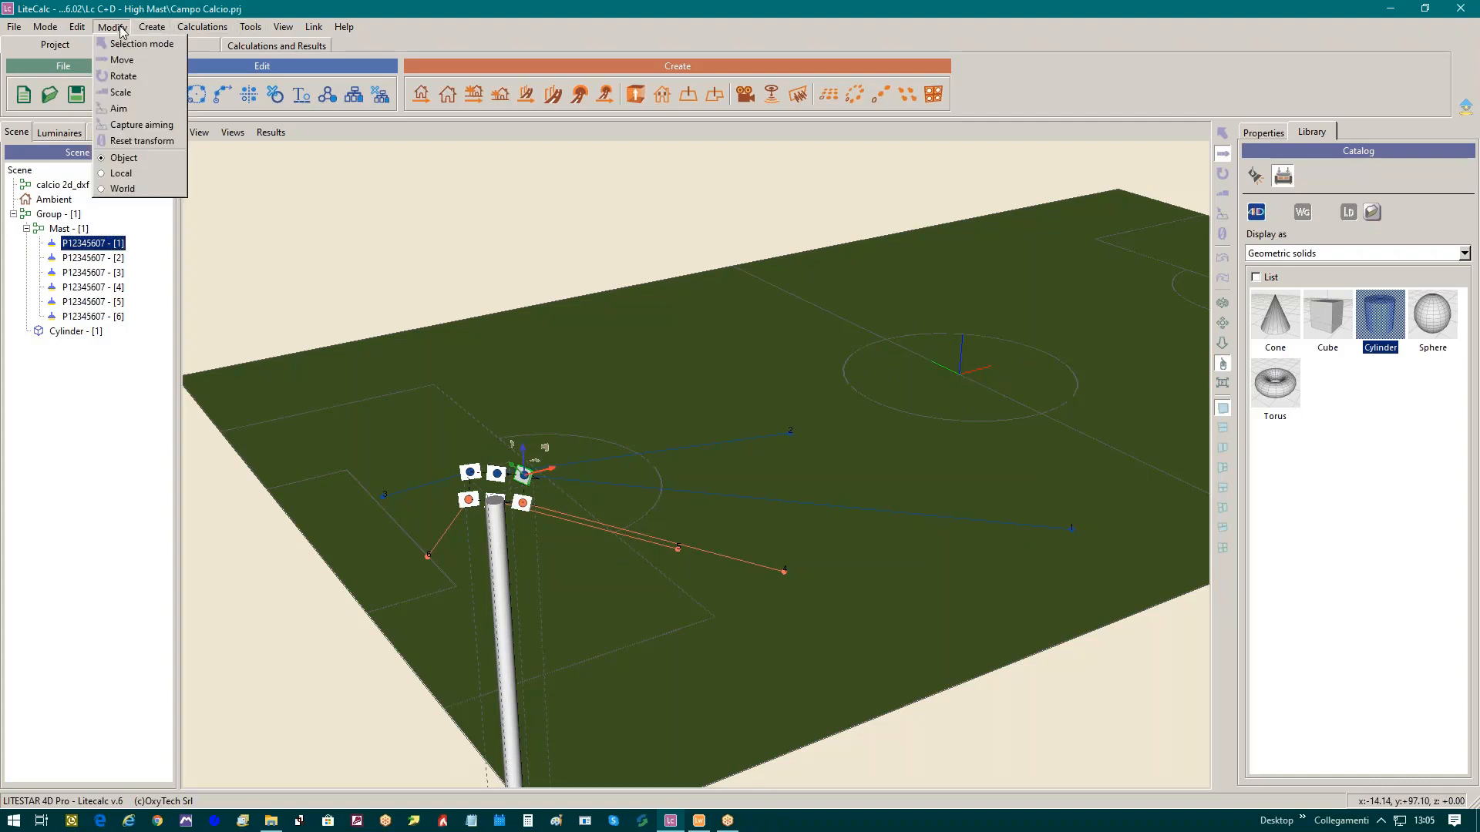
{"action": "mouse_move", "coordinate": [120, 174]}
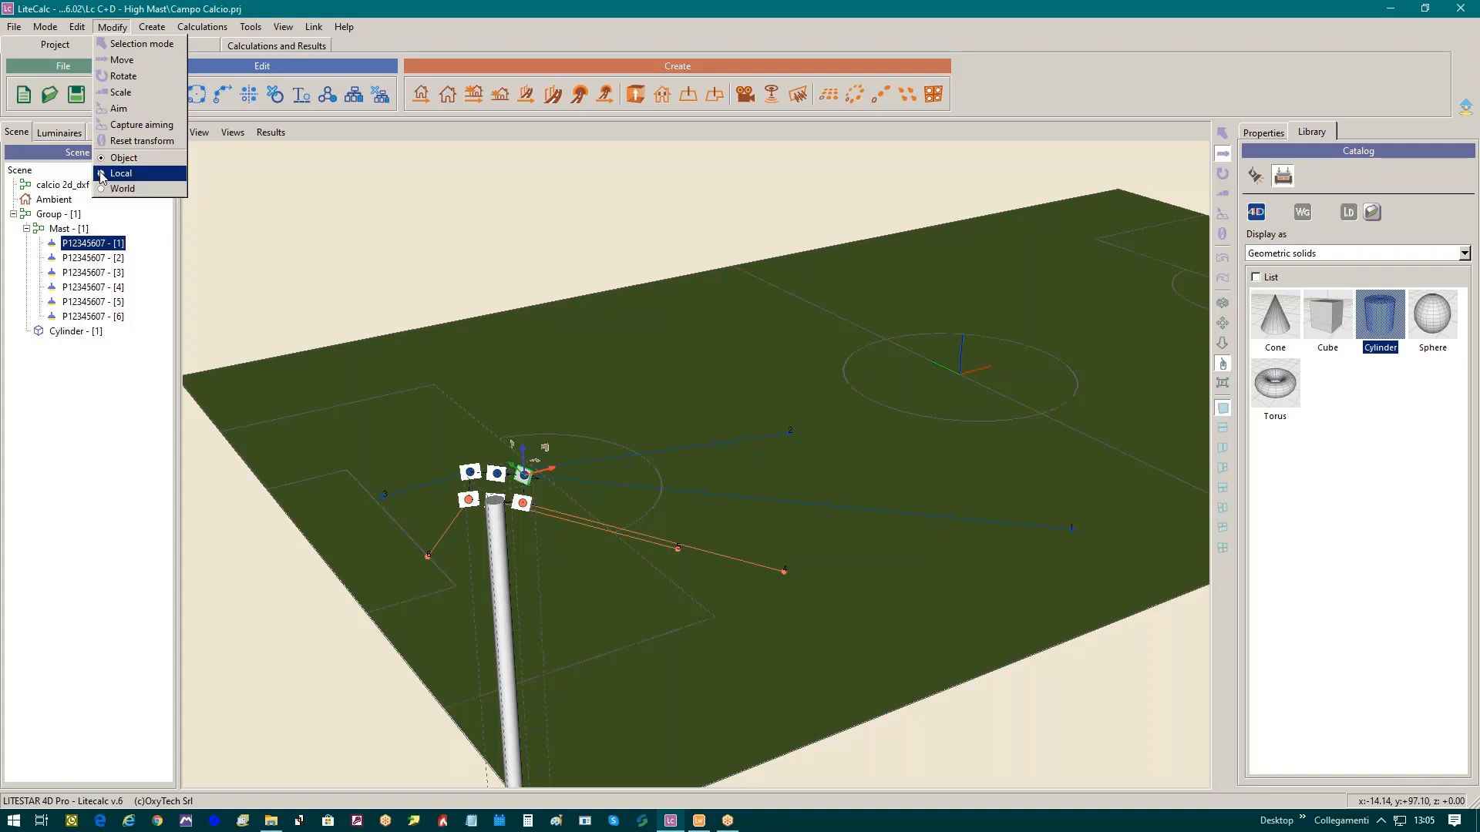
{"action": "left_click", "coordinate": [120, 173]}
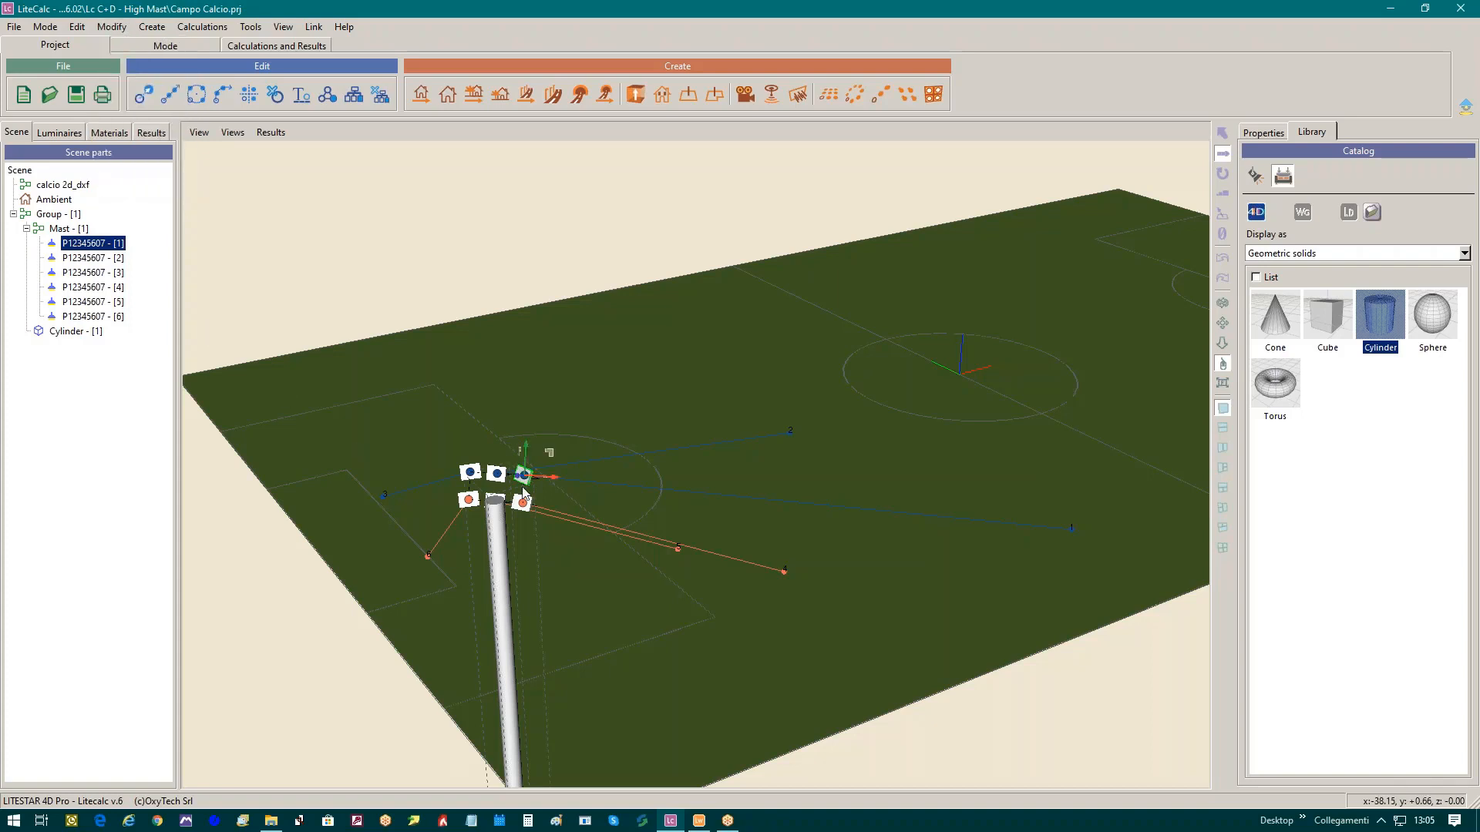